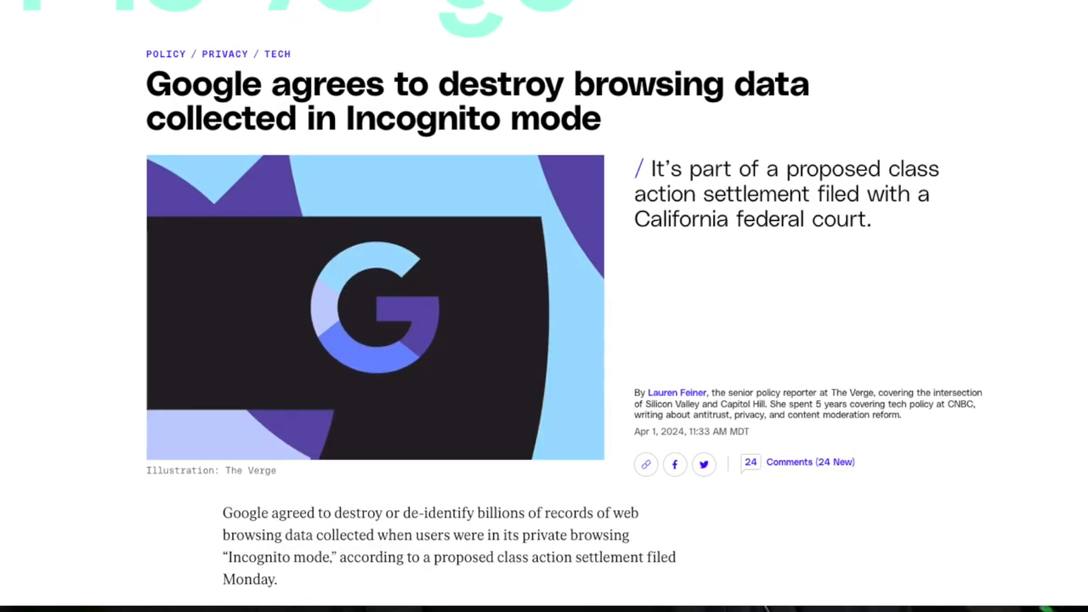
Take the Ubuntu machine's 'Base OS installation' snapshot, then restore that snapshot.
{"action": "scroll", "scroll_direction": "up", "scroll_amount": 3}
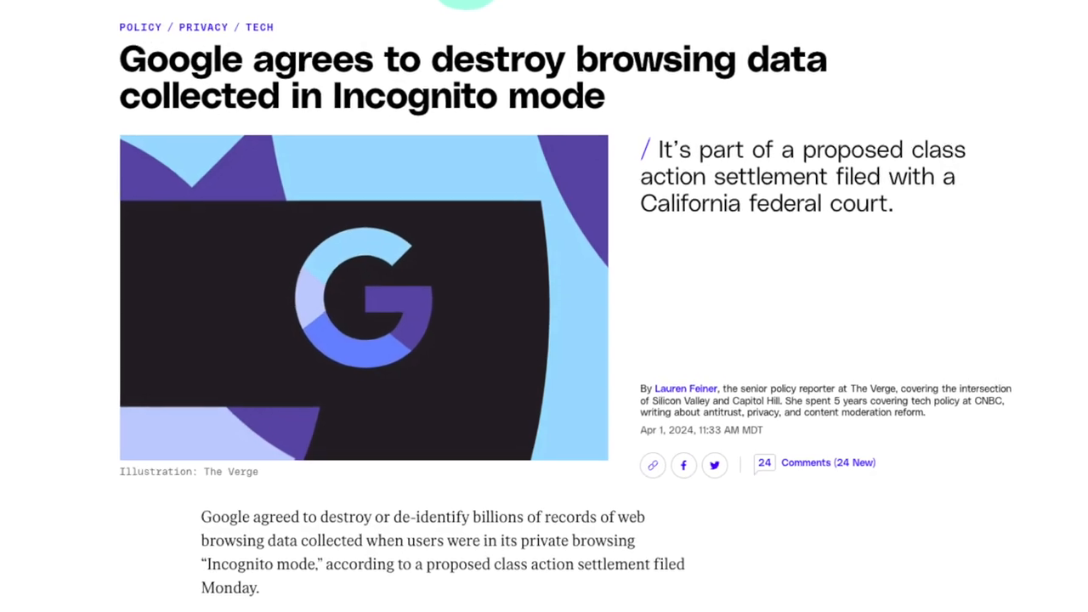
{"action": "scroll", "scroll_direction": "down", "scroll_amount": 3}
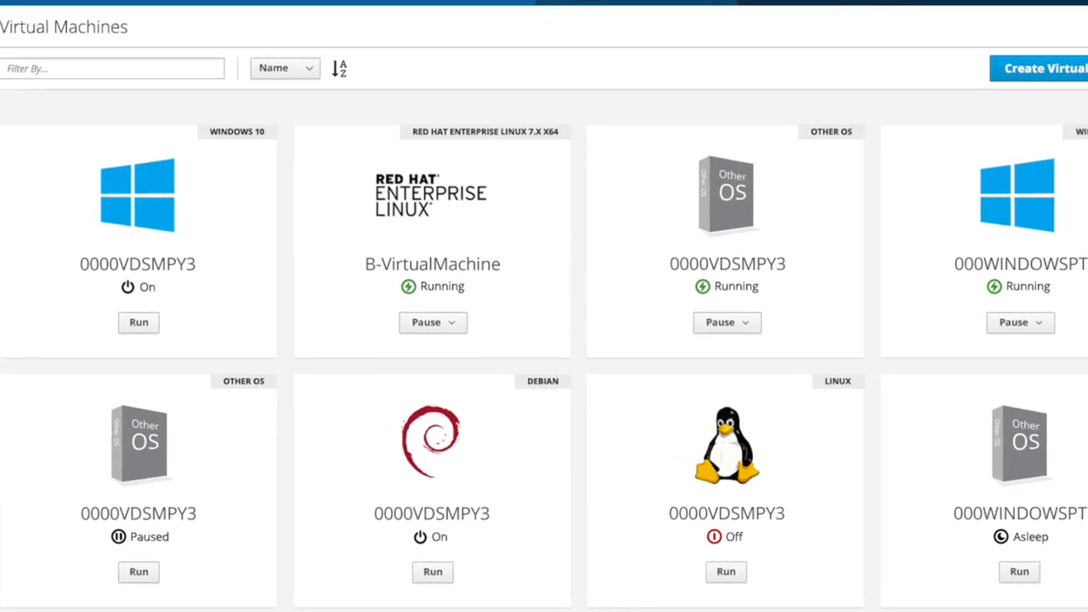
{"action": "scroll", "scroll_direction": "down", "scroll_amount": 3}
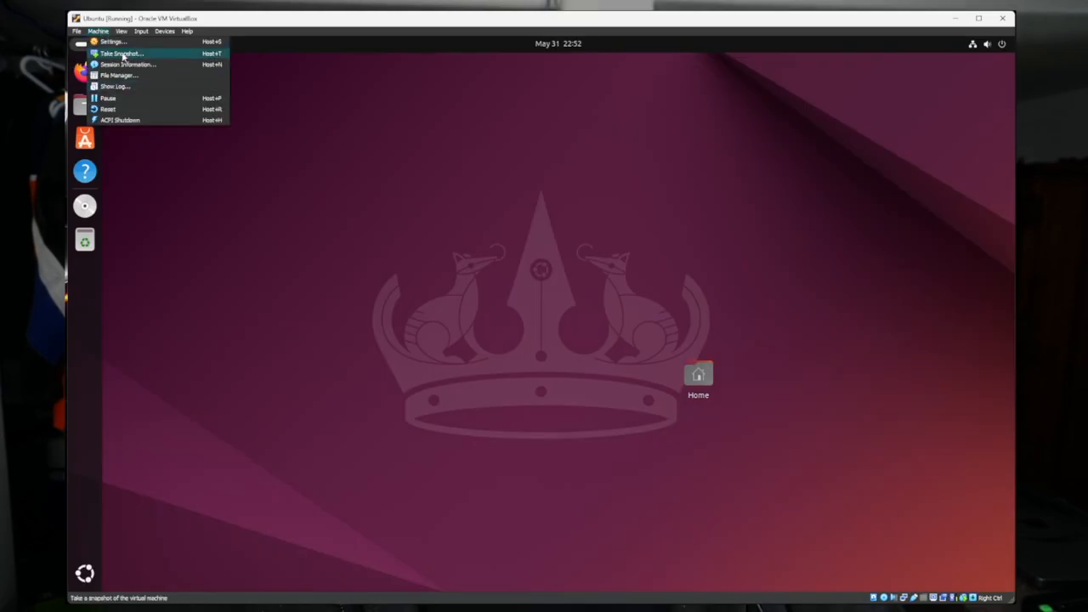
{"action": "left_click", "coordinate": [121, 53]}
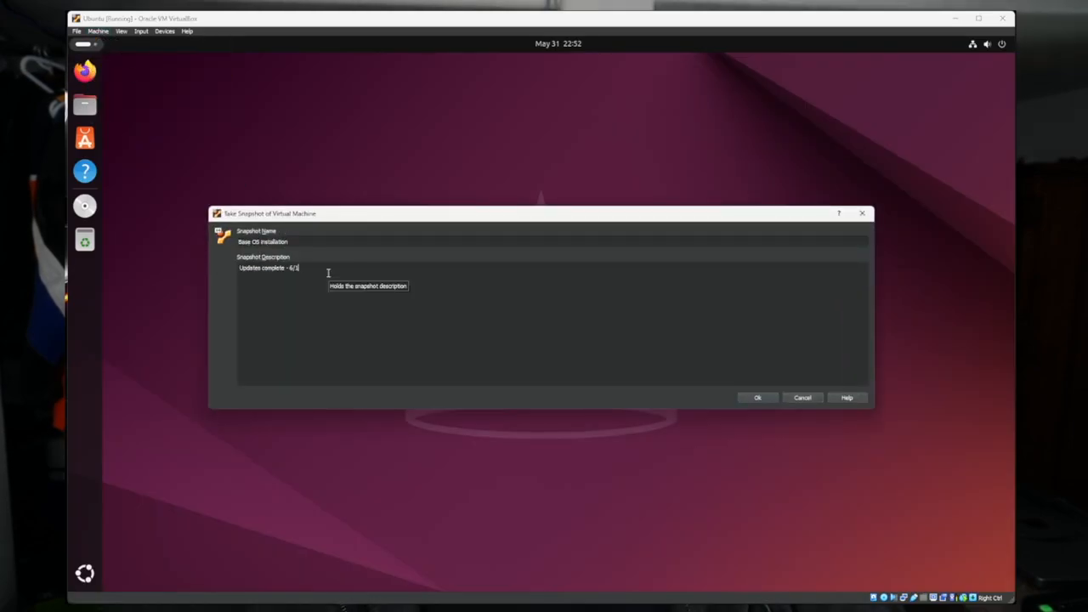
{"action": "left_click", "coordinate": [756, 397]}
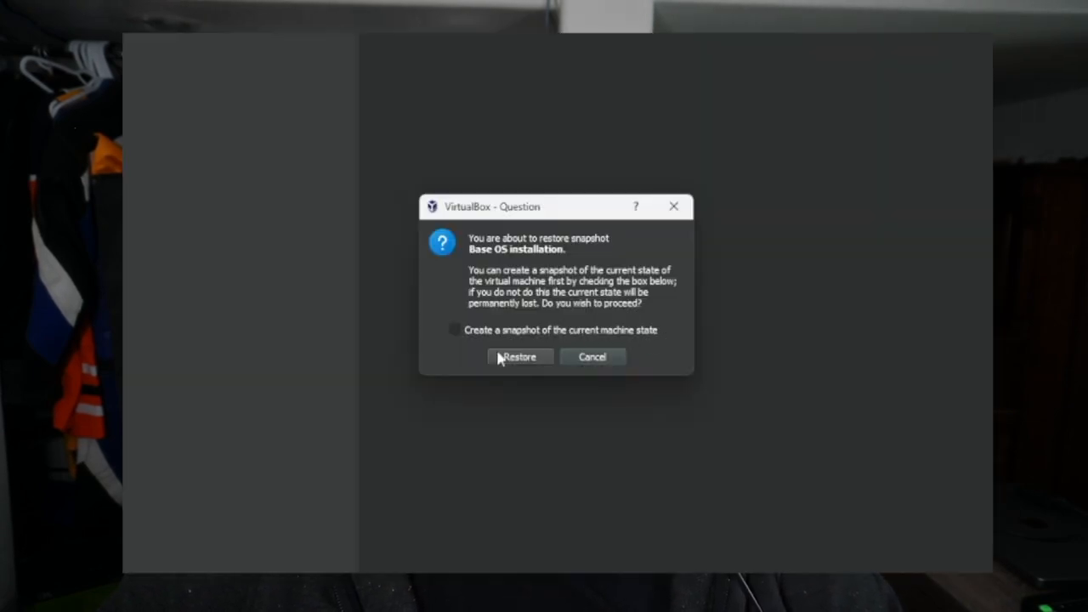
{"action": "left_click", "coordinate": [519, 356]}
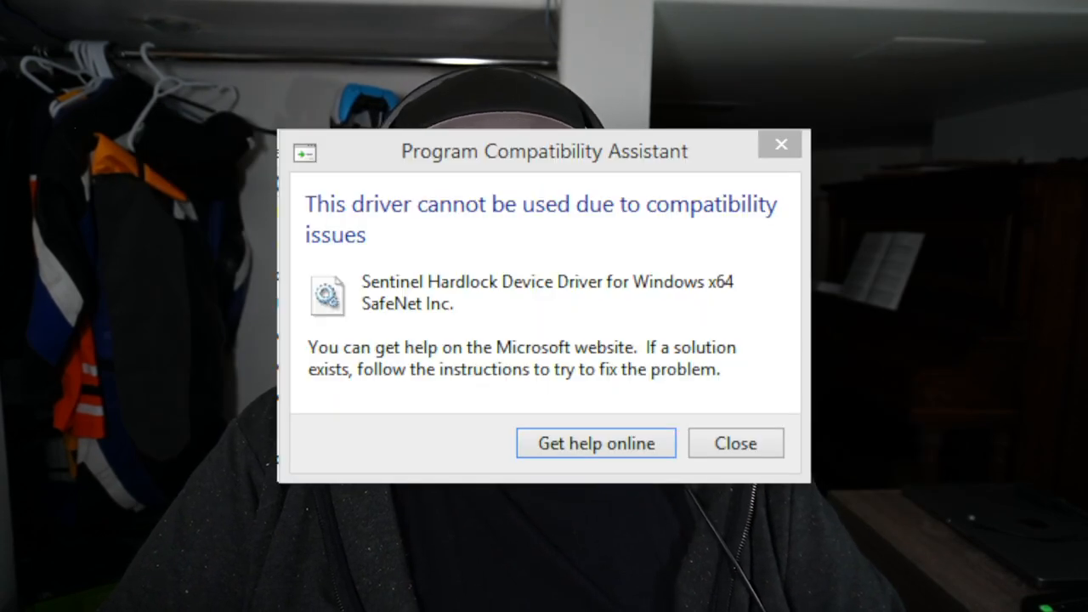
Close the Program Compatibility Assistant warning about the Sentinel Hardlock driver.
{"action": "left_click", "coordinate": [735, 443]}
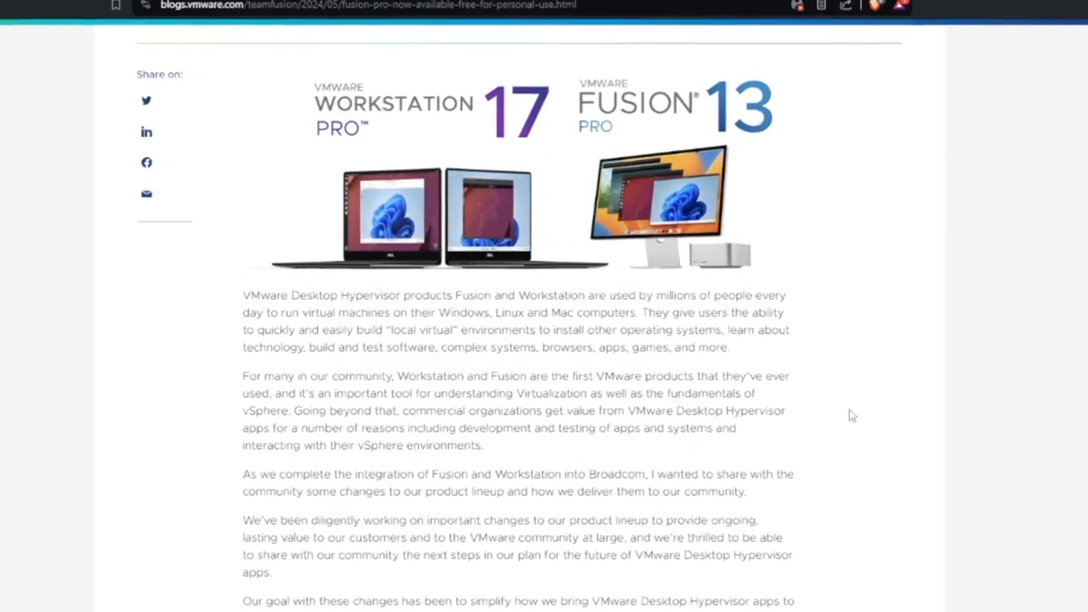
Download the VirtualBox 7.0.18 Windows installer and the Ubuntu 24.04 desktop image.
{"action": "left_click", "coordinate": [142, 8]}
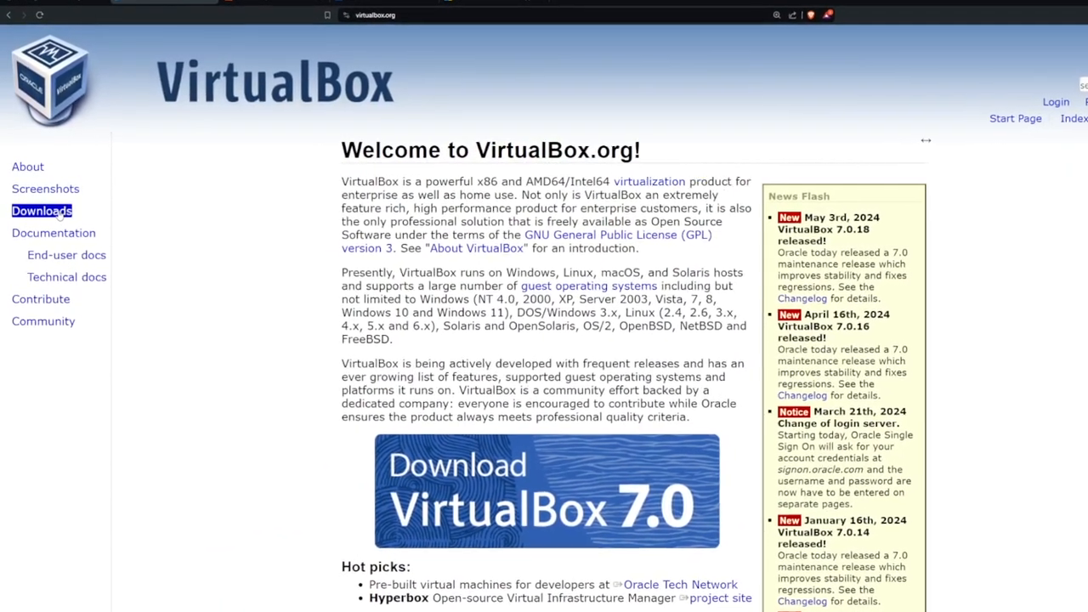
{"action": "left_click", "coordinate": [41, 210]}
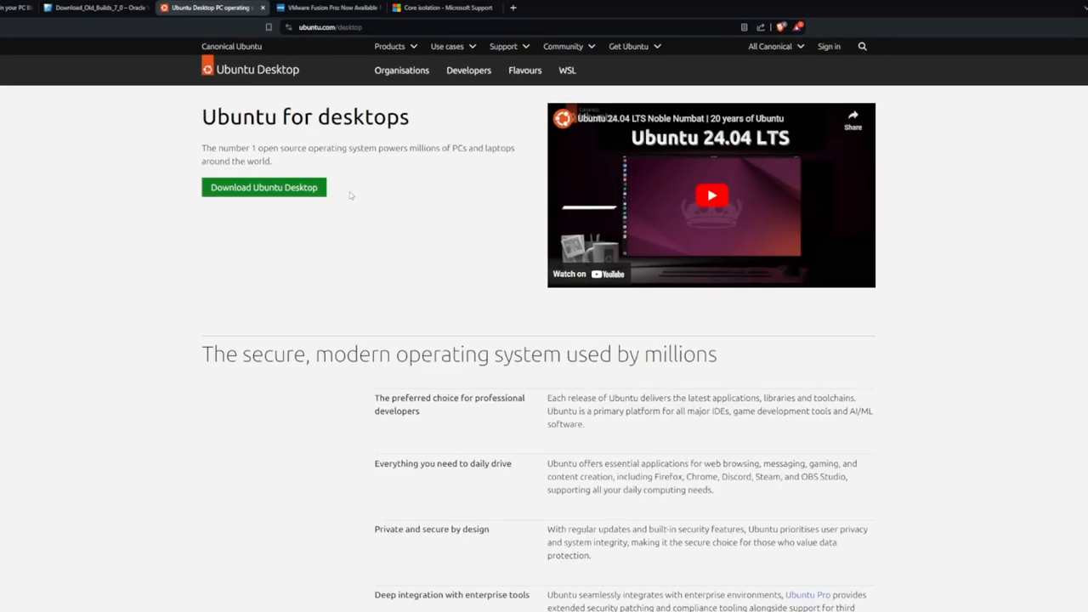
{"action": "left_click", "coordinate": [264, 187]}
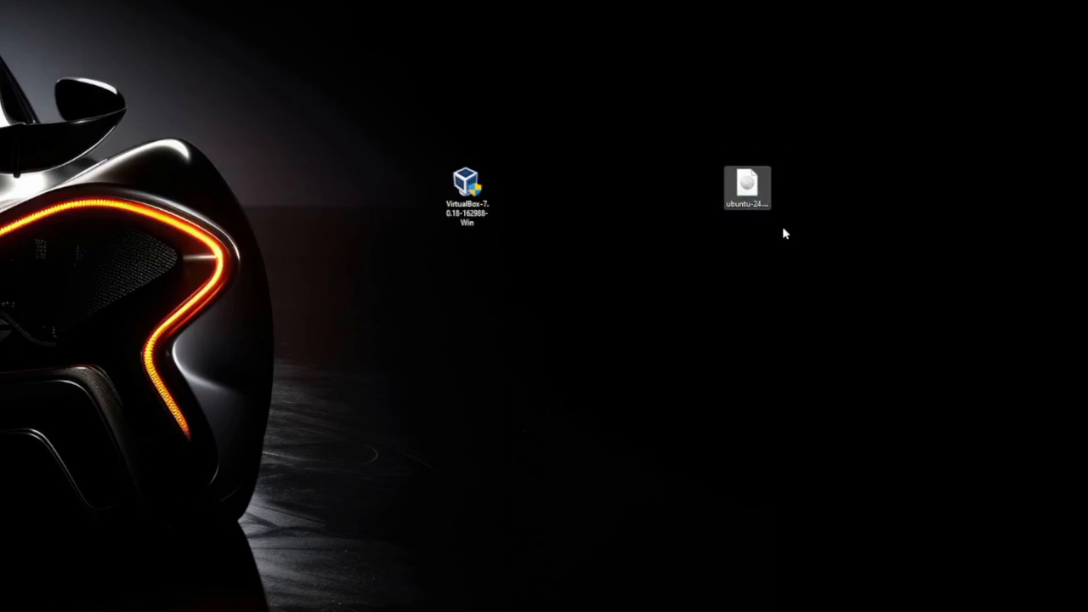
Install VirtualBox 7.0.18 with default features, accepting network and Python warnings, then launch it.
{"action": "double_click", "coordinate": [466, 185]}
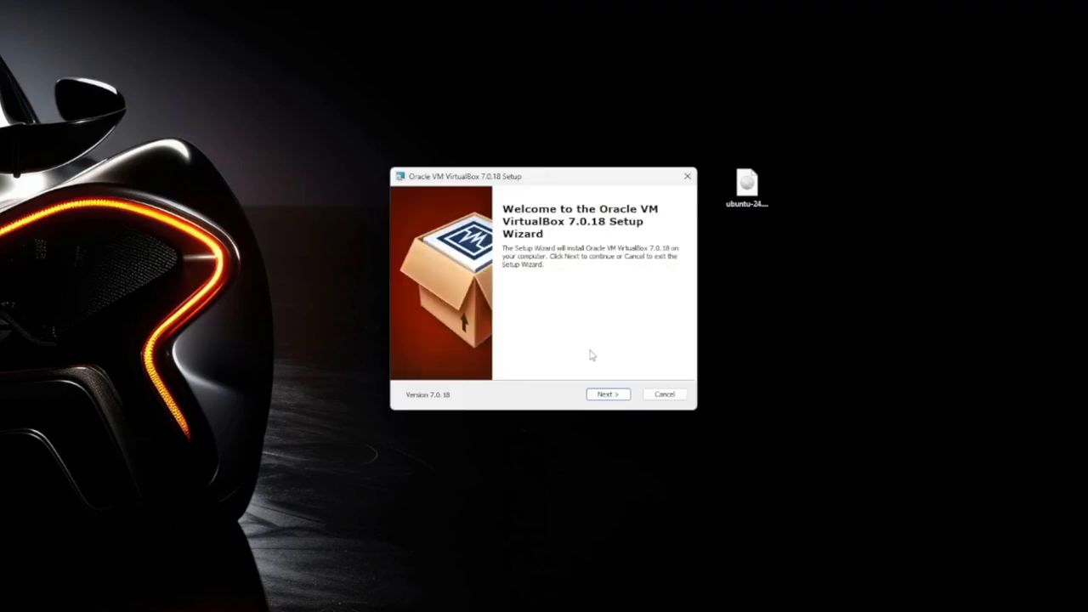
{"action": "left_click", "coordinate": [607, 394]}
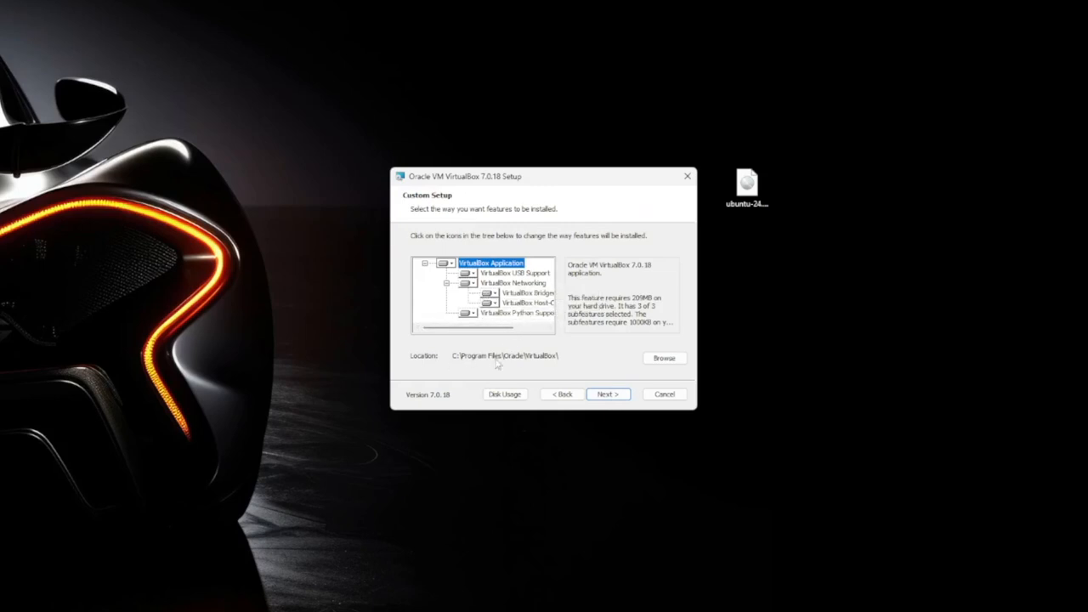
{"action": "left_click", "coordinate": [608, 393]}
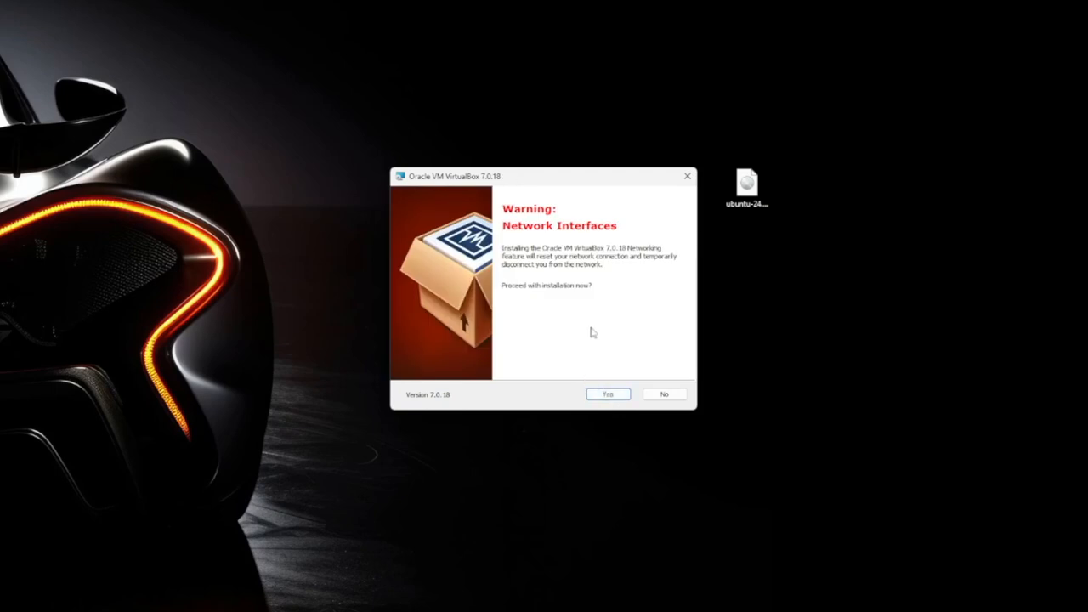
{"action": "mouse_move", "coordinate": [587, 289]}
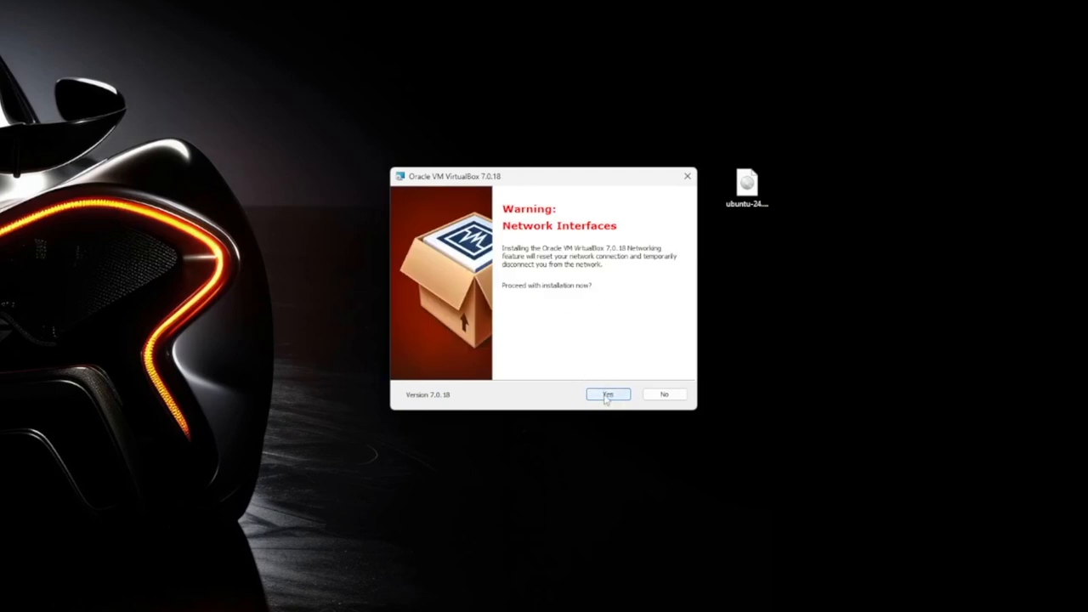
{"action": "left_click", "coordinate": [607, 393]}
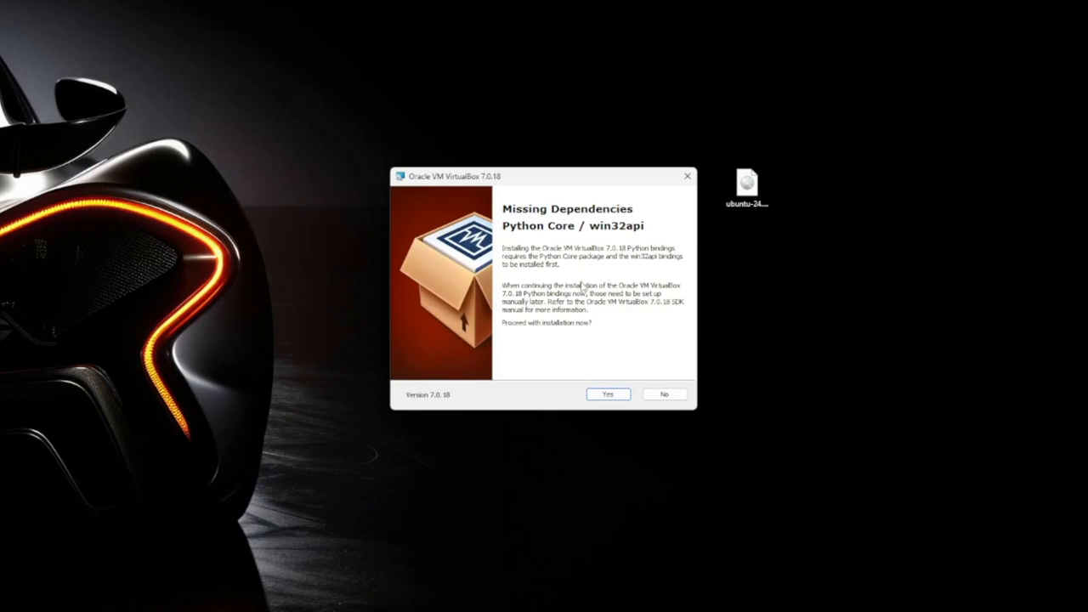
{"action": "mouse_move", "coordinate": [600, 357]}
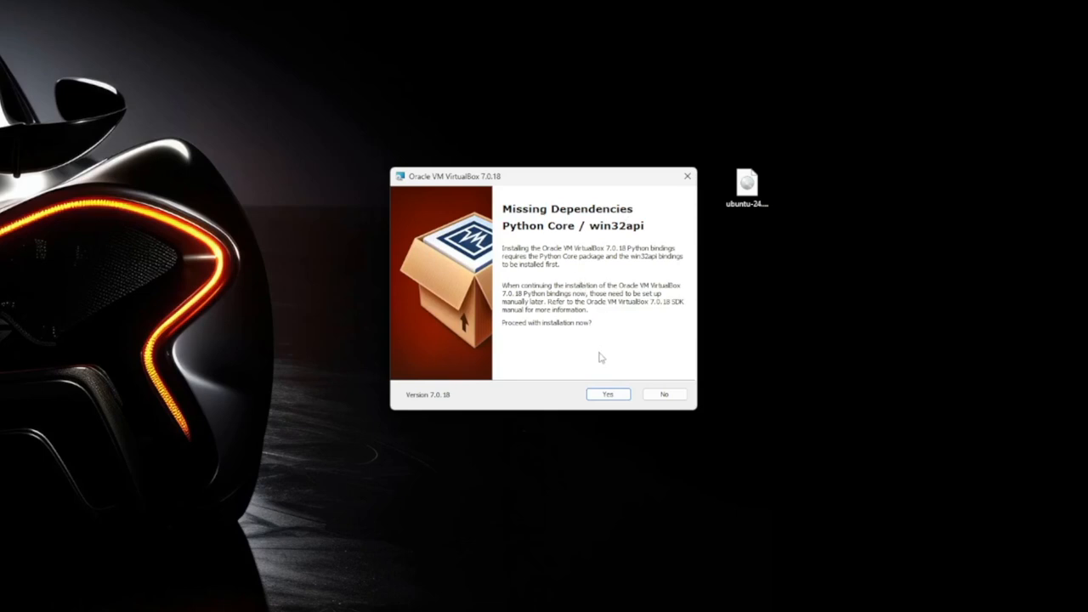
{"action": "left_click", "coordinate": [608, 393]}
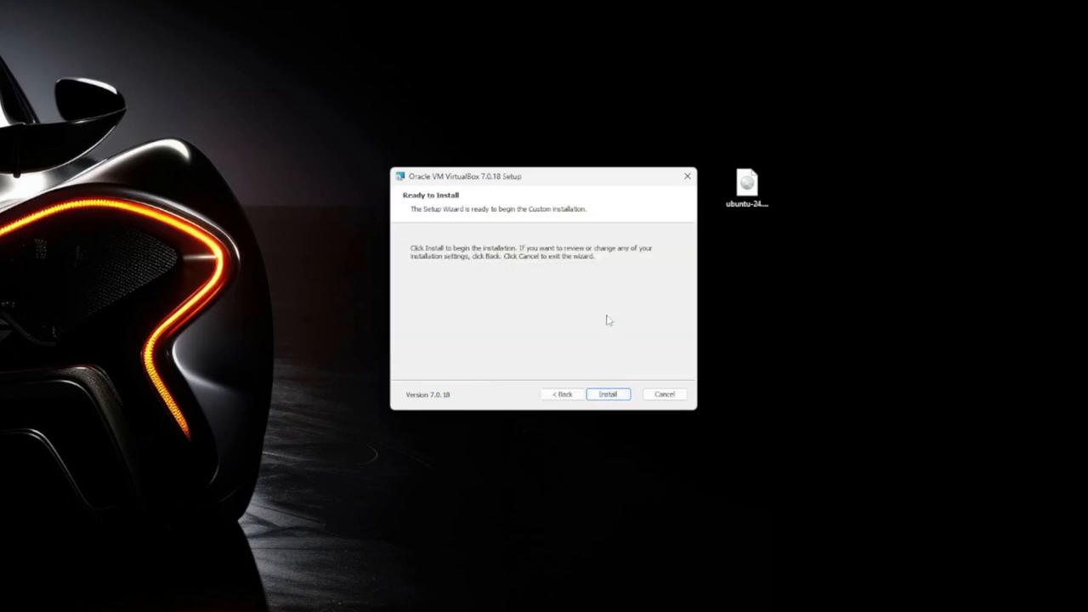
{"action": "left_click", "coordinate": [607, 393]}
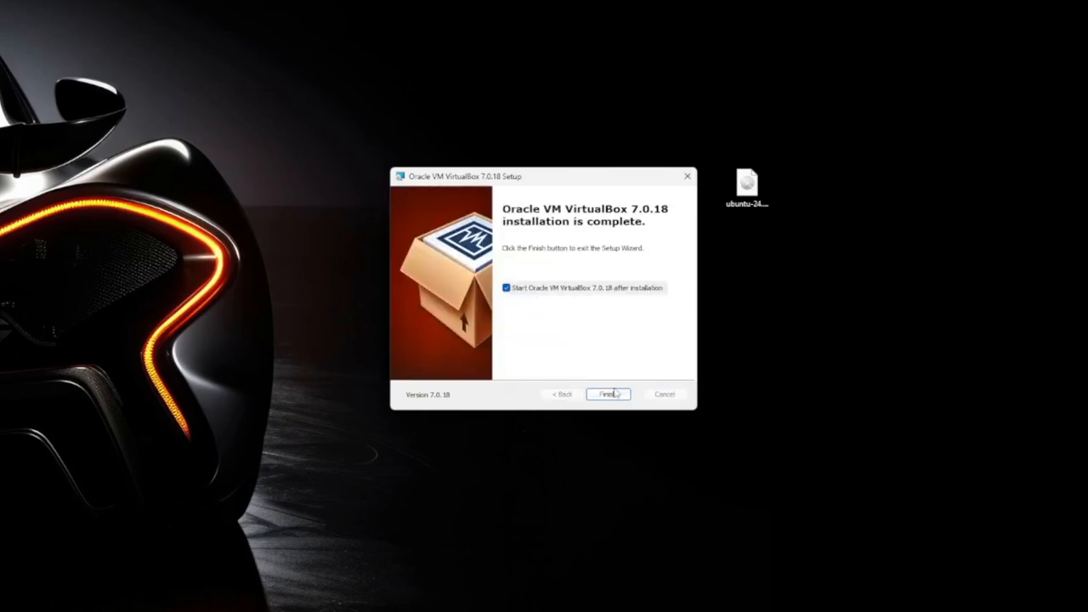
{"action": "left_click", "coordinate": [609, 393]}
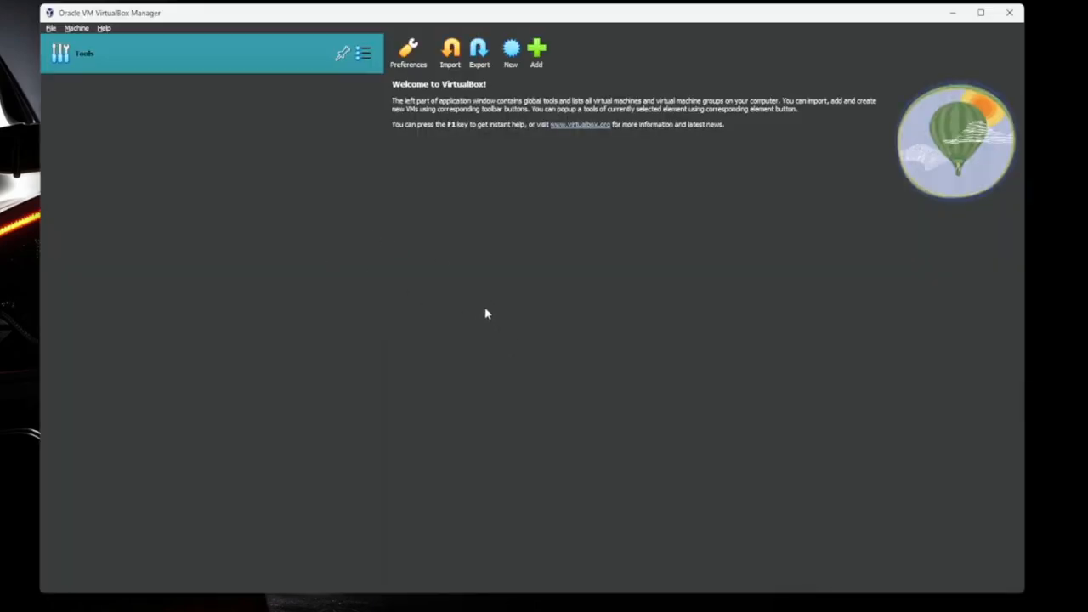
{"action": "mouse_move", "coordinate": [389, 249]}
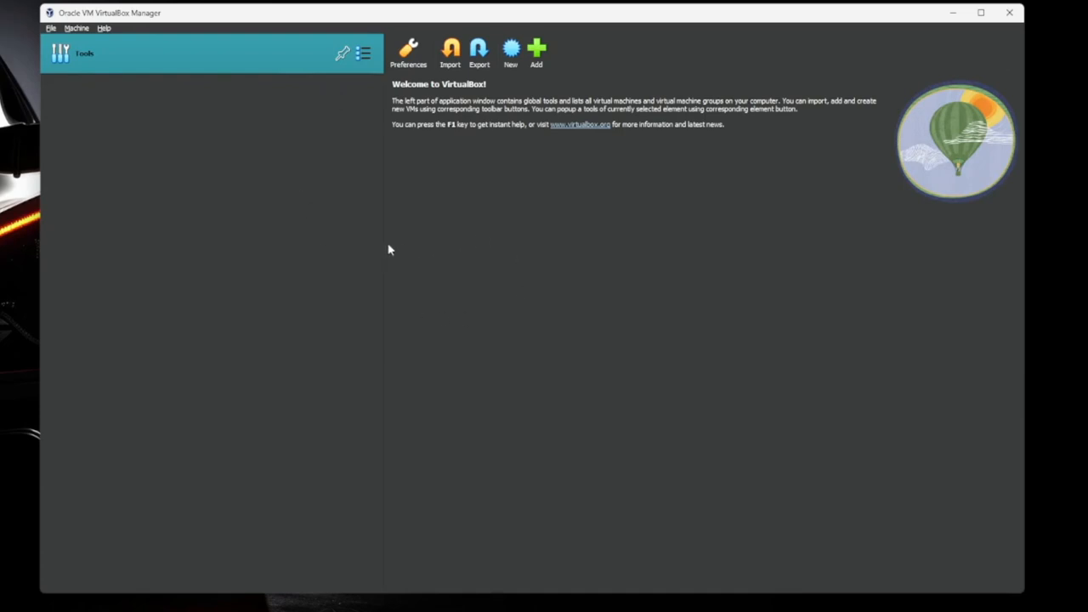
{"action": "mouse_move", "coordinate": [242, 329]}
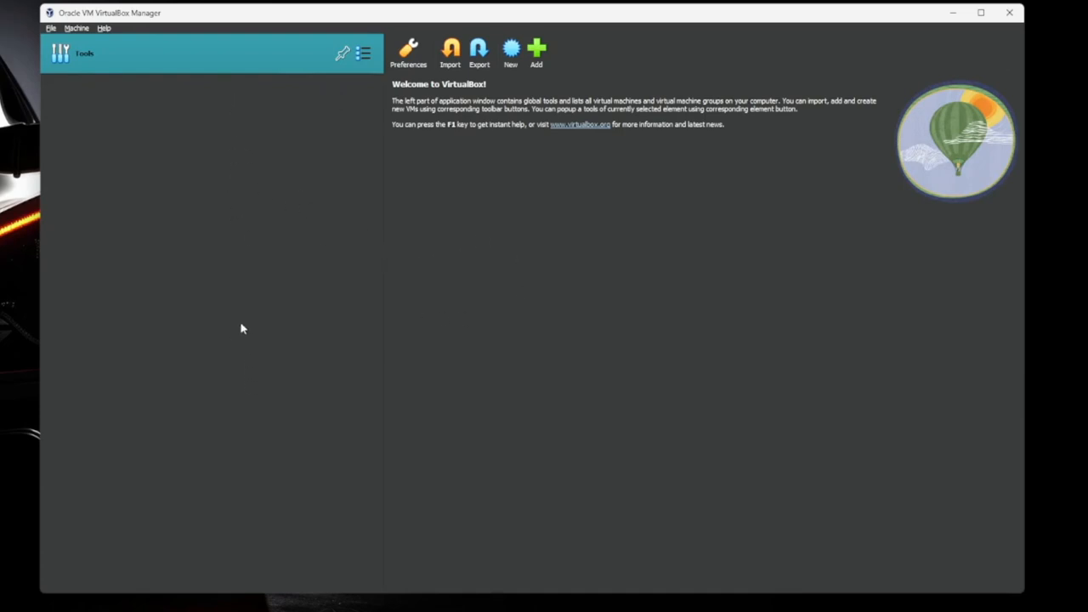
{"action": "mouse_move", "coordinate": [669, 310]}
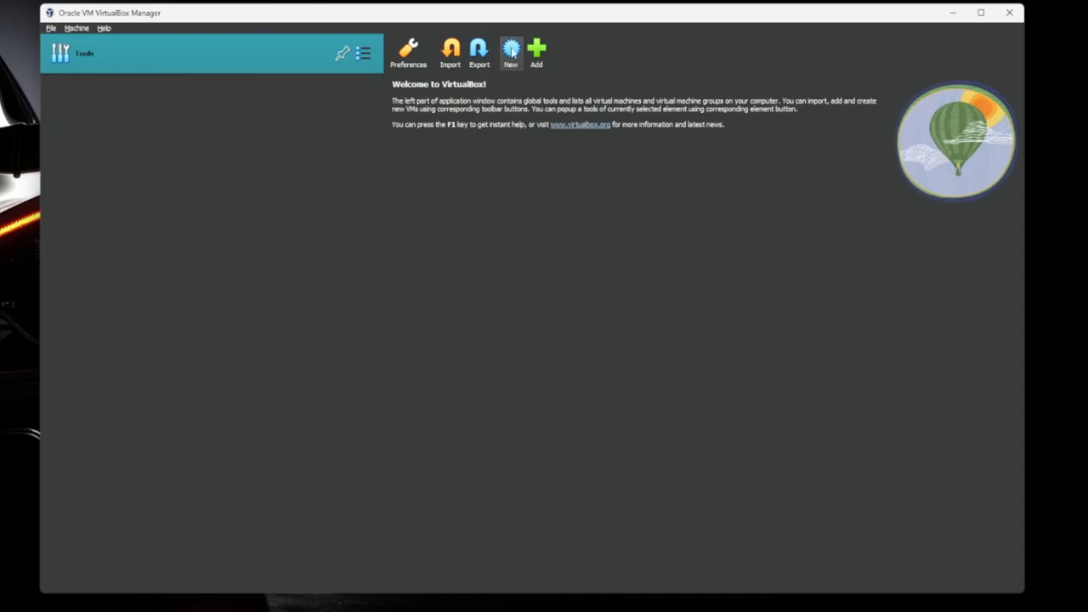
Name a new VM 'Ubuntu' using the ubuntu-24.04-desktop-amd64 ISO, skipping unattended installation.
{"action": "left_click", "coordinate": [511, 51]}
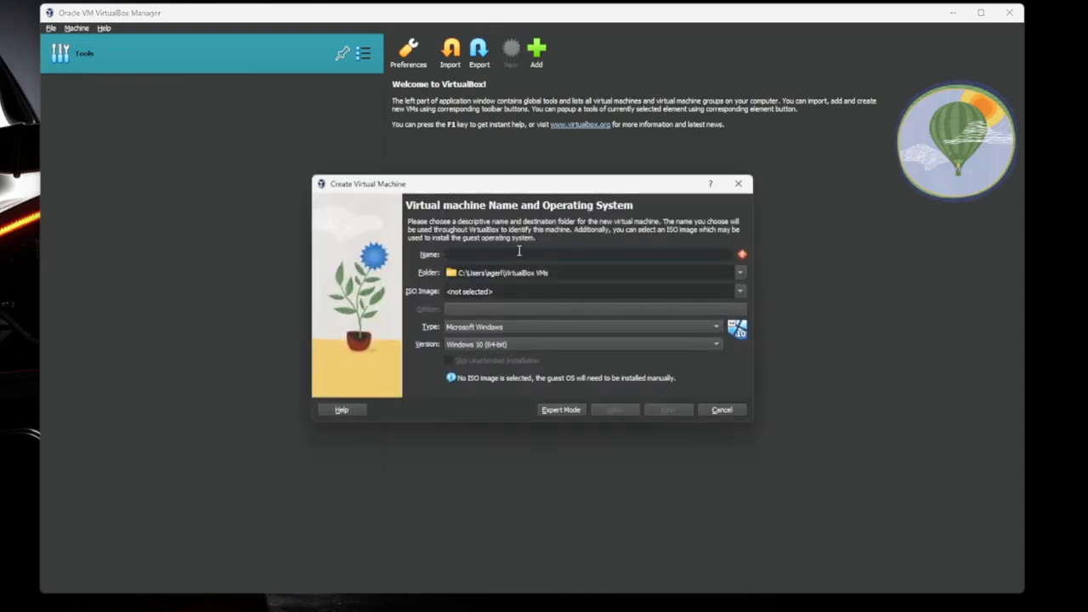
{"action": "type", "text": "Ubuntu"}
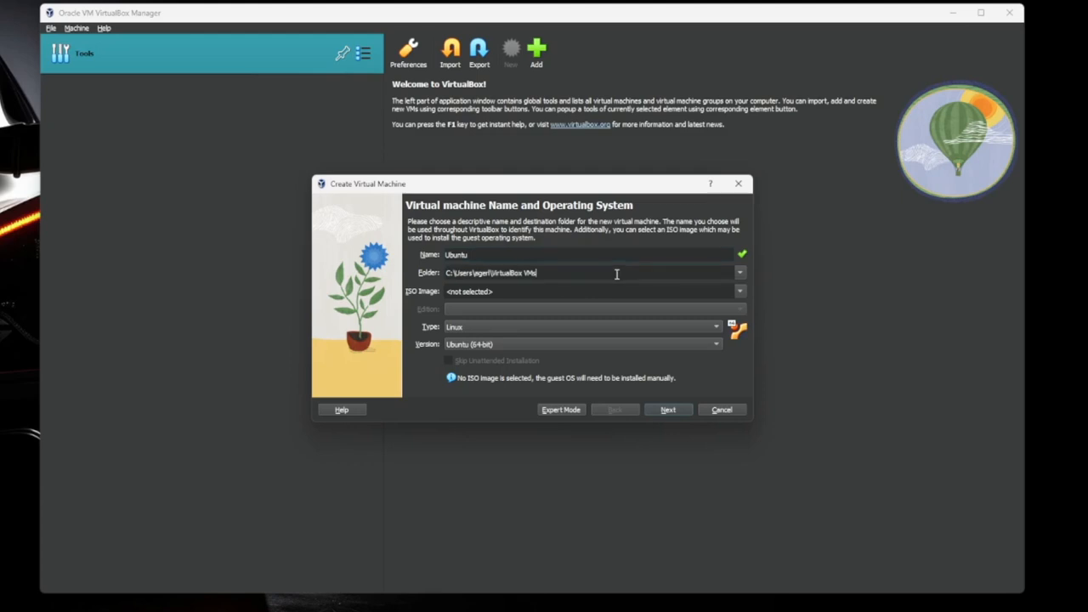
{"action": "mouse_move", "coordinate": [690, 304]}
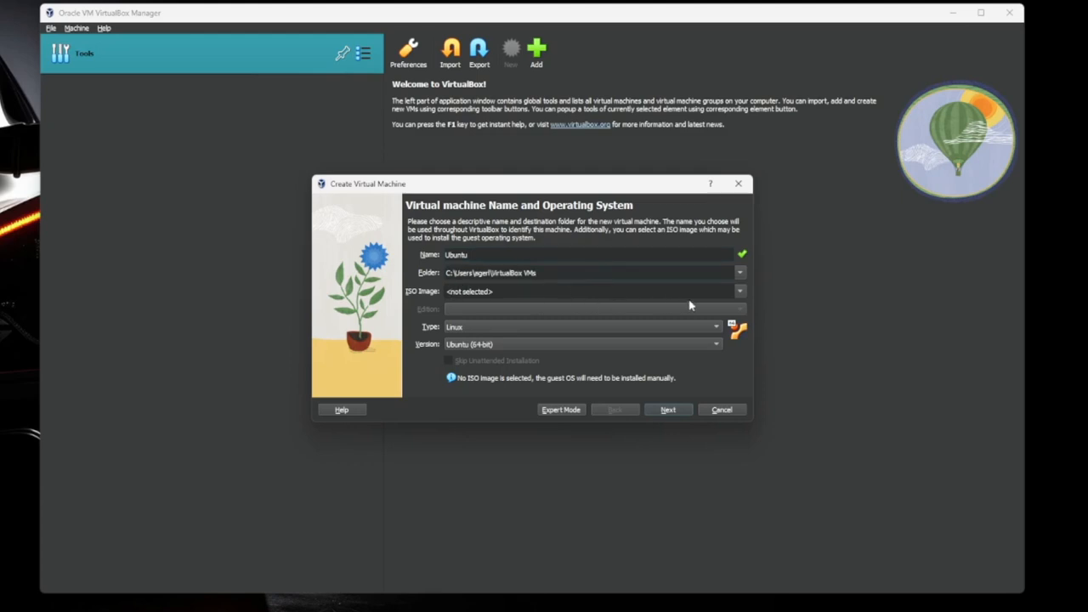
{"action": "left_click", "coordinate": [739, 291]}
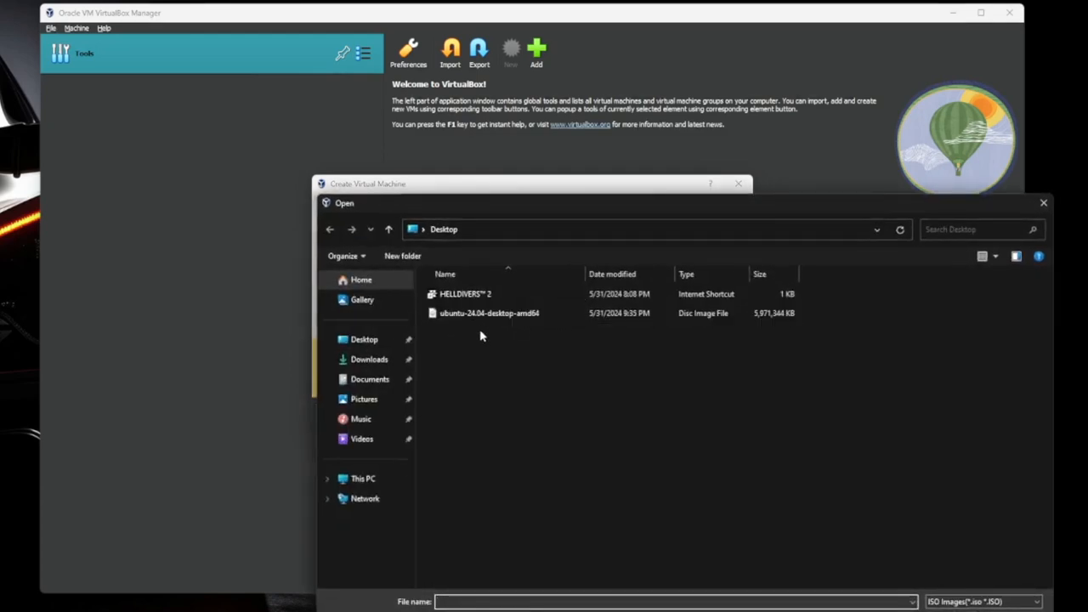
{"action": "double_click", "coordinate": [489, 313]}
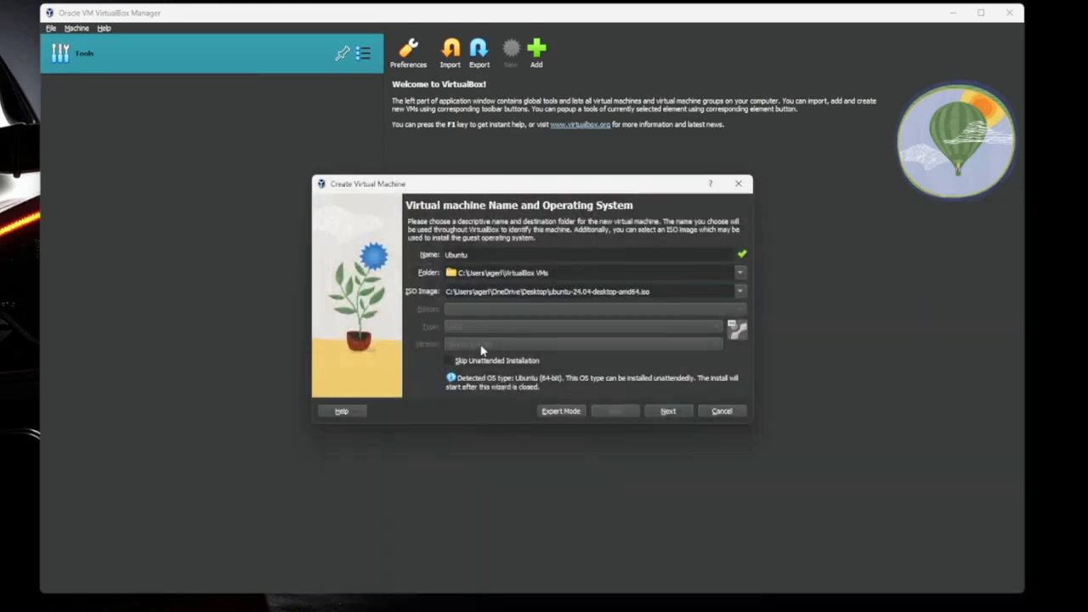
{"action": "left_click", "coordinate": [448, 360]}
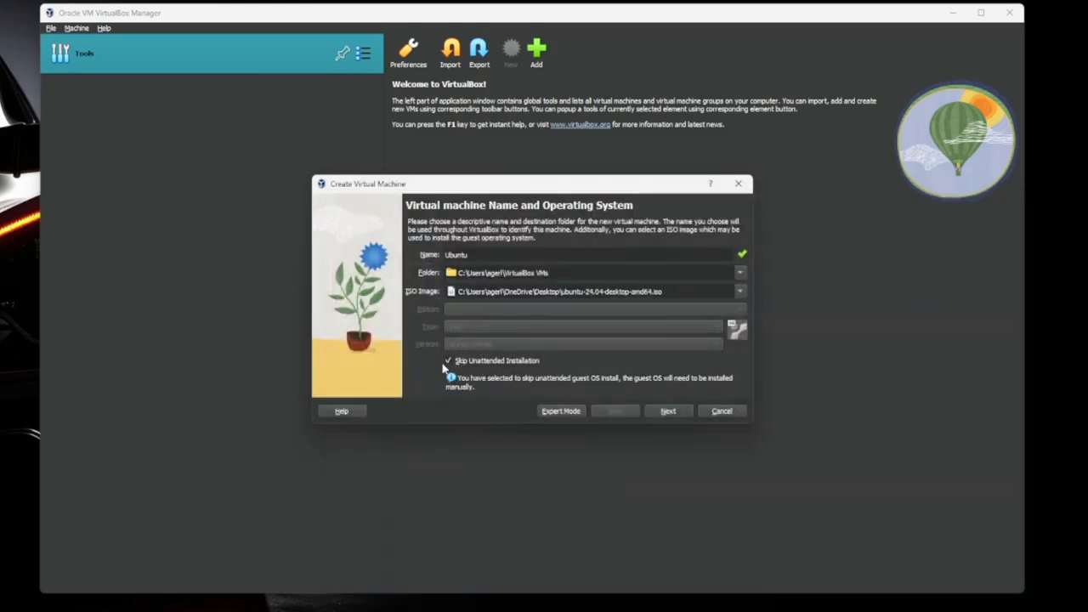
{"action": "left_click", "coordinate": [668, 411]}
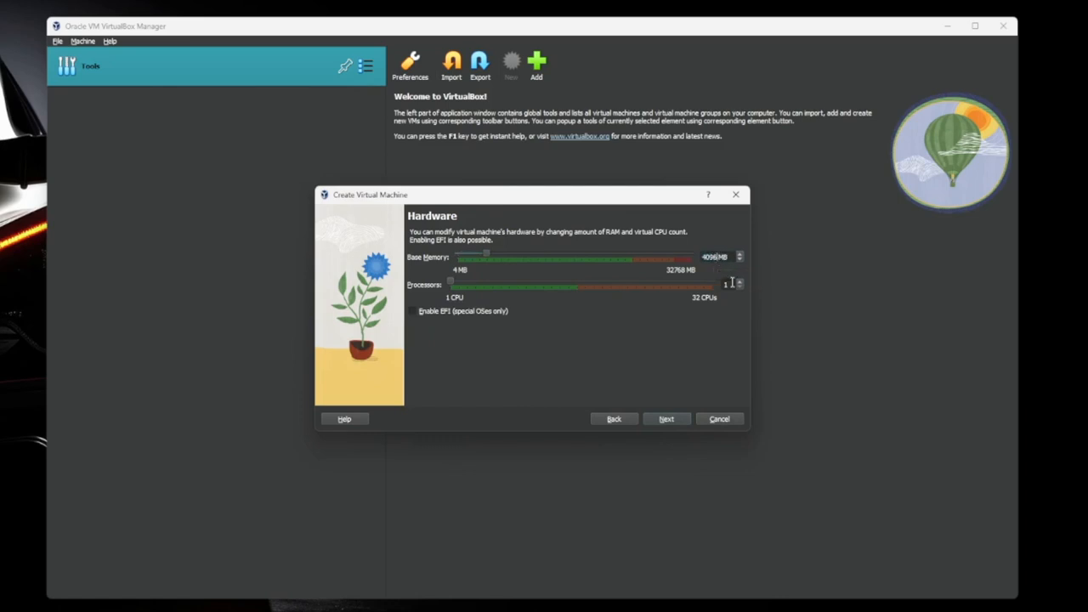
Give the VM 2 processors, keep 4096 MB memory and a 25 GB disk, and finish.
{"action": "left_click", "coordinate": [739, 281]}
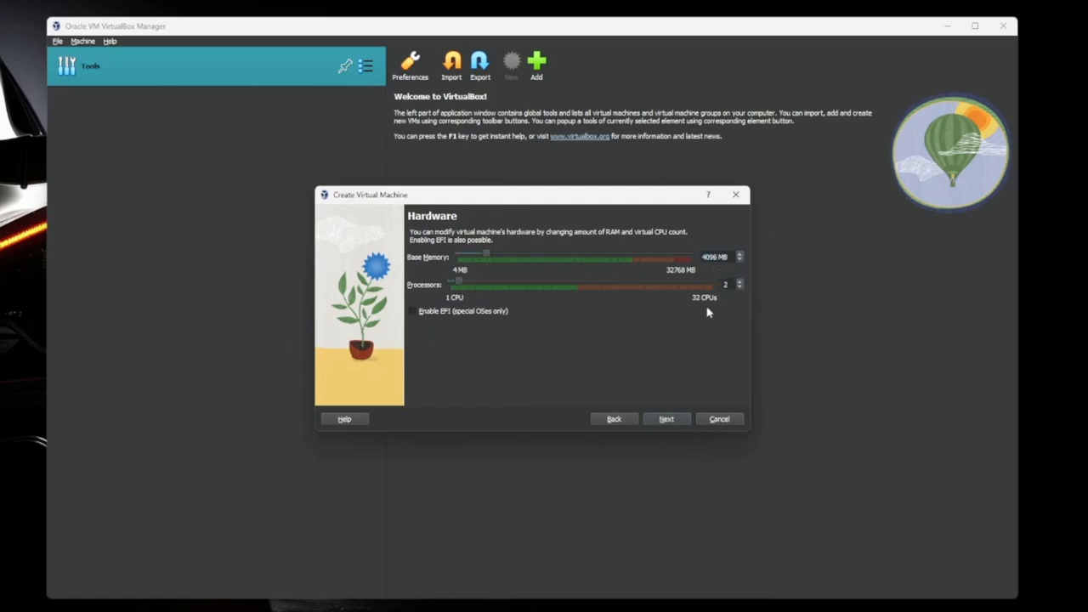
{"action": "mouse_move", "coordinate": [619, 345]}
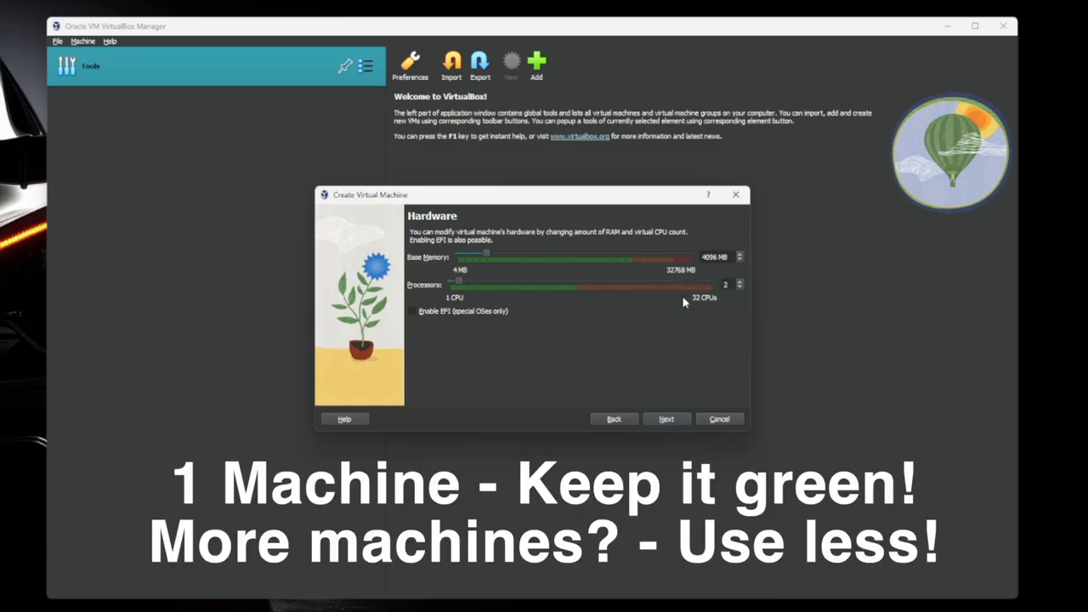
{"action": "mouse_move", "coordinate": [694, 326]}
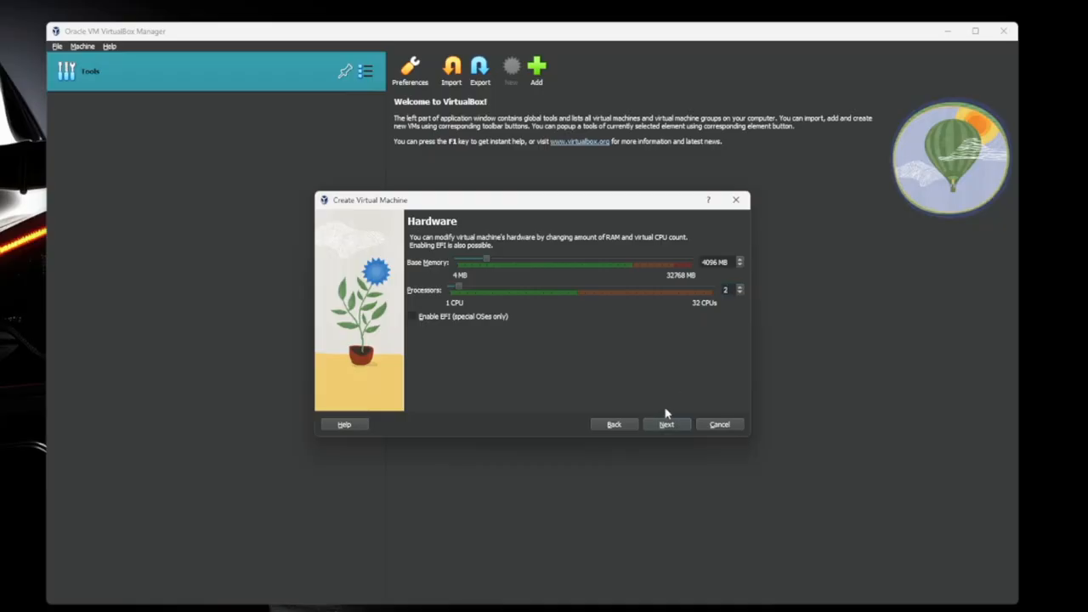
{"action": "left_click", "coordinate": [666, 425]}
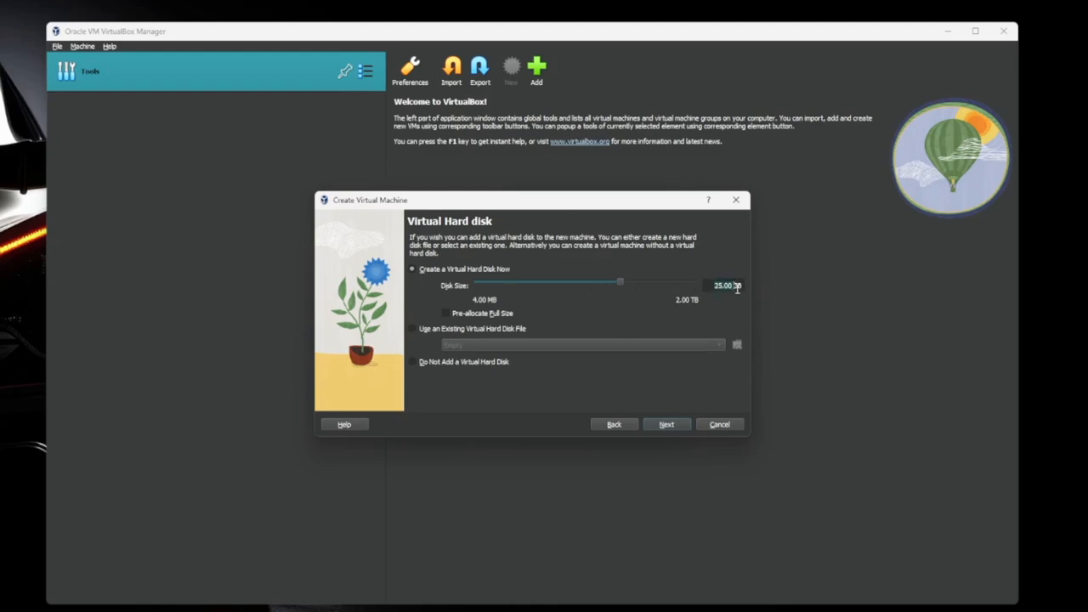
{"action": "mouse_move", "coordinate": [648, 385]}
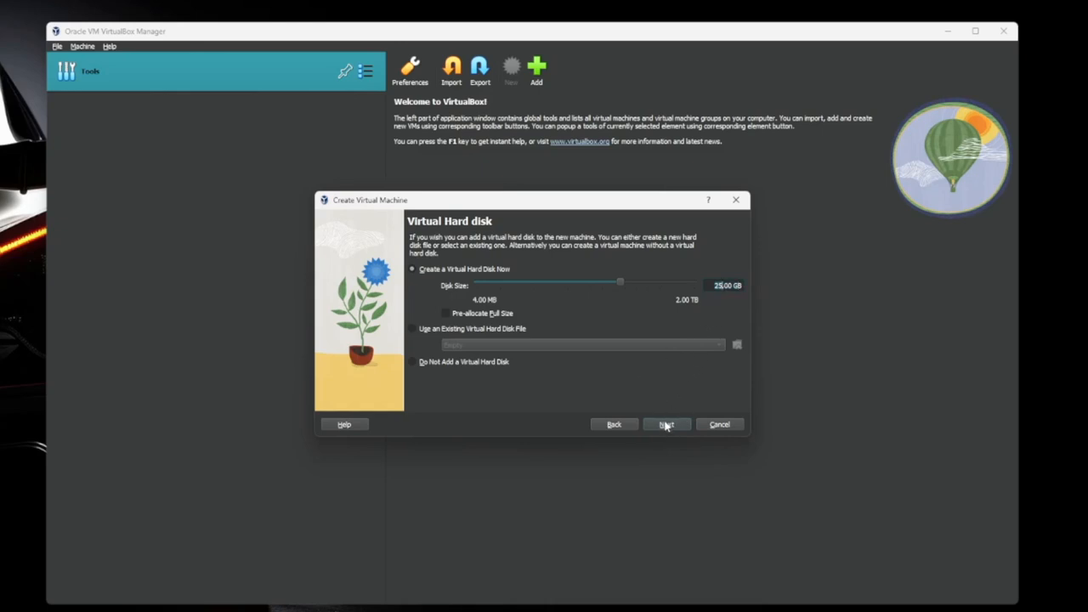
{"action": "left_click", "coordinate": [667, 424]}
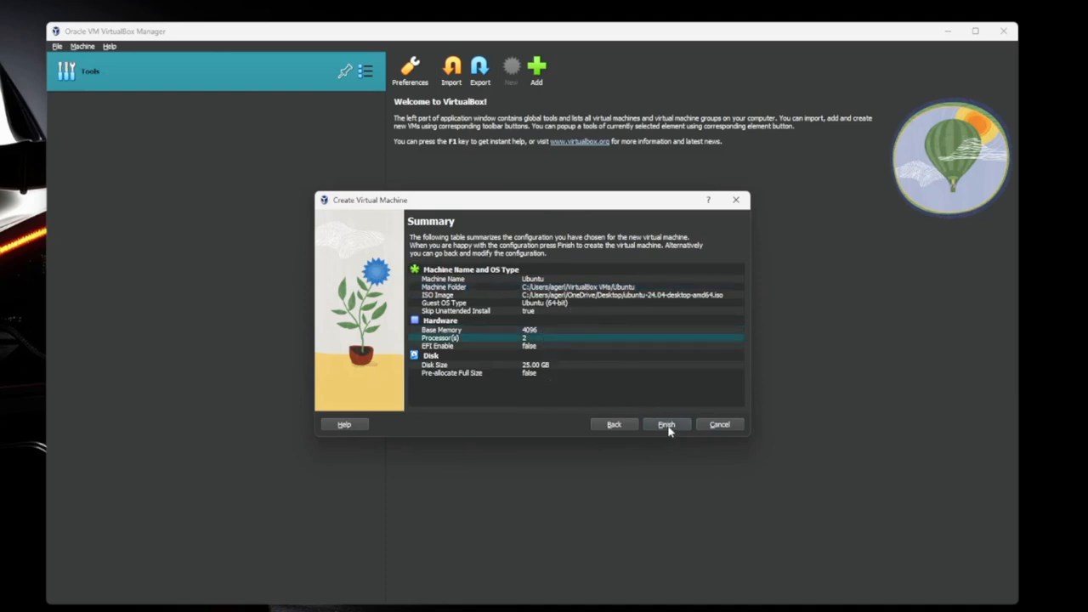
{"action": "left_click", "coordinate": [666, 424]}
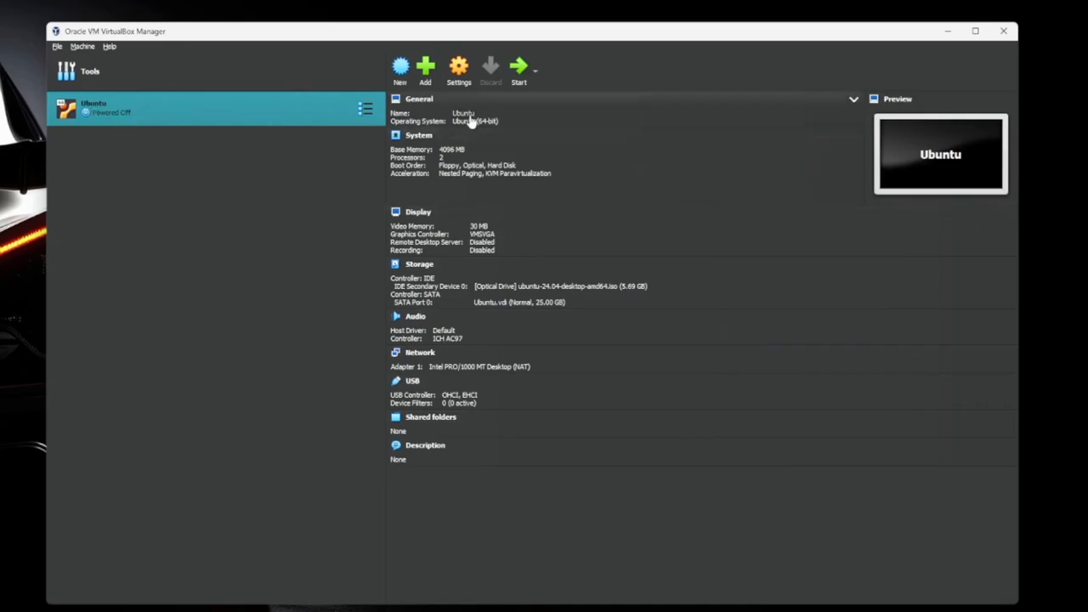
{"action": "mouse_move", "coordinate": [505, 388]}
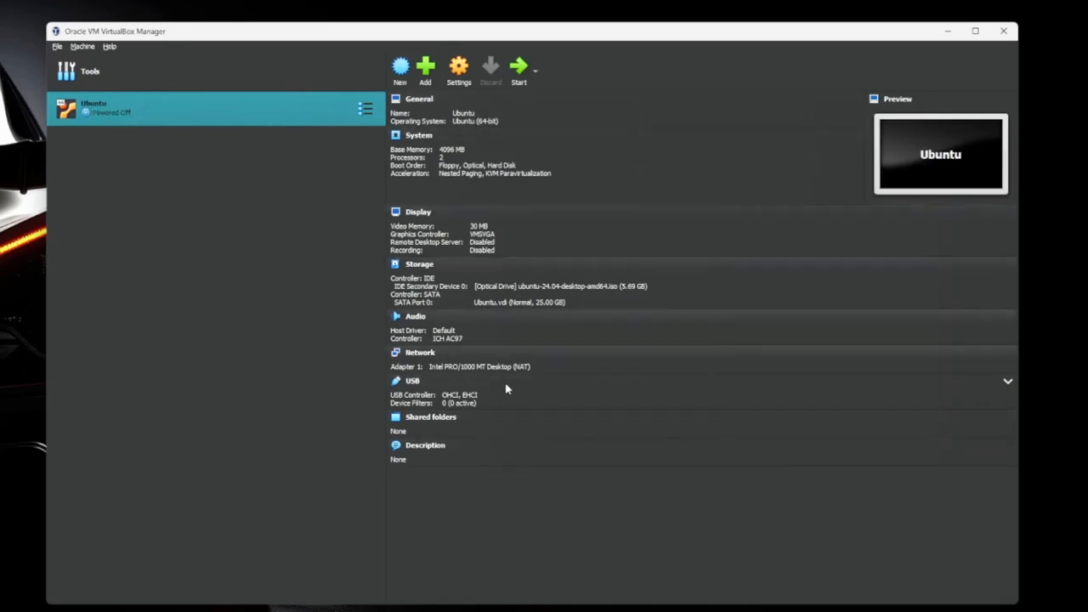
{"action": "mouse_move", "coordinate": [545, 383]}
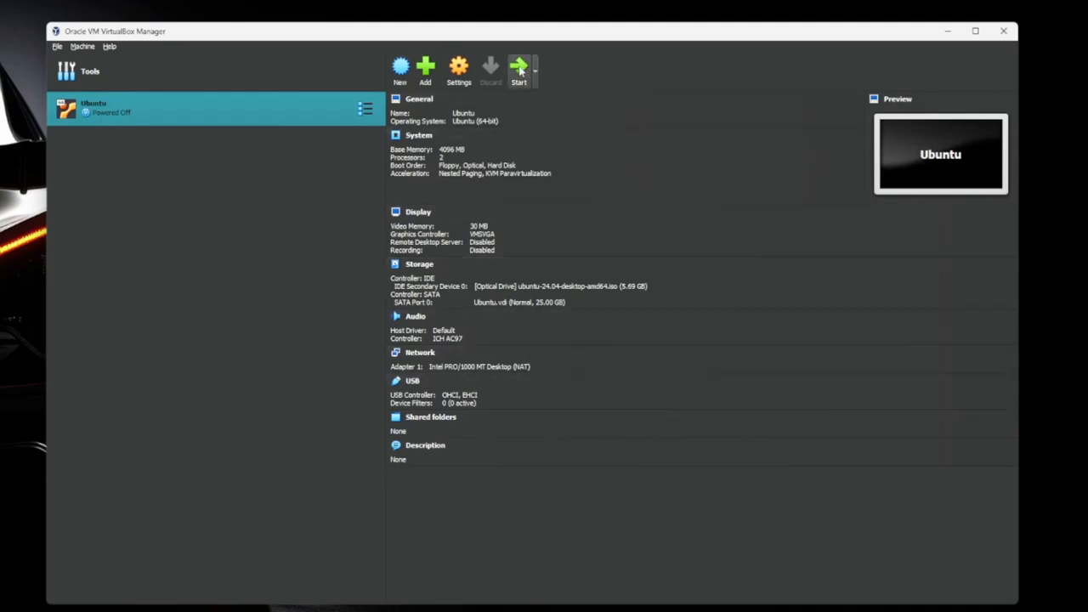
Start the Ubuntu virtual machine to reach the installer's language screen.
{"action": "left_click", "coordinate": [519, 70]}
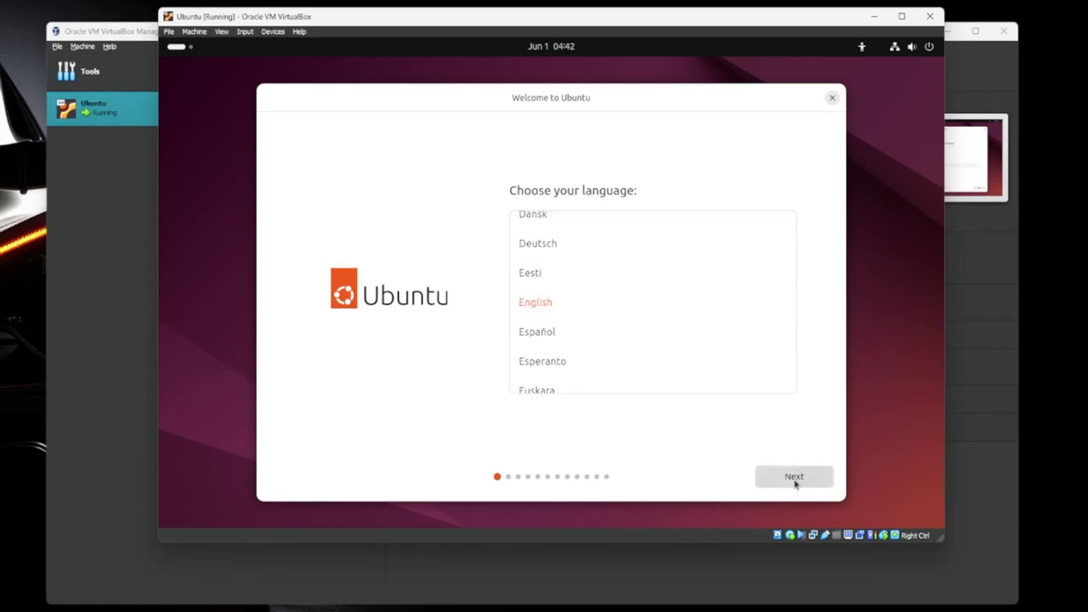
Keep English, US keyboard, wired internet, interactive install, default apps and no proprietary extras.
{"action": "left_click", "coordinate": [793, 476]}
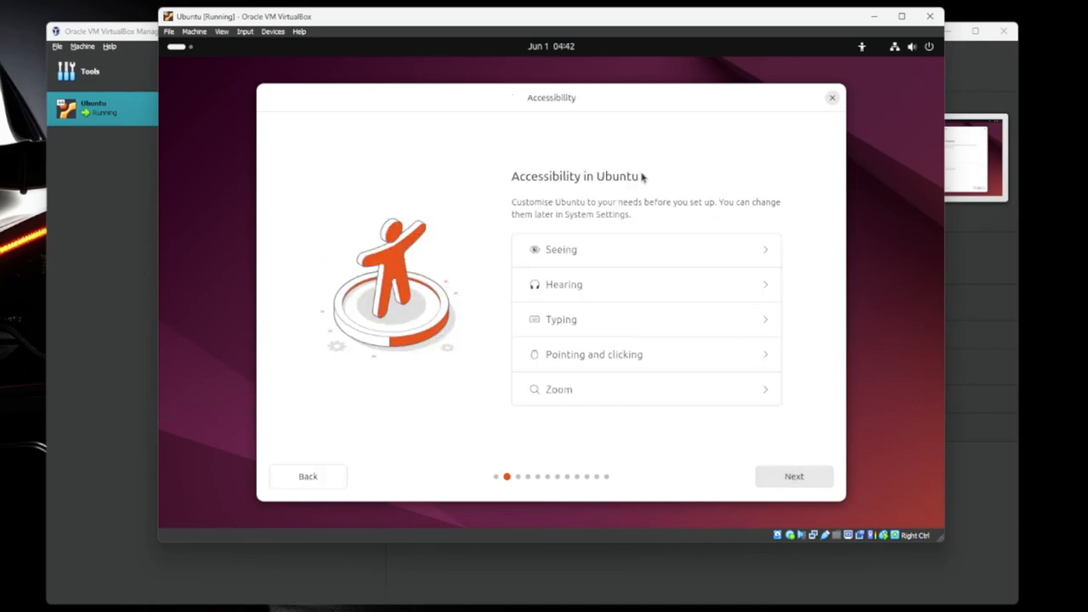
{"action": "mouse_move", "coordinate": [794, 476]}
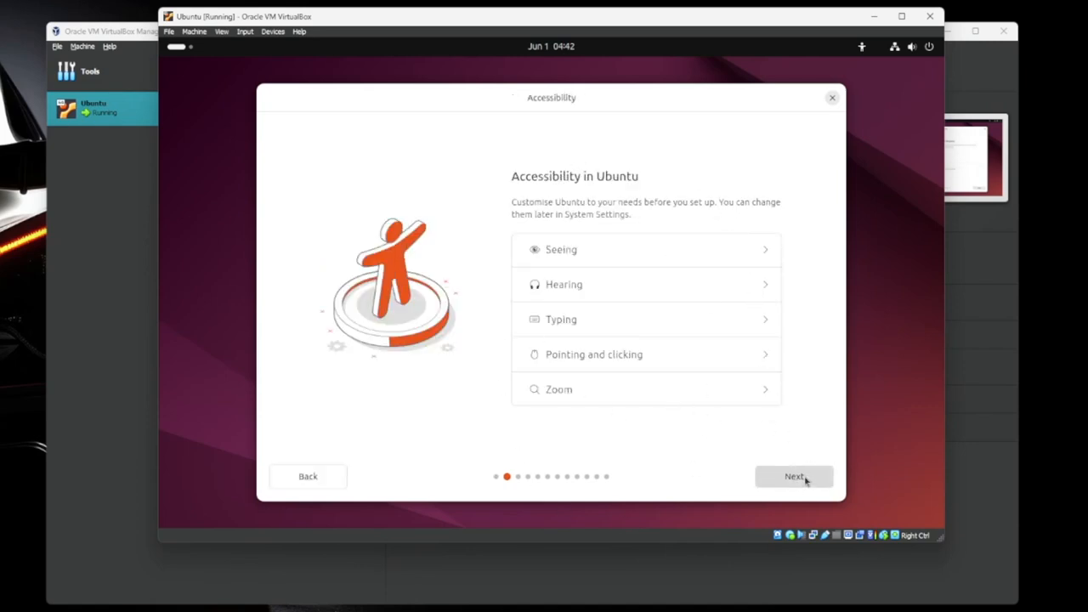
{"action": "left_click", "coordinate": [793, 476]}
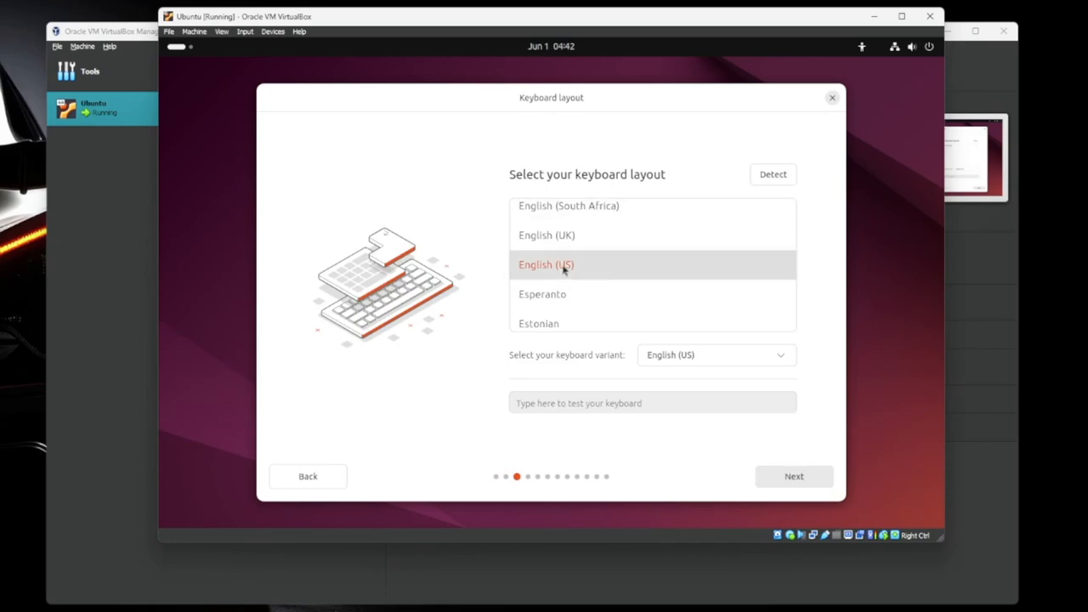
{"action": "left_click", "coordinate": [793, 476]}
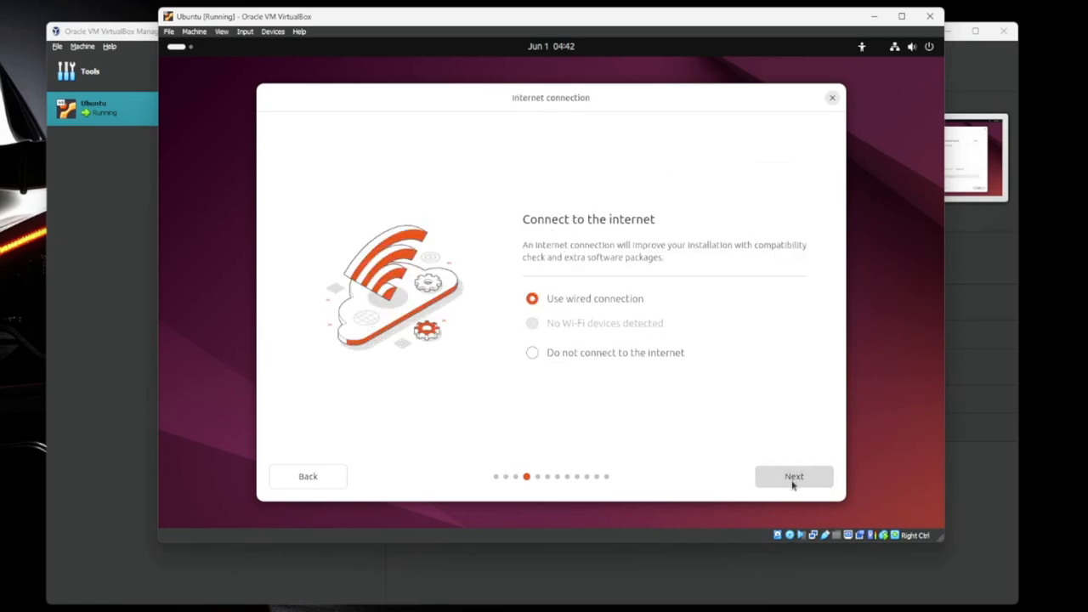
{"action": "left_click", "coordinate": [793, 476]}
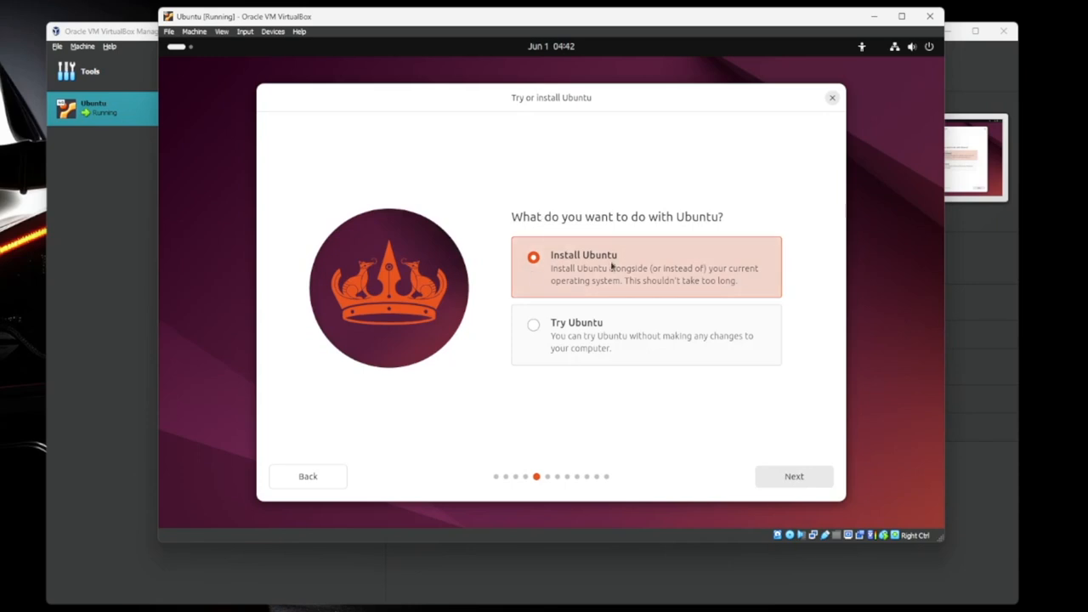
{"action": "left_click", "coordinate": [793, 476]}
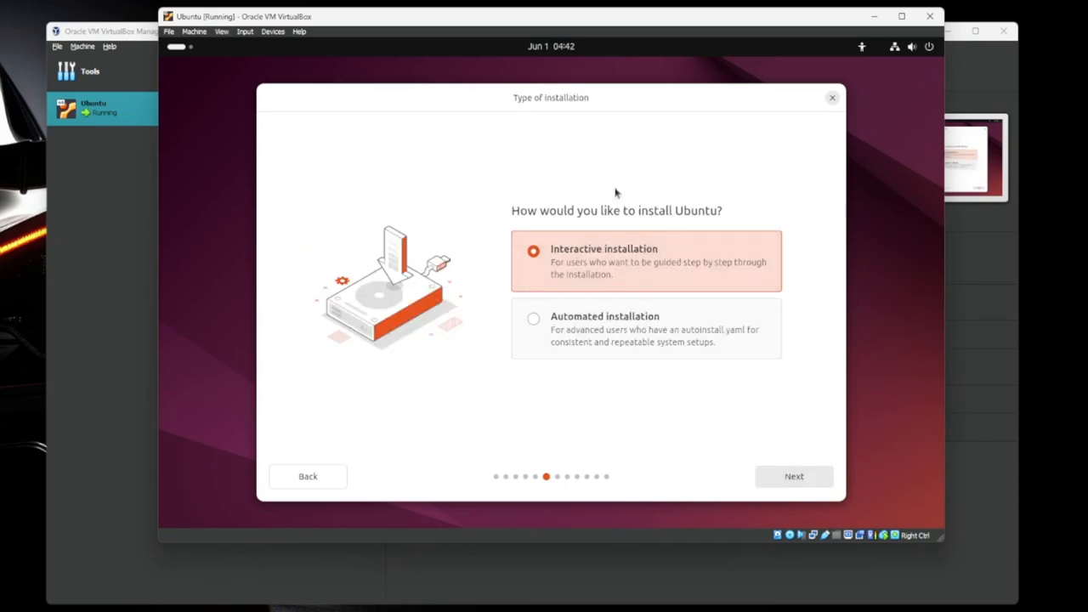
{"action": "mouse_move", "coordinate": [795, 477]}
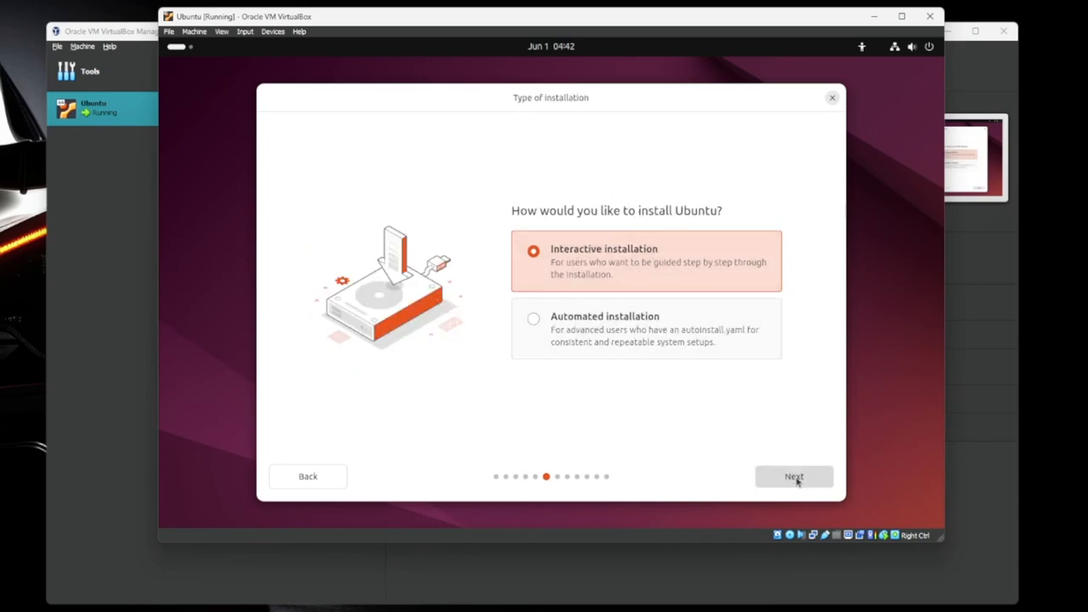
{"action": "left_click", "coordinate": [794, 476]}
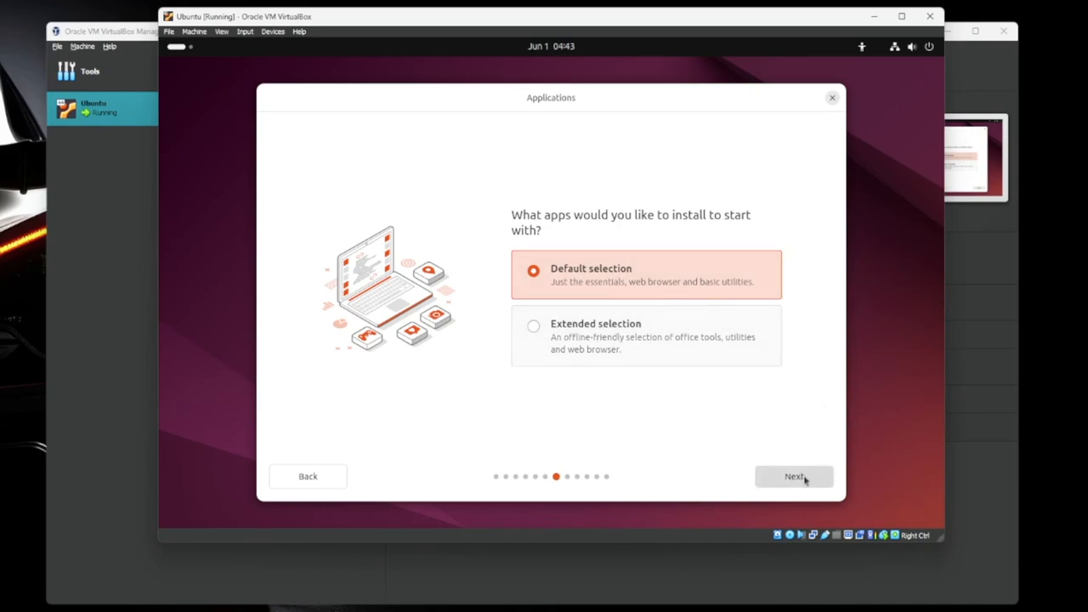
{"action": "left_click", "coordinate": [793, 476]}
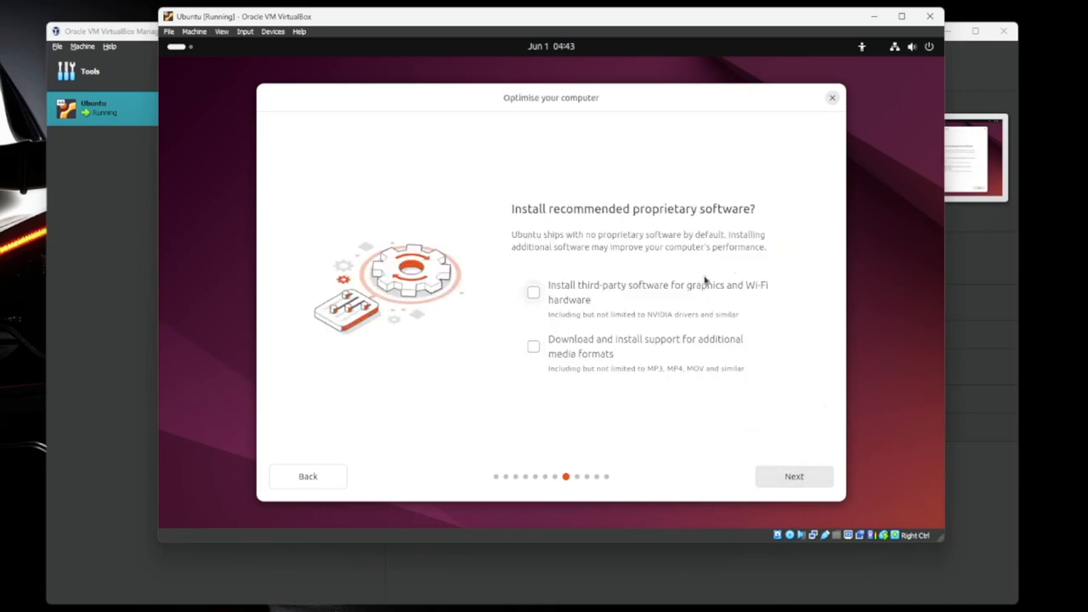
{"action": "mouse_move", "coordinate": [763, 301]}
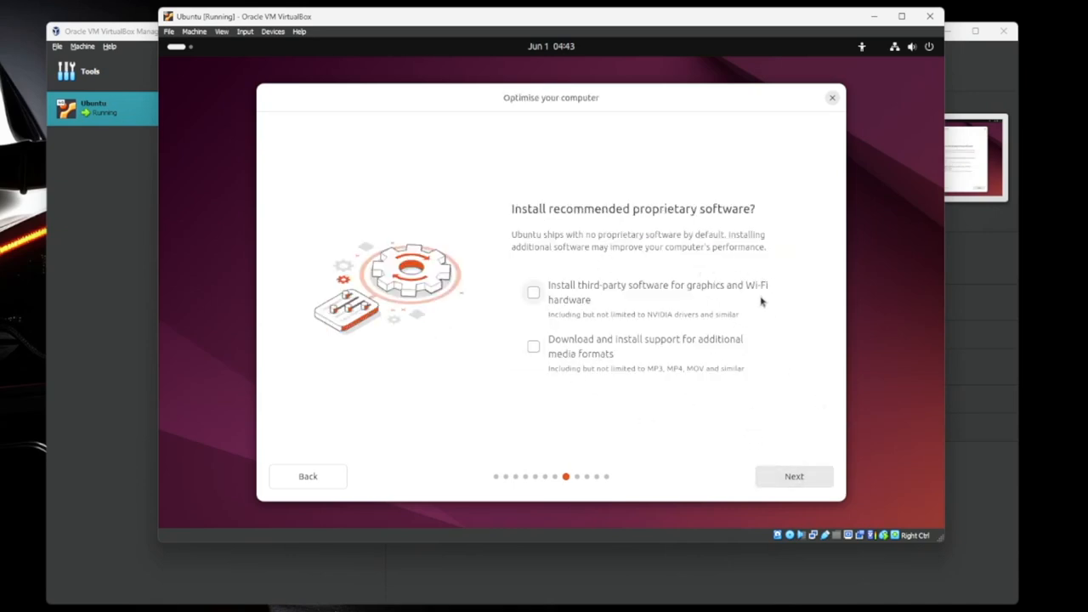
{"action": "mouse_move", "coordinate": [687, 403]}
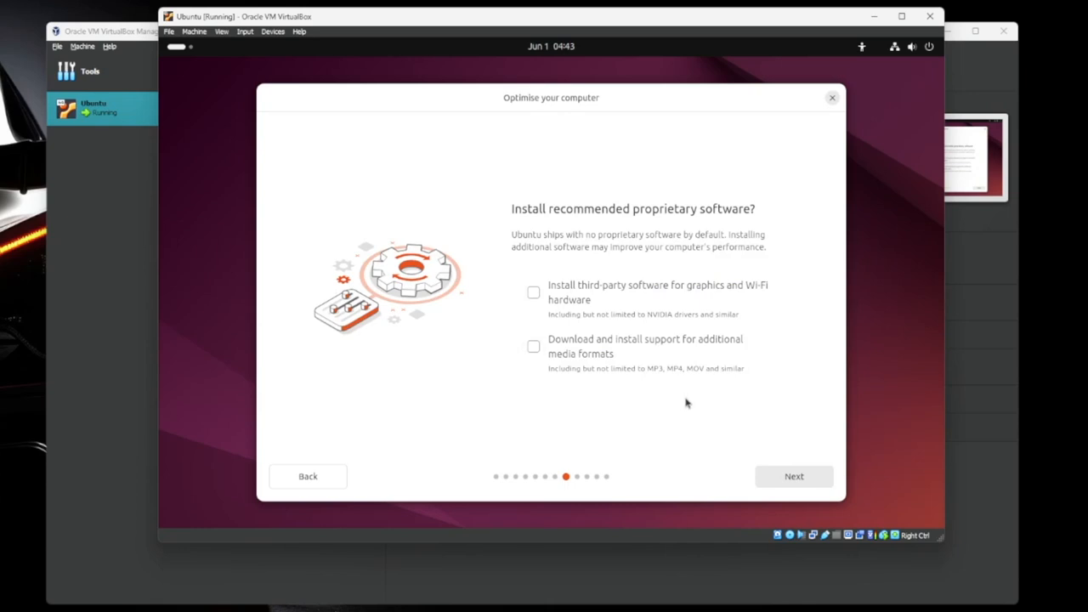
{"action": "mouse_move", "coordinate": [633, 411]}
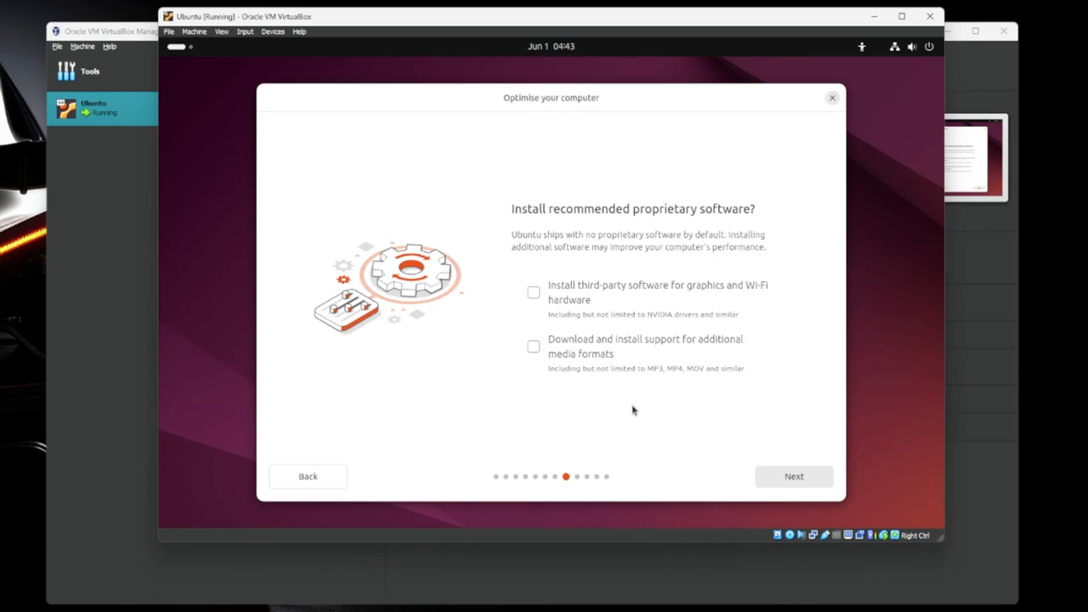
{"action": "mouse_move", "coordinate": [680, 378]}
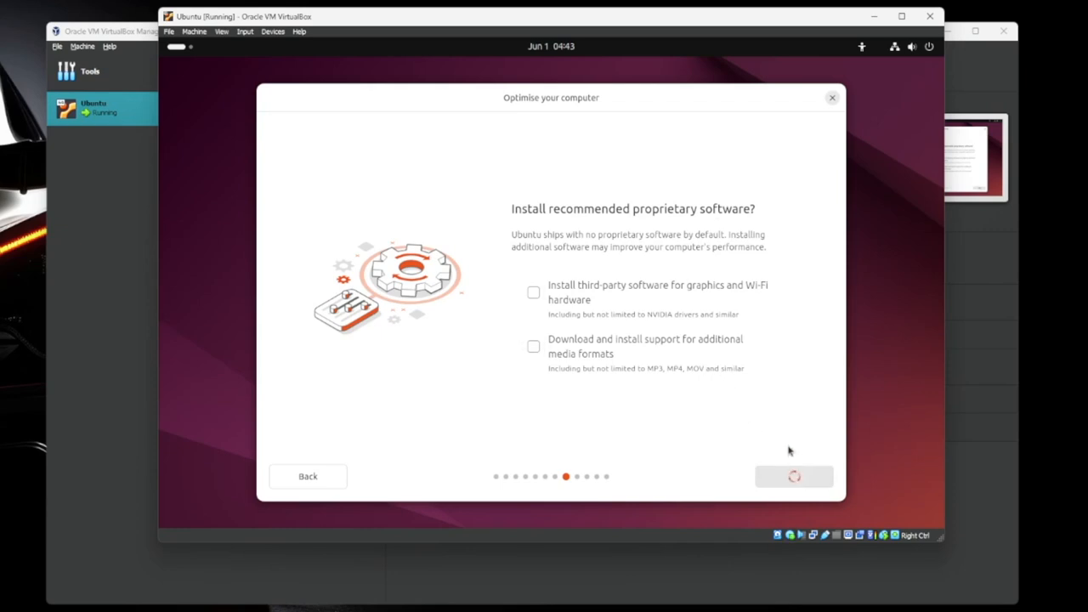
{"action": "left_click", "coordinate": [793, 476]}
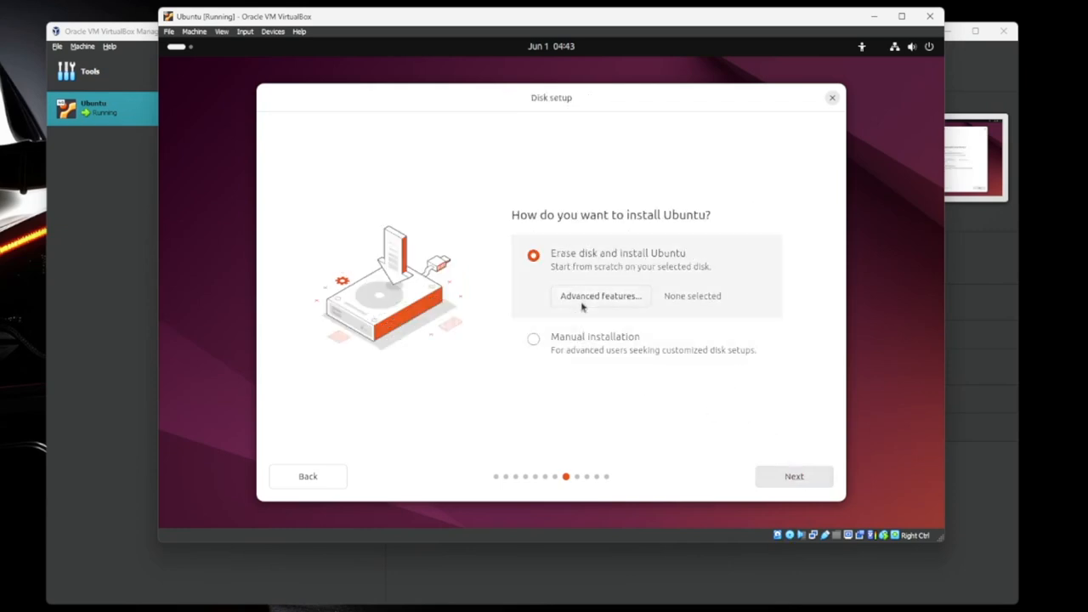
{"action": "mouse_move", "coordinate": [570, 268]}
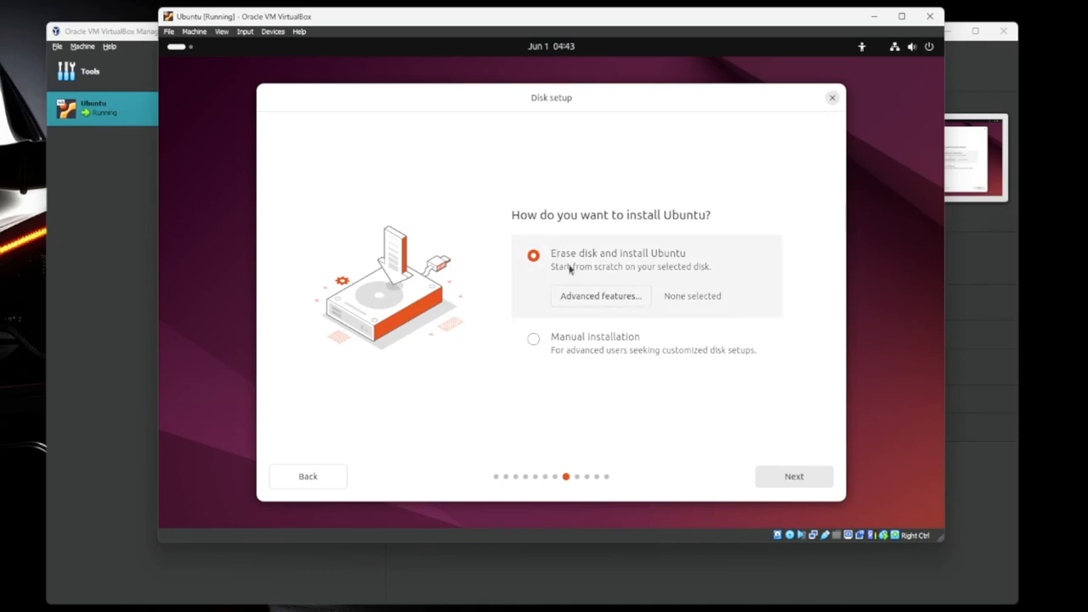
{"action": "mouse_move", "coordinate": [666, 351]}
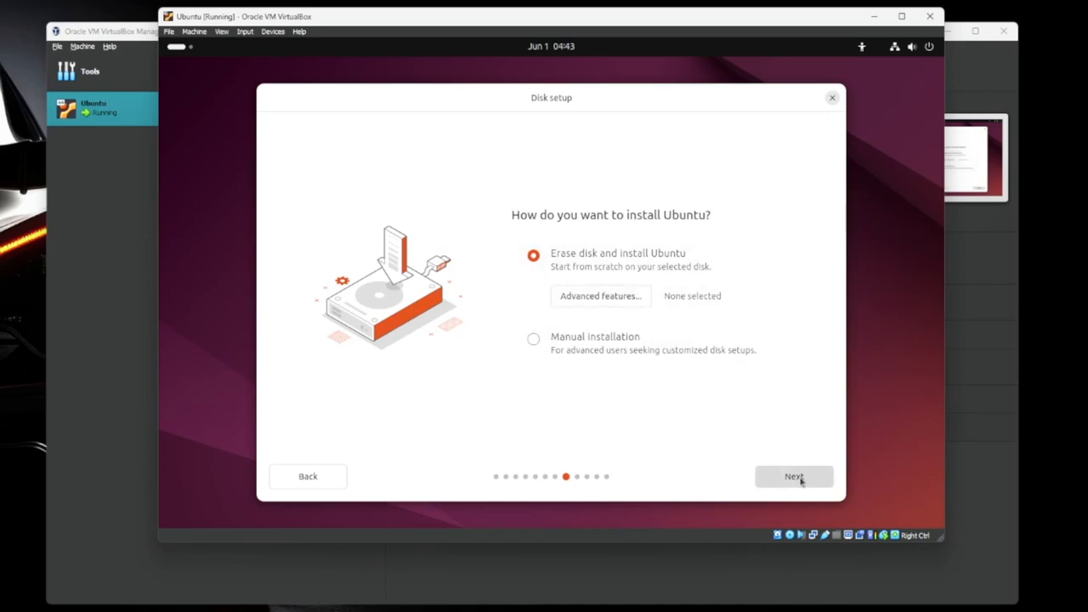
Accept disk erasure and create the 'warden' account with a matching confirmed password.
{"action": "left_click", "coordinate": [794, 476]}
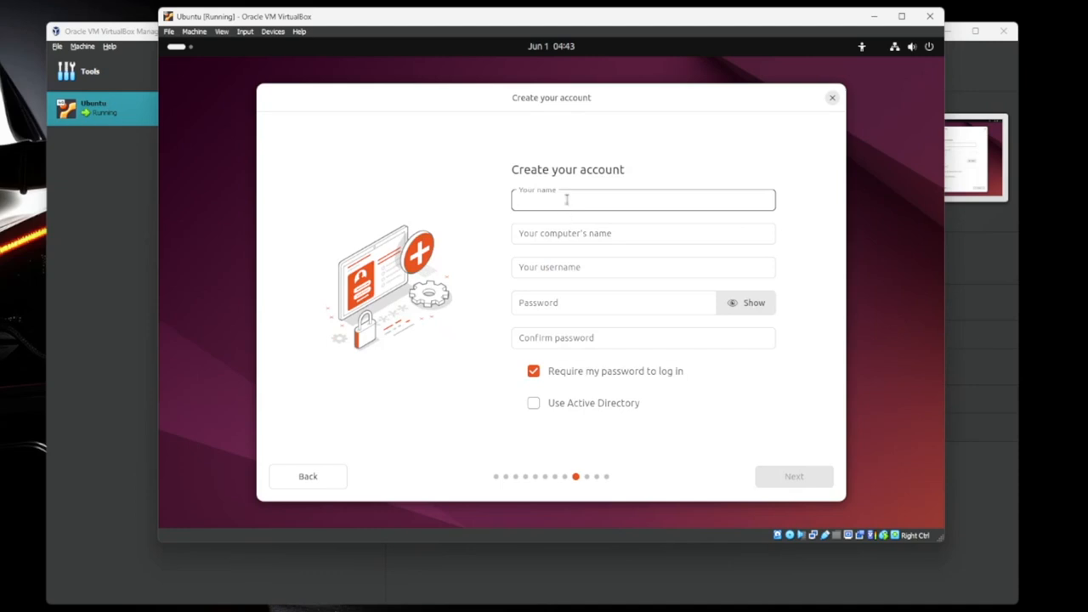
{"action": "type", "text": "ward"}
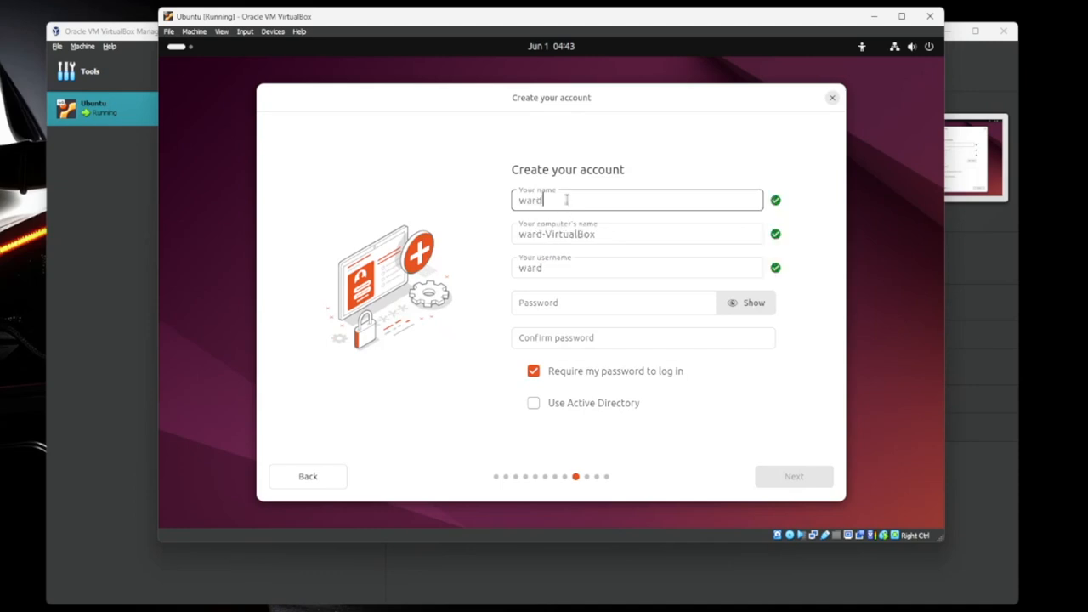
{"action": "type", "text": "en"}
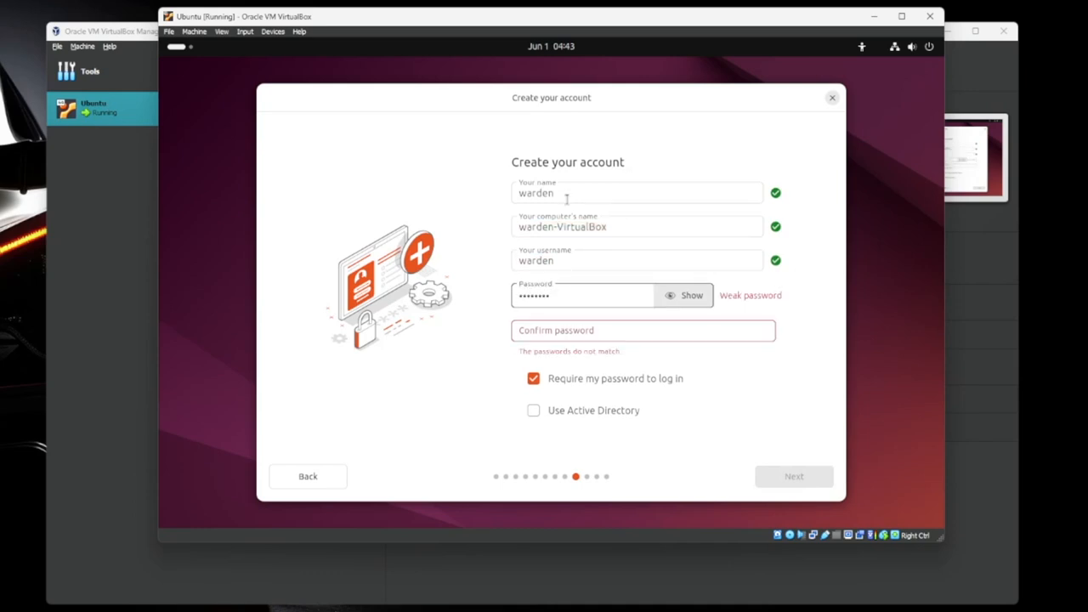
{"action": "left_click", "coordinate": [644, 330]}
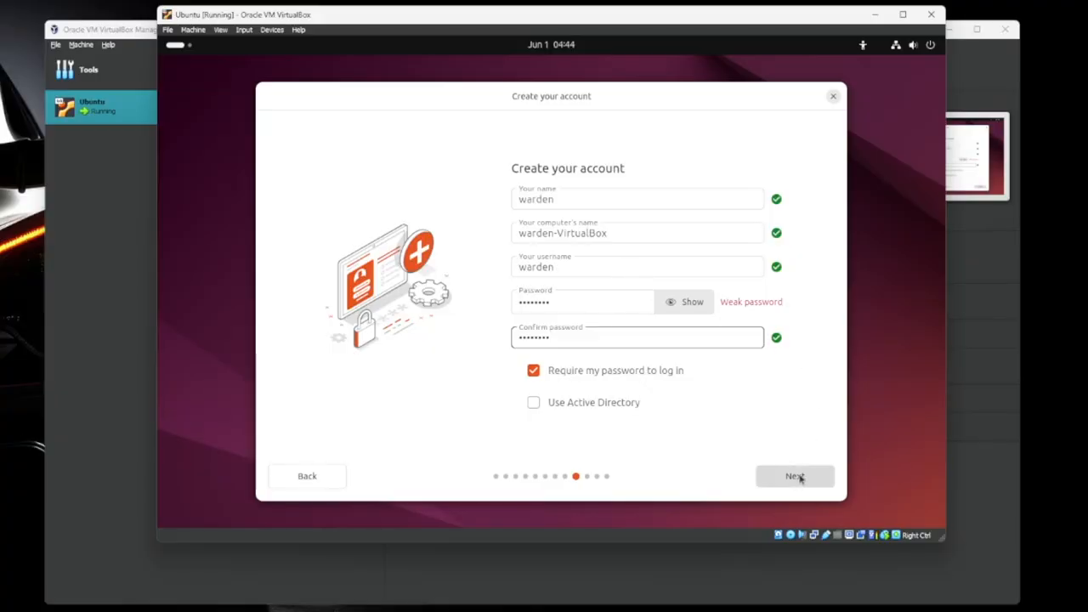
{"action": "left_click", "coordinate": [794, 476]}
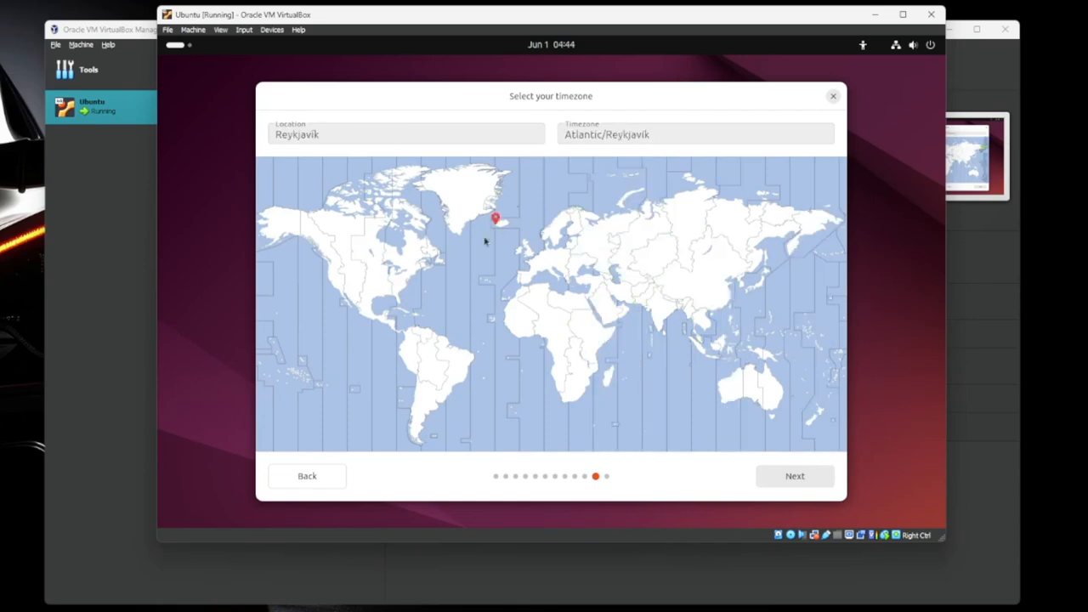
Pick the Saskatoon (America/Regina) timezone and let the Ubuntu installation run to completion.
{"action": "left_click", "coordinate": [364, 248]}
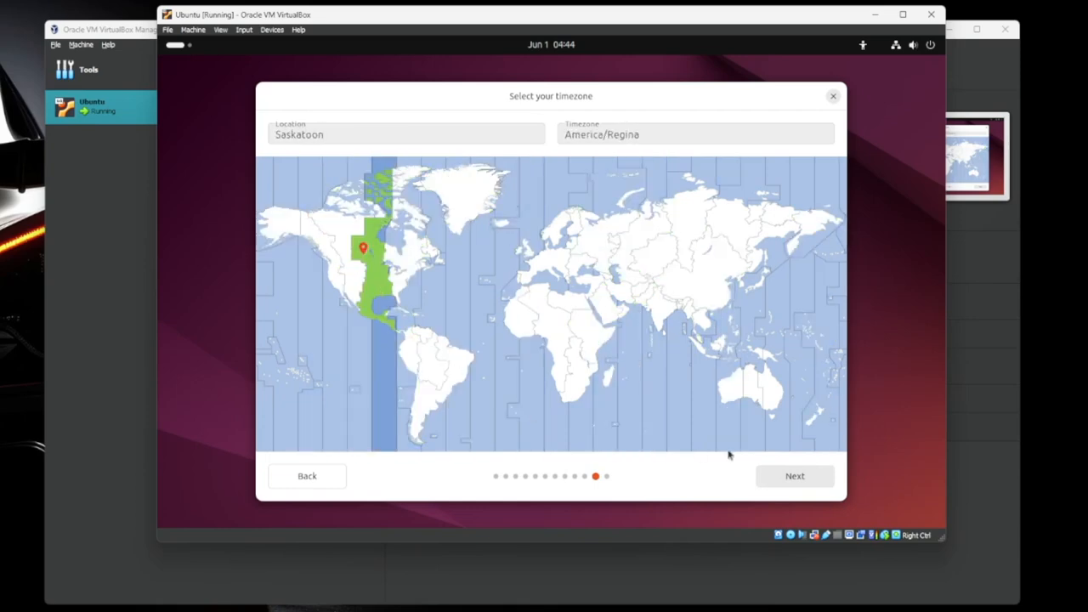
{"action": "left_click", "coordinate": [794, 475]}
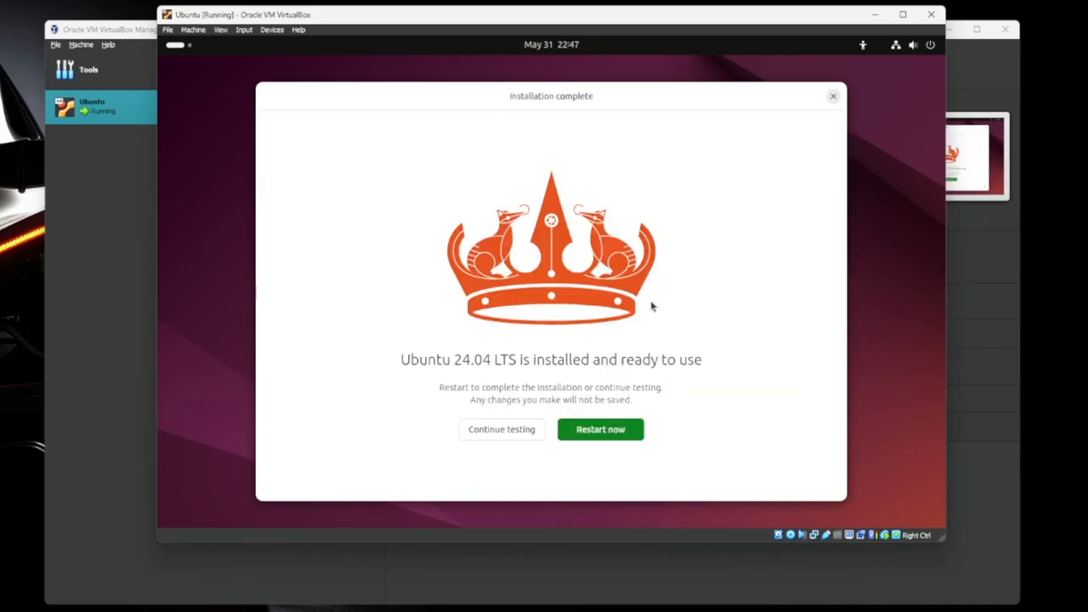
Restart into the installed Ubuntu, select the user account and log in with the password.
{"action": "left_click", "coordinate": [600, 428]}
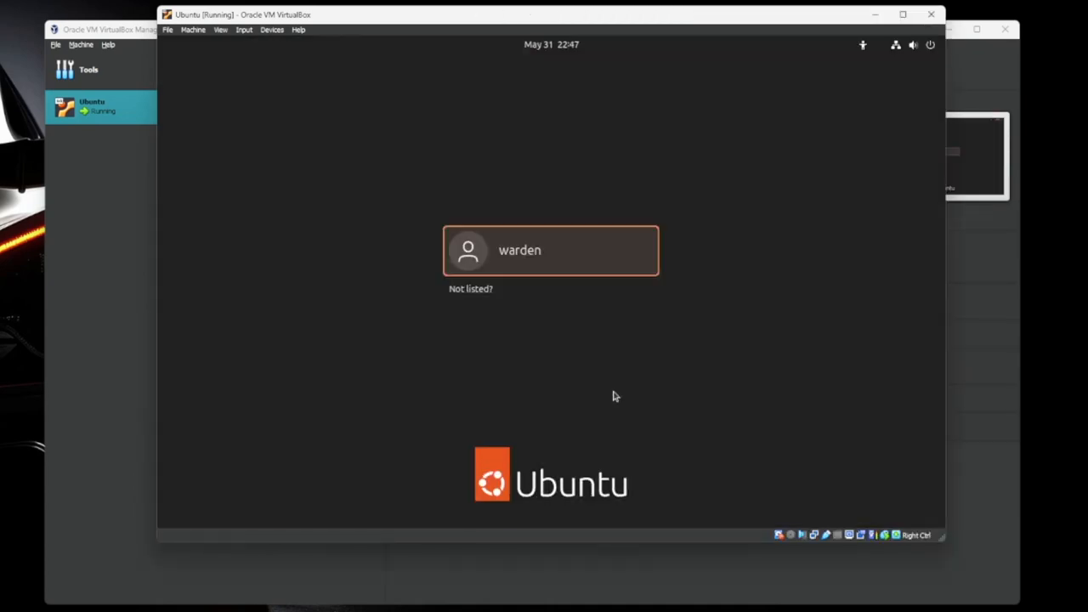
{"action": "left_click", "coordinate": [551, 250]}
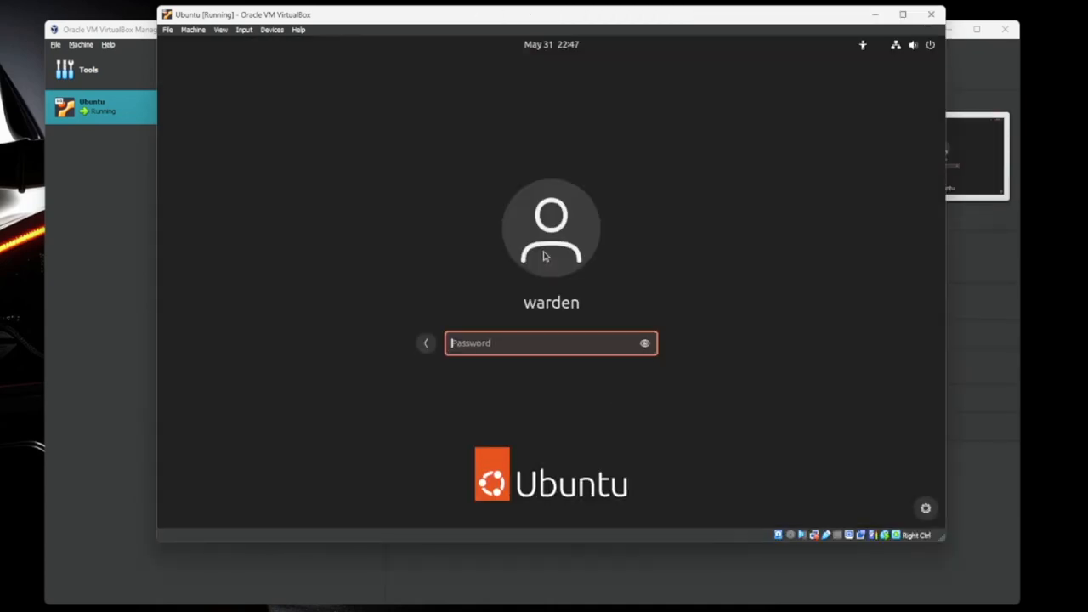
{"action": "type", "text": "password"}
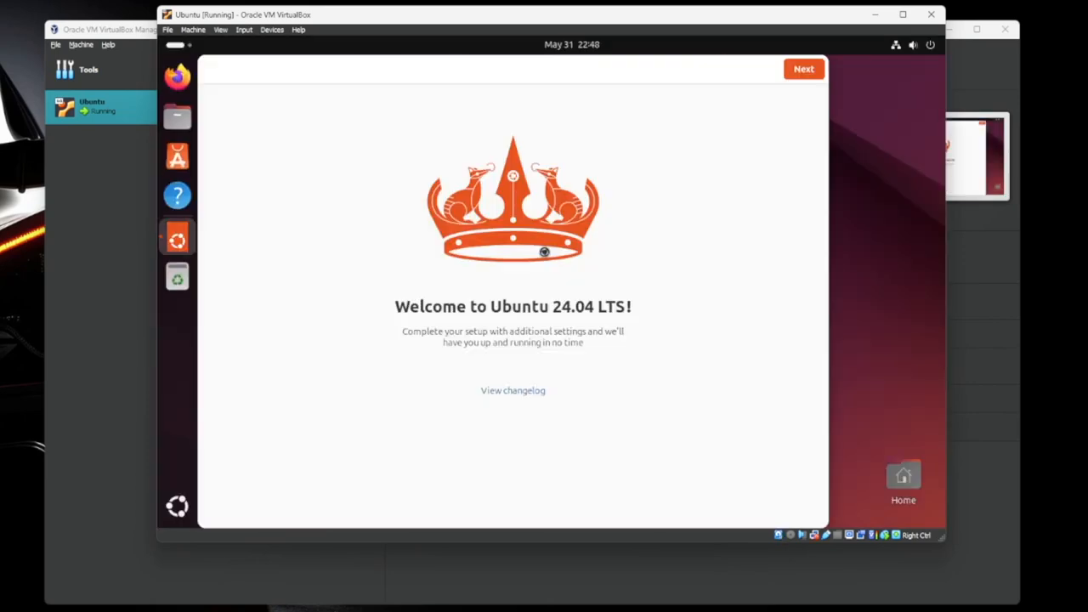
{"action": "mouse_move", "coordinate": [583, 260]}
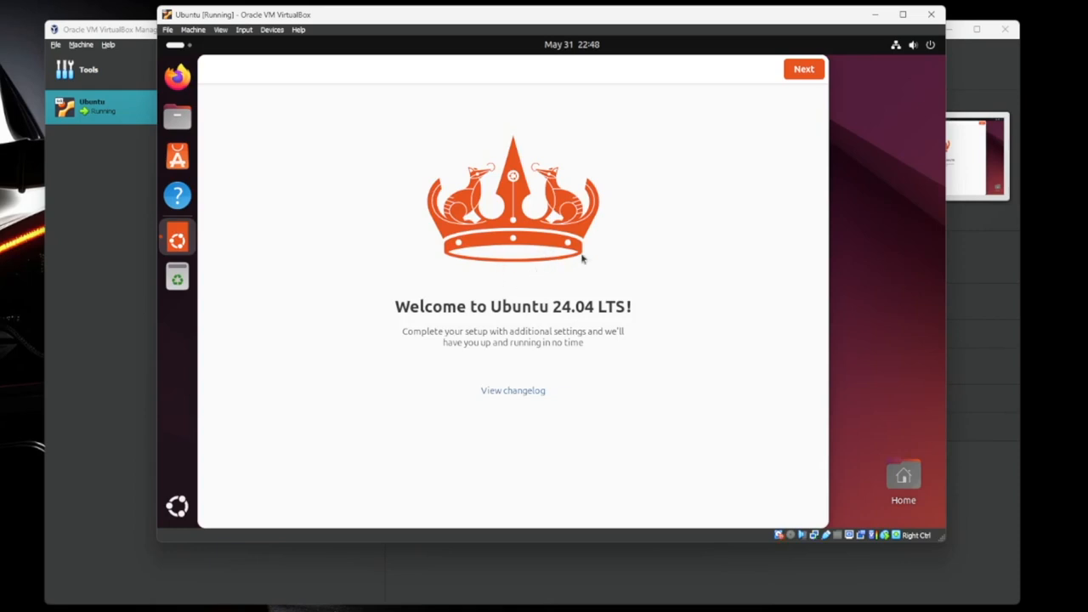
{"action": "mouse_move", "coordinate": [741, 129]}
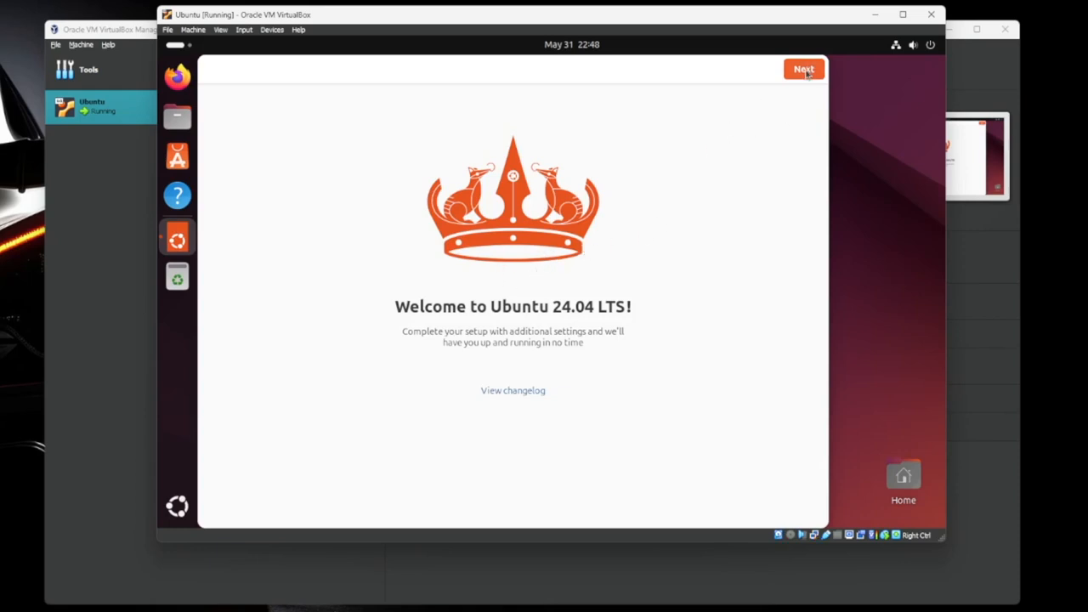
Go through the Welcome to Ubuntu 24.04 LTS screens, choosing 'Skip for now' and 'No, don't share system data'.
{"action": "left_click", "coordinate": [804, 69]}
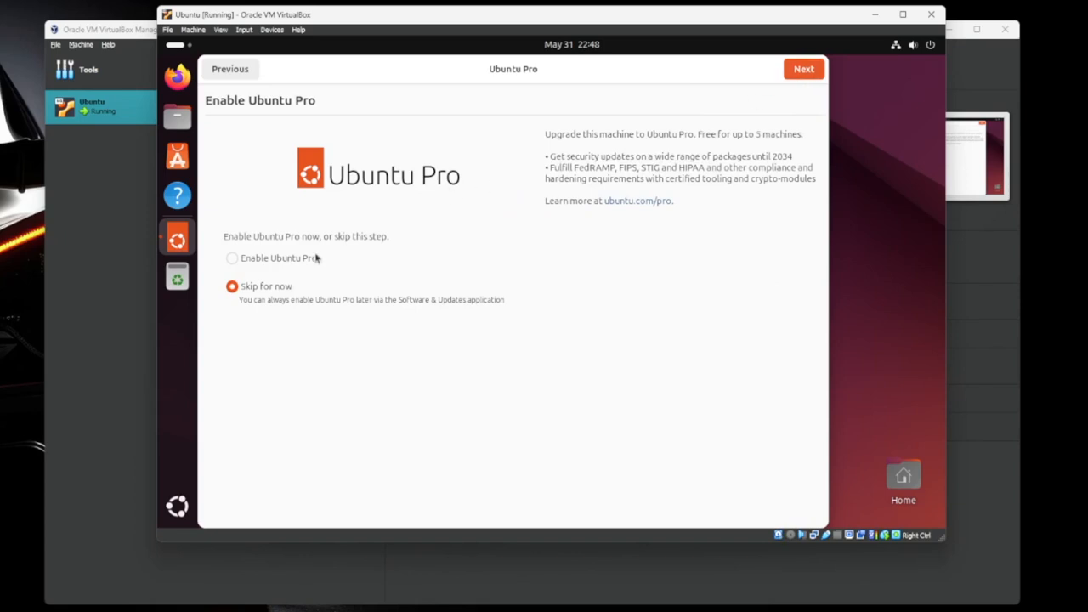
{"action": "mouse_move", "coordinate": [589, 184]}
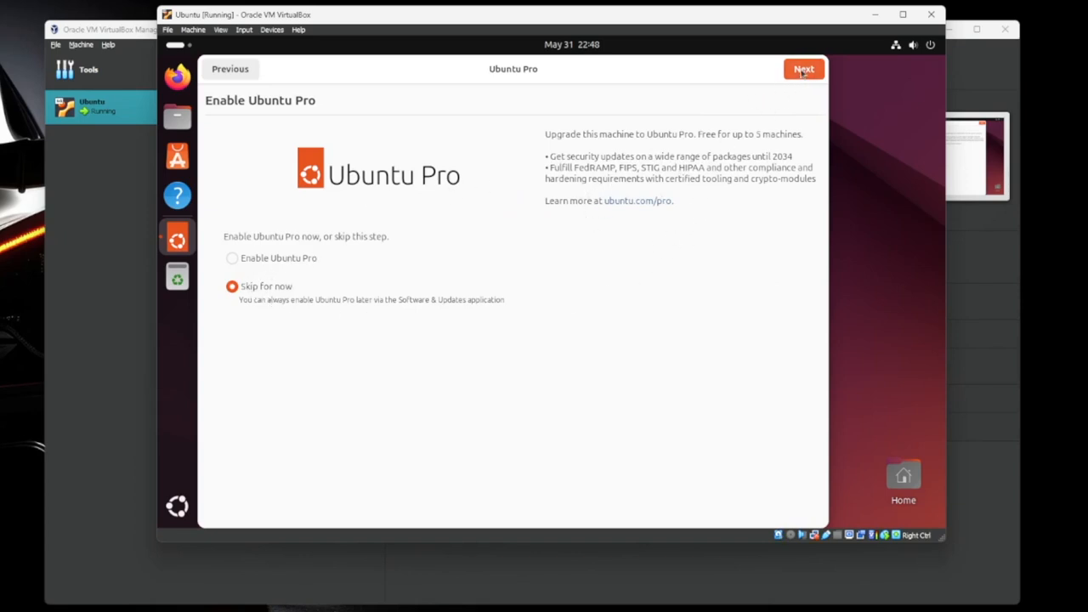
{"action": "left_click", "coordinate": [802, 69]}
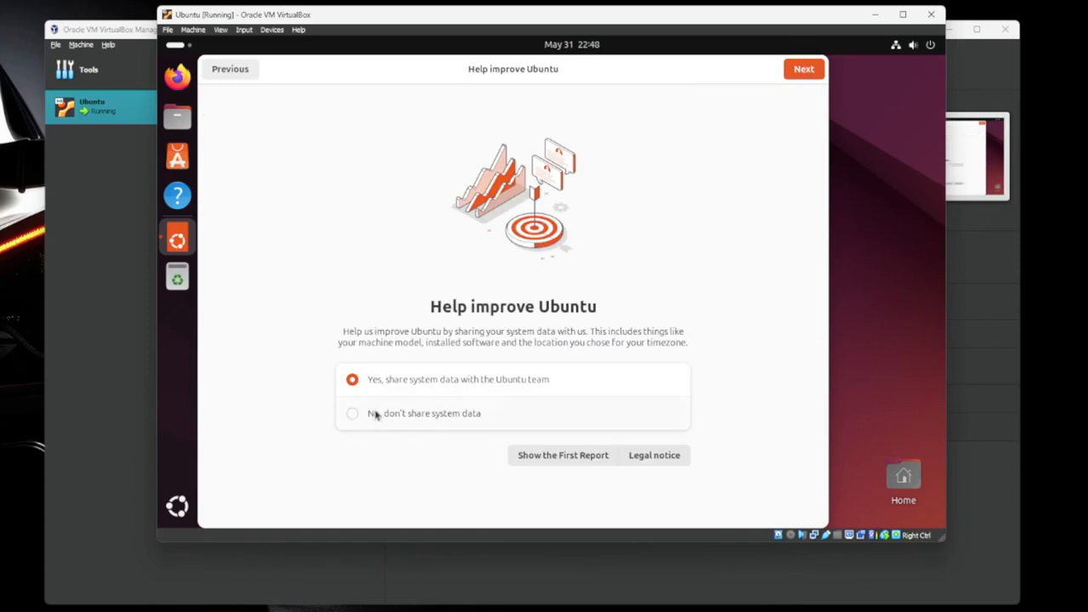
{"action": "mouse_move", "coordinate": [377, 418]}
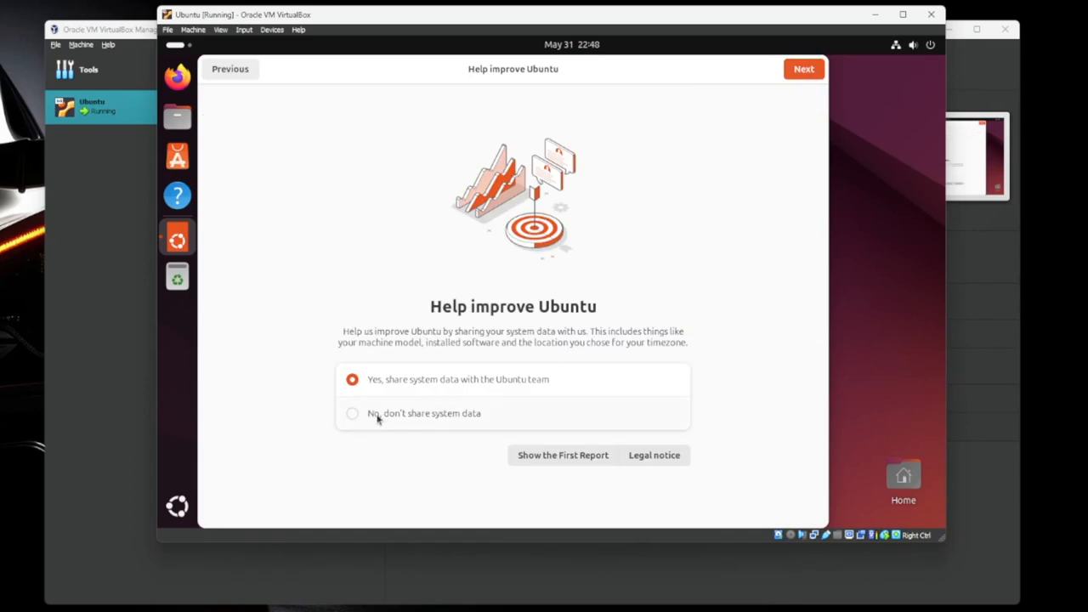
{"action": "left_click", "coordinate": [352, 413]}
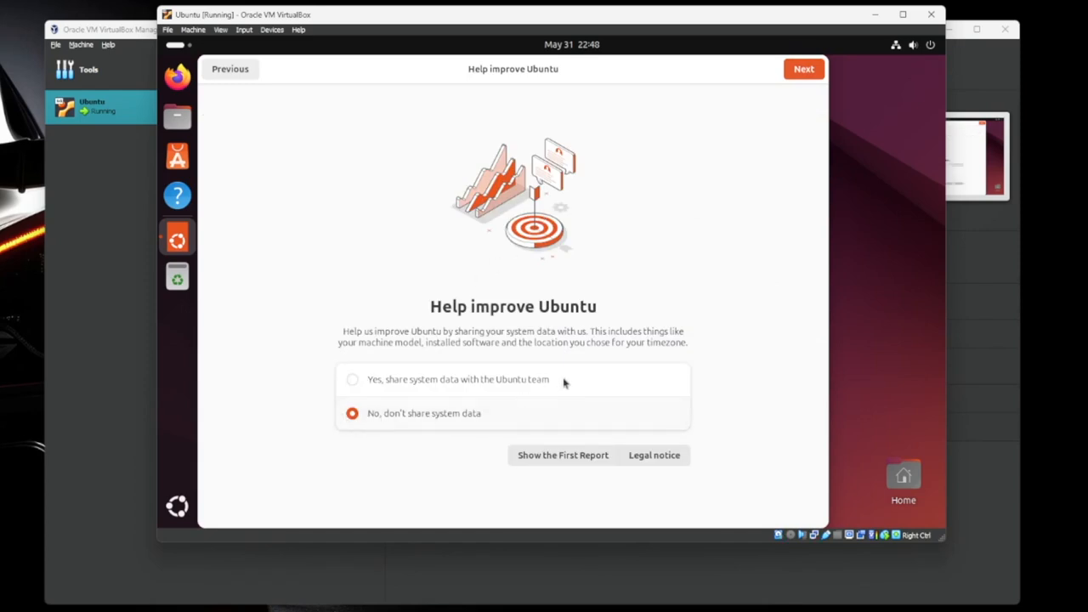
{"action": "left_click", "coordinate": [803, 69]}
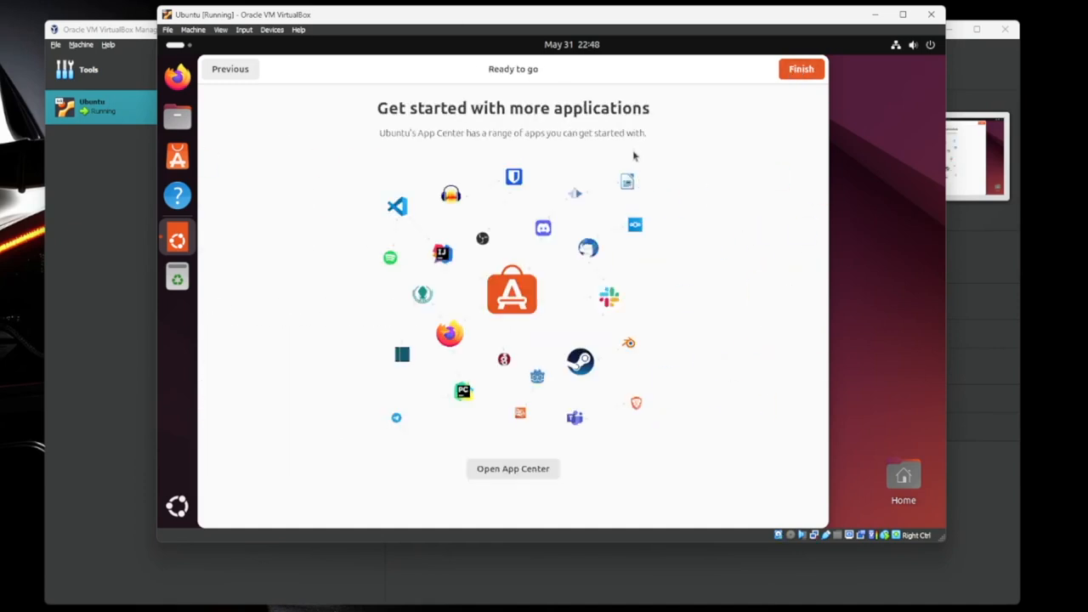
{"action": "mouse_move", "coordinate": [751, 159]}
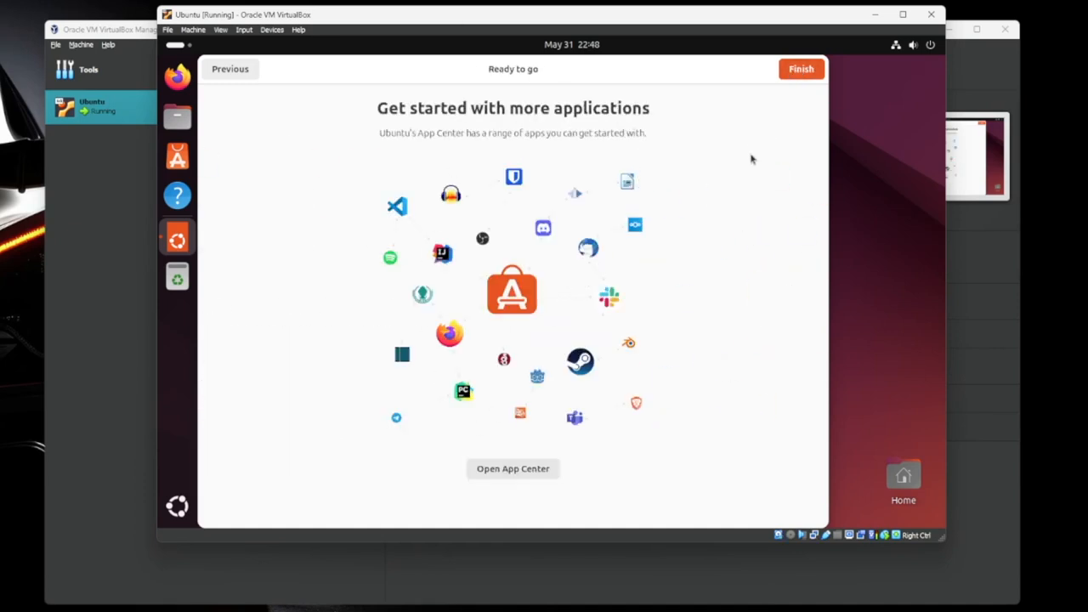
{"action": "mouse_move", "coordinate": [801, 69]}
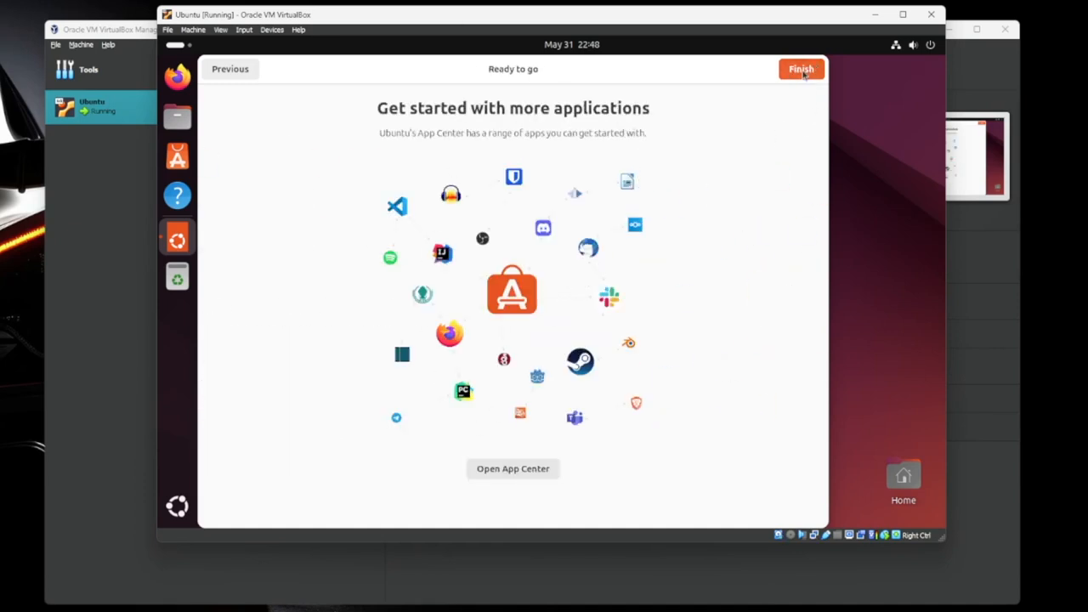
{"action": "left_click", "coordinate": [800, 69]}
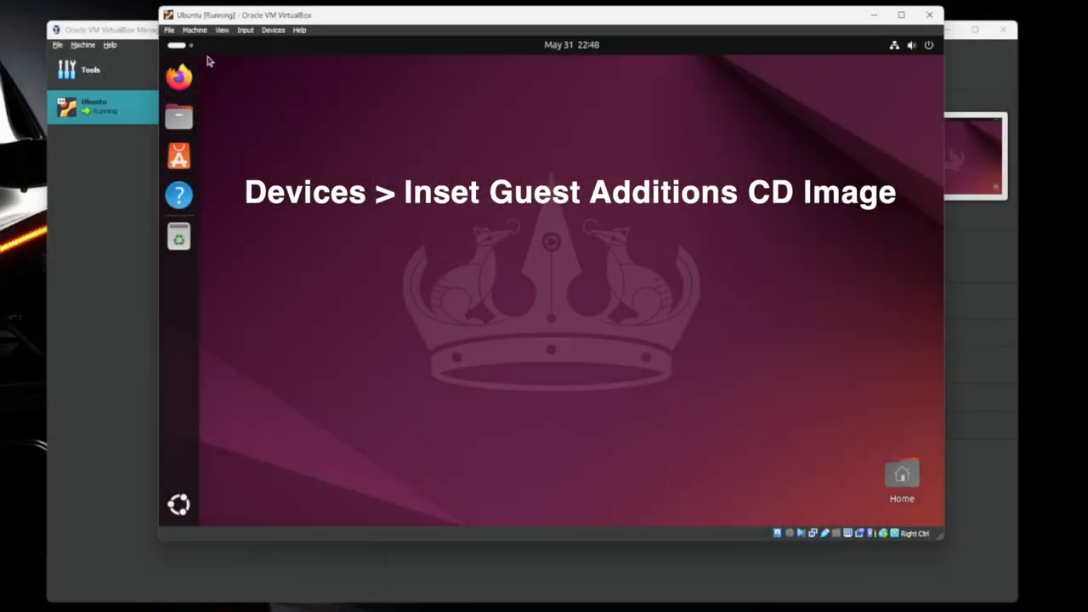
Insert the Guest Additions CD image, then run its software with password authentication.
{"action": "left_click", "coordinate": [273, 29]}
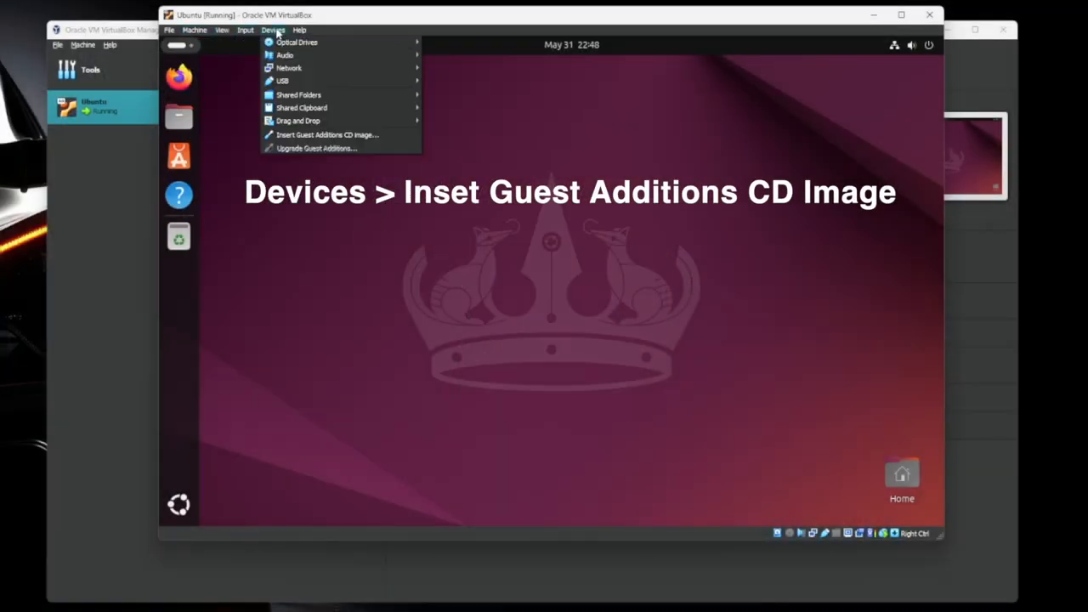
{"action": "left_click", "coordinate": [327, 135]}
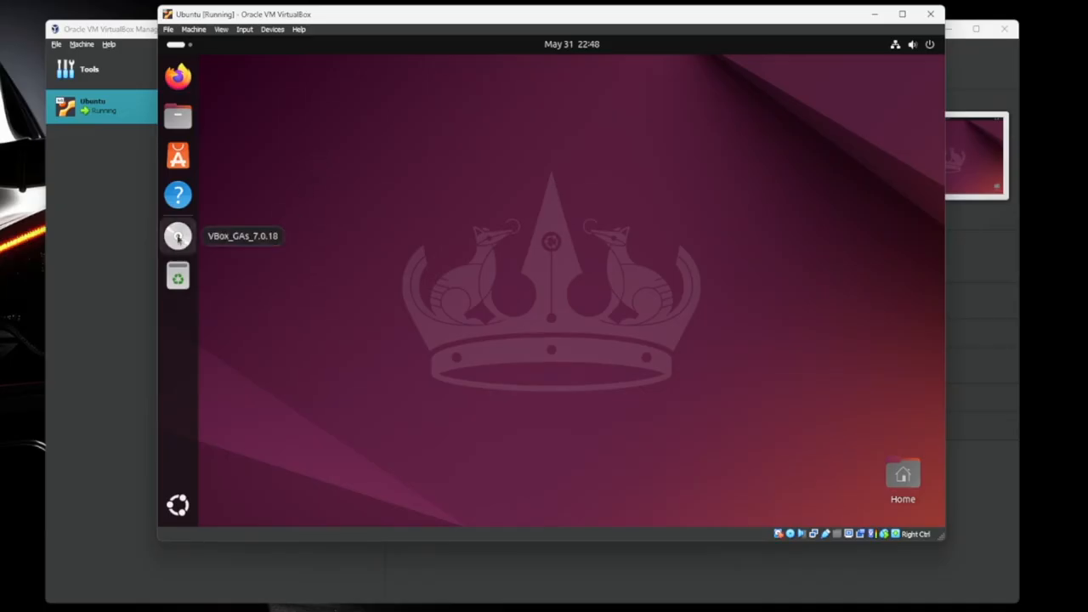
{"action": "left_click", "coordinate": [178, 236]}
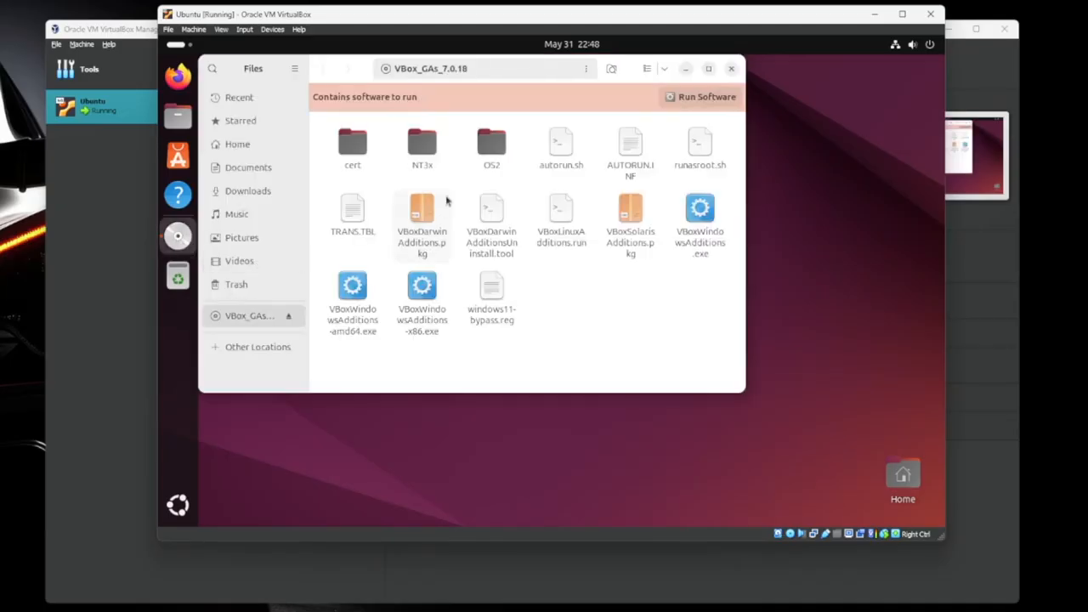
{"action": "mouse_move", "coordinate": [491, 142]}
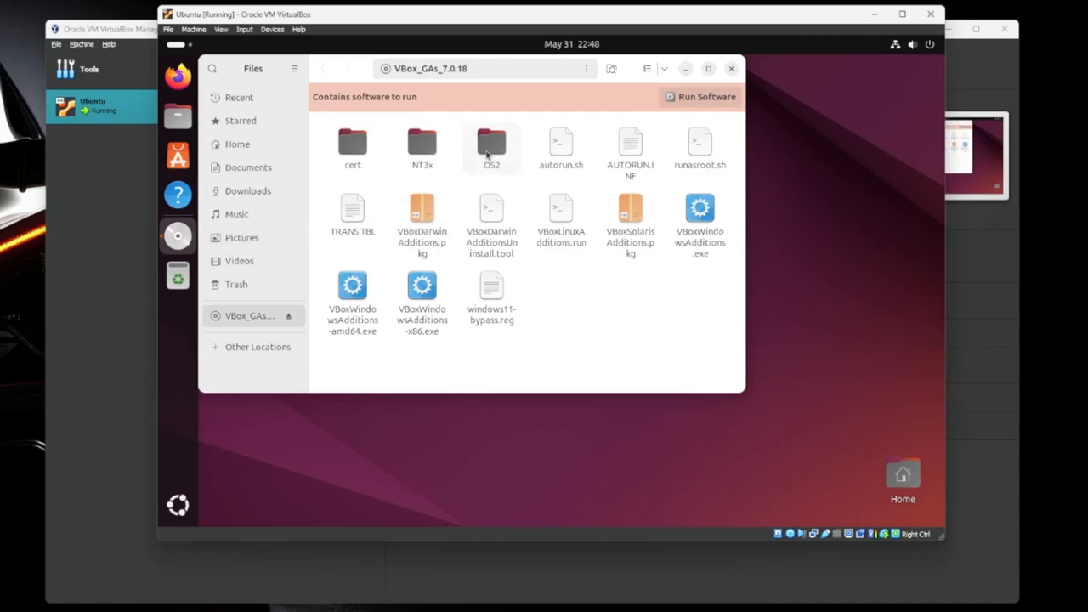
{"action": "left_click", "coordinate": [700, 96]}
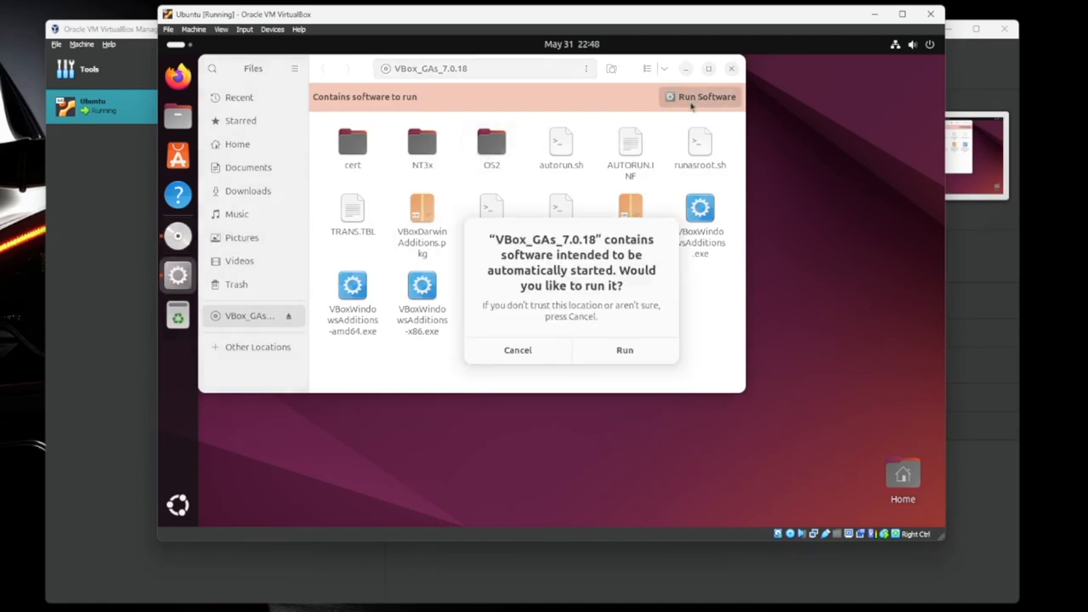
{"action": "left_click", "coordinate": [624, 349]}
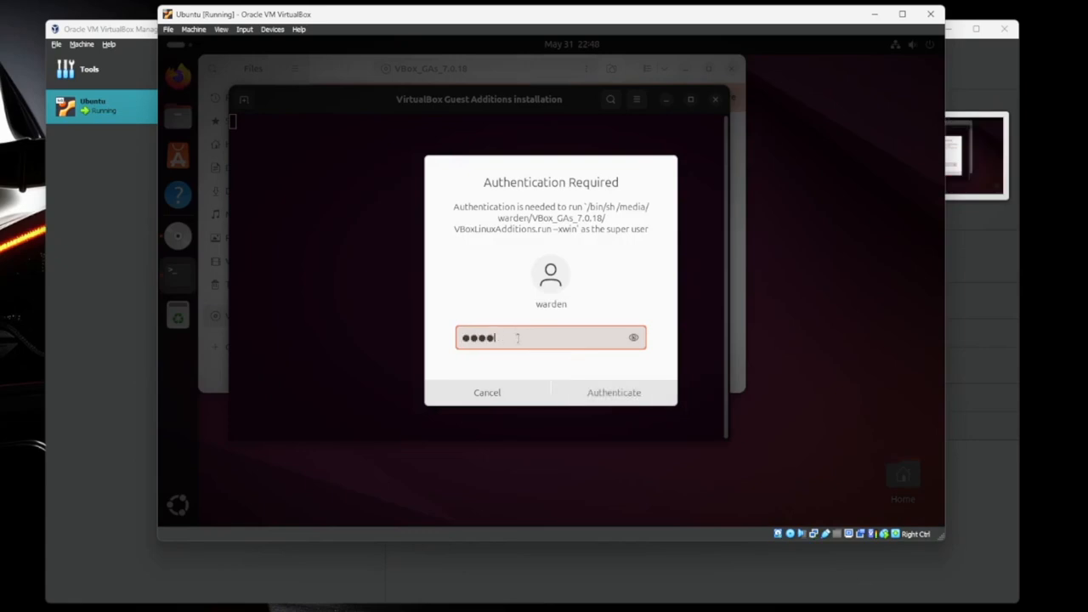
{"action": "left_click", "coordinate": [614, 392]}
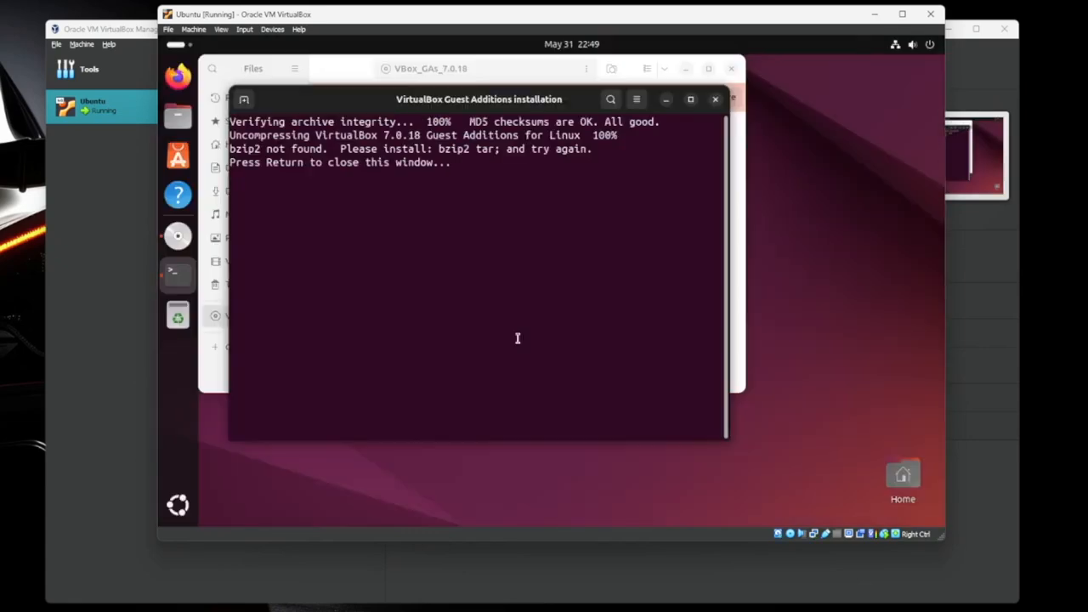
{"action": "mouse_move", "coordinate": [279, 157]}
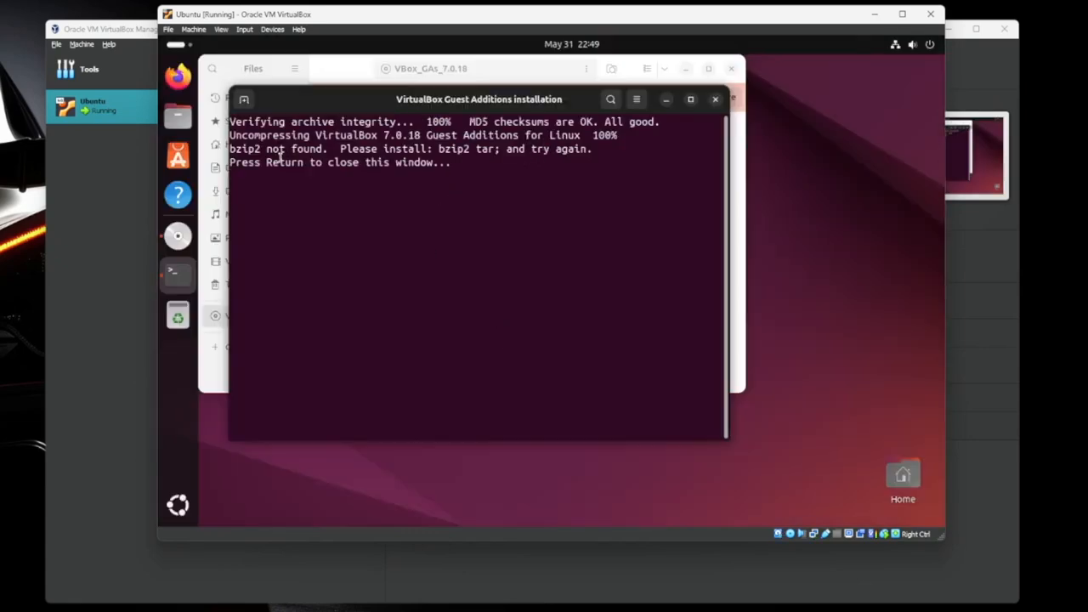
Run 'sudo apt install bzip2' in a terminal opened from the VBox_GAs_7.0.18 folder.
{"action": "double_click", "coordinate": [244, 149]}
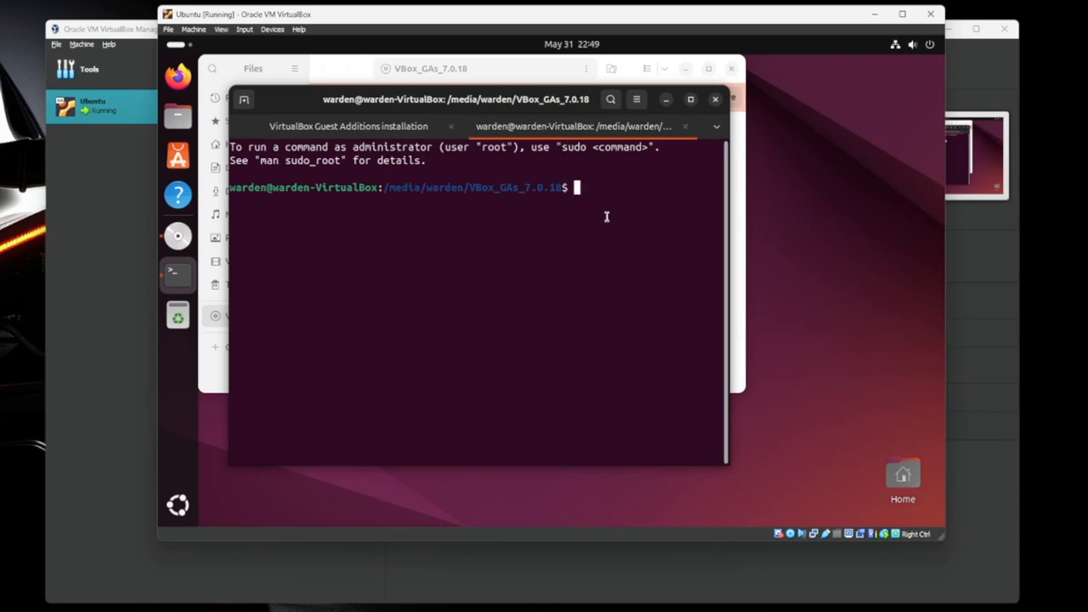
{"action": "type", "text": "sudo a"}
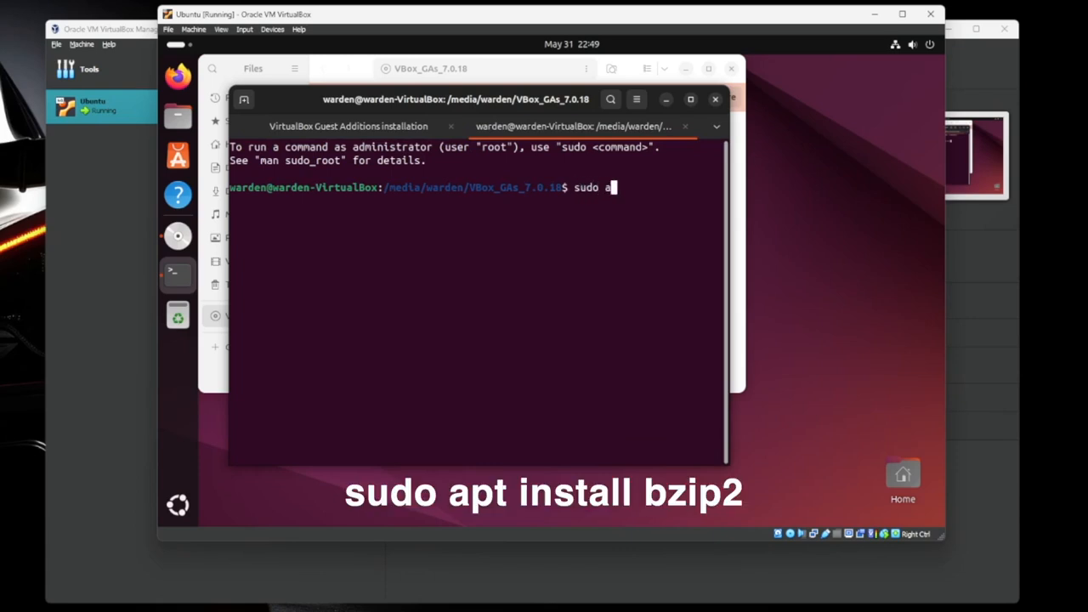
{"action": "type", "text": "pt install"}
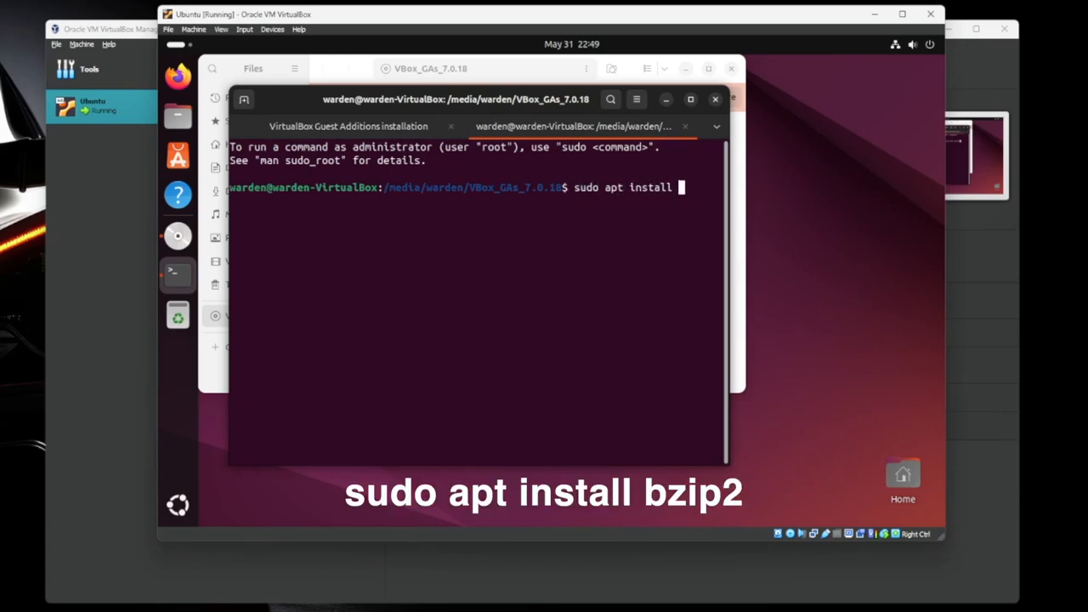
{"action": "type", "text": "bzip2"}
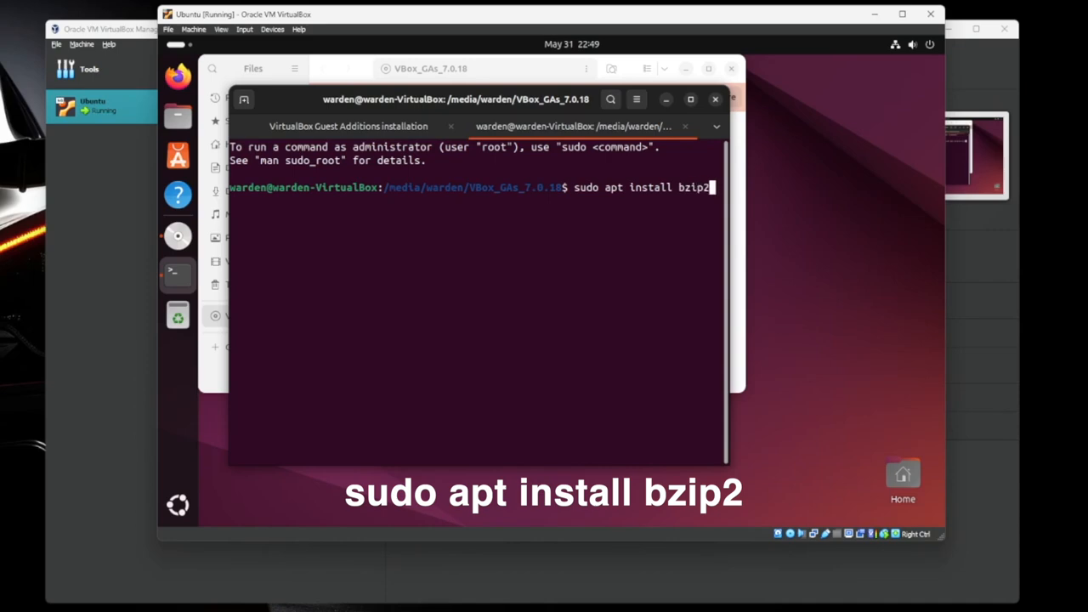
{"action": "key", "text": "Return"}
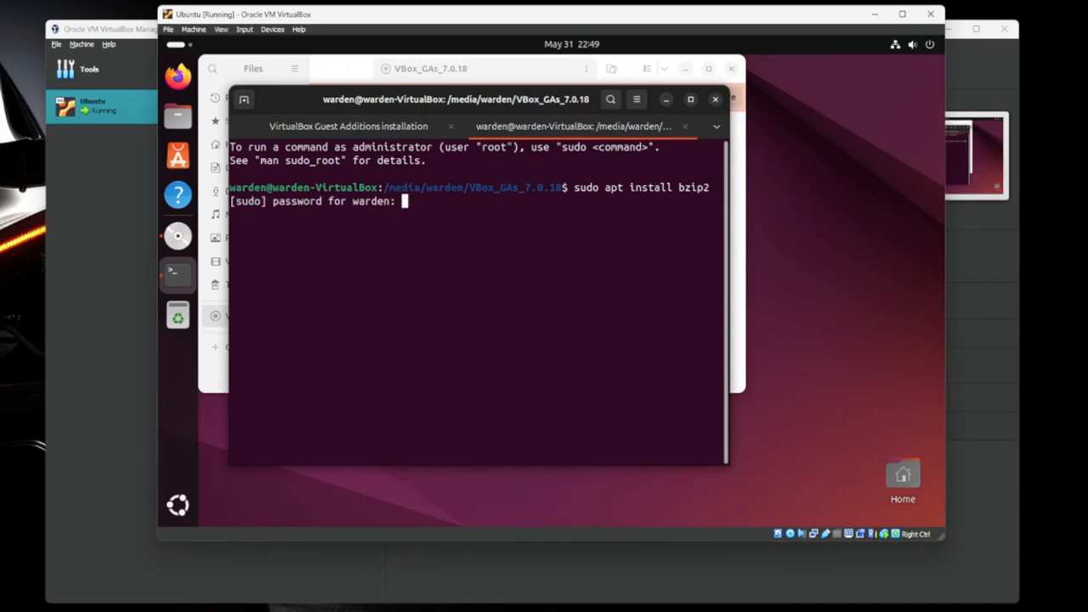
{"action": "key", "text": "Return"}
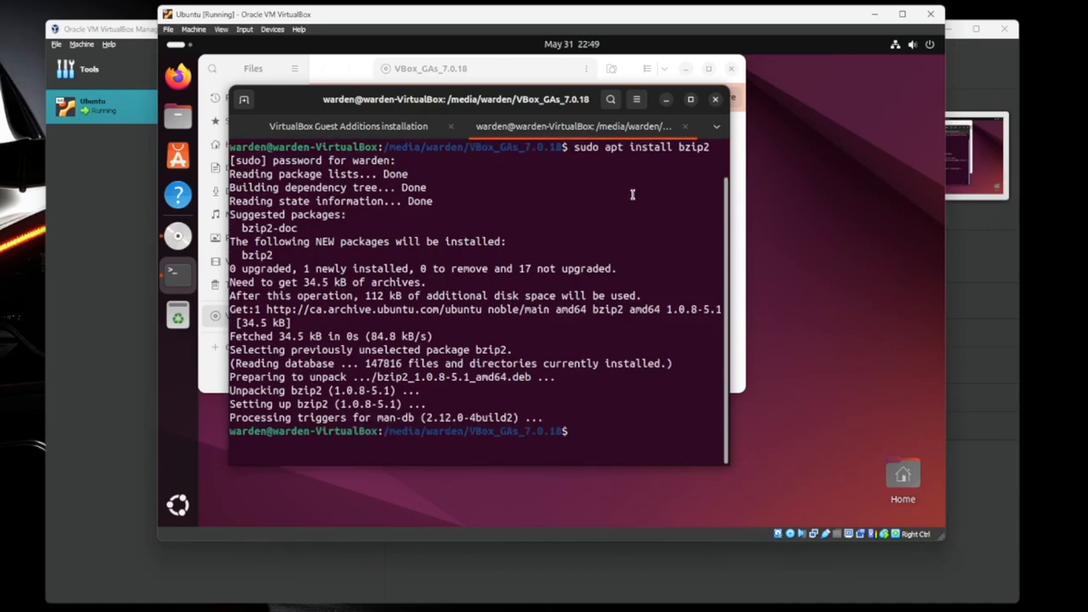
{"action": "left_click", "coordinate": [347, 126]}
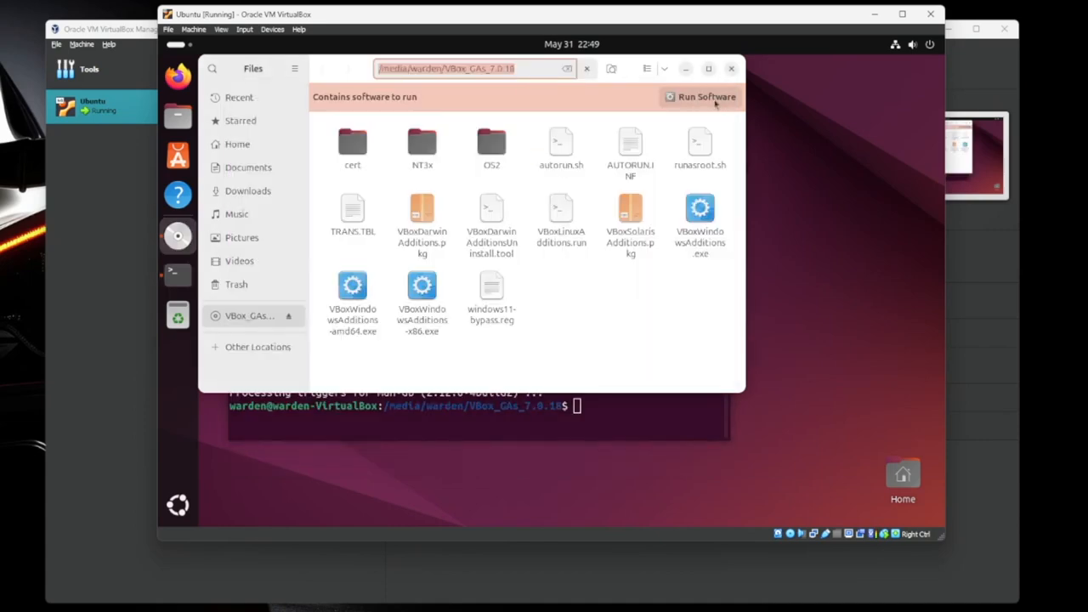
Relaunch Run Software on the VBox_GAs disc and authenticate it as super user.
{"action": "left_click", "coordinate": [707, 96]}
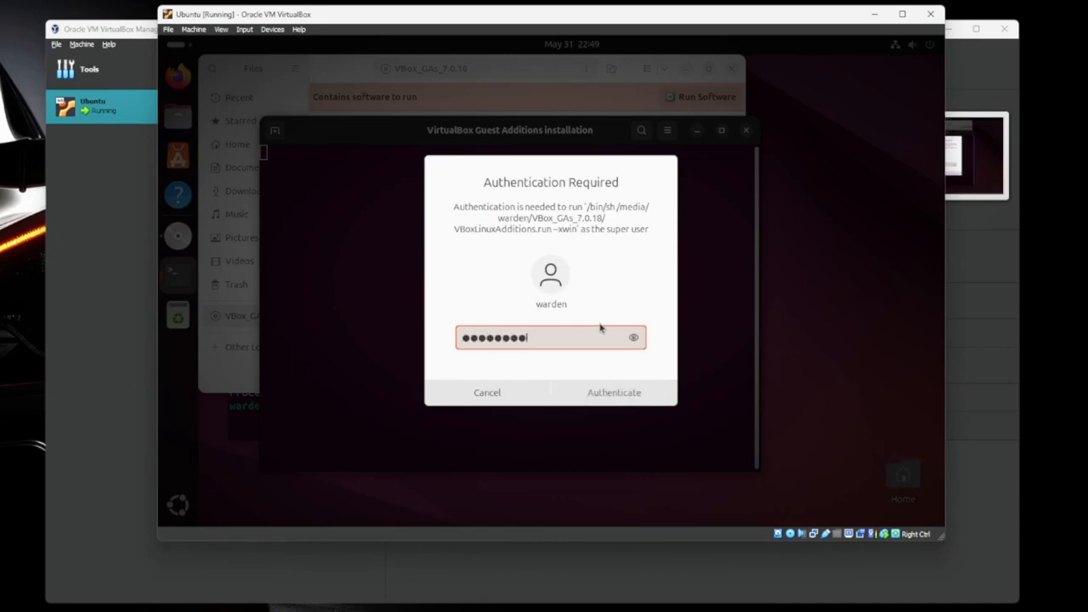
{"action": "left_click", "coordinate": [614, 392]}
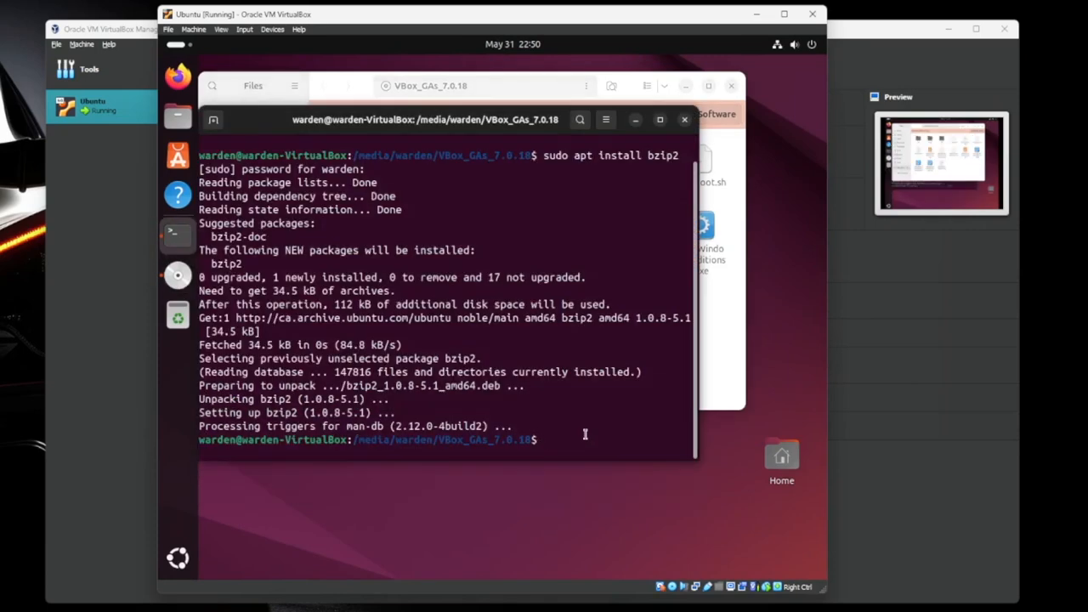
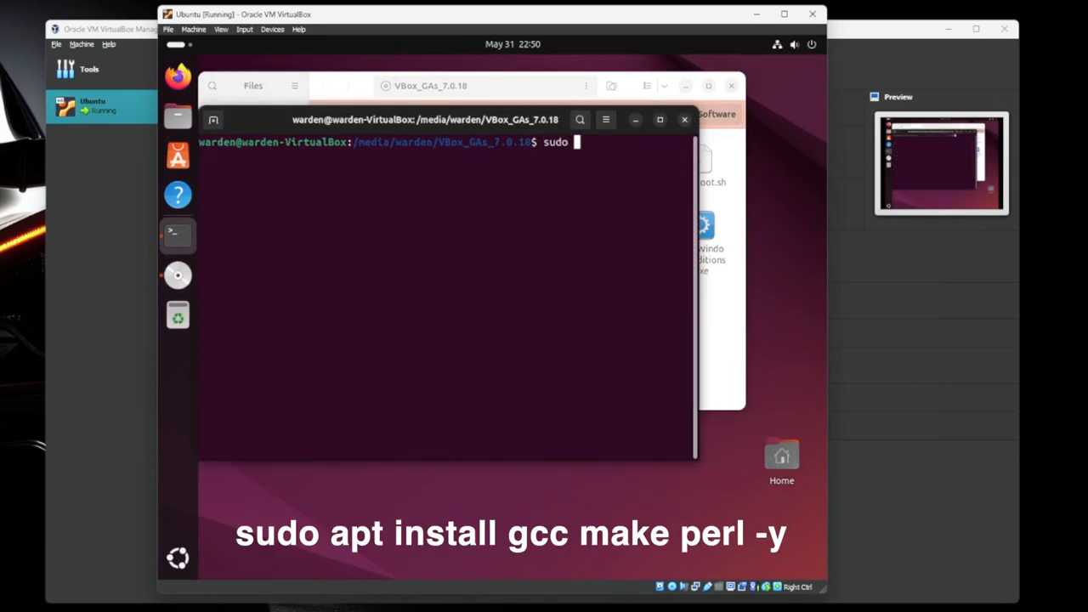
Run 'sudo apt install gcc make perl -y' in the Ubuntu terminal.
{"action": "type", "text": "apt install"}
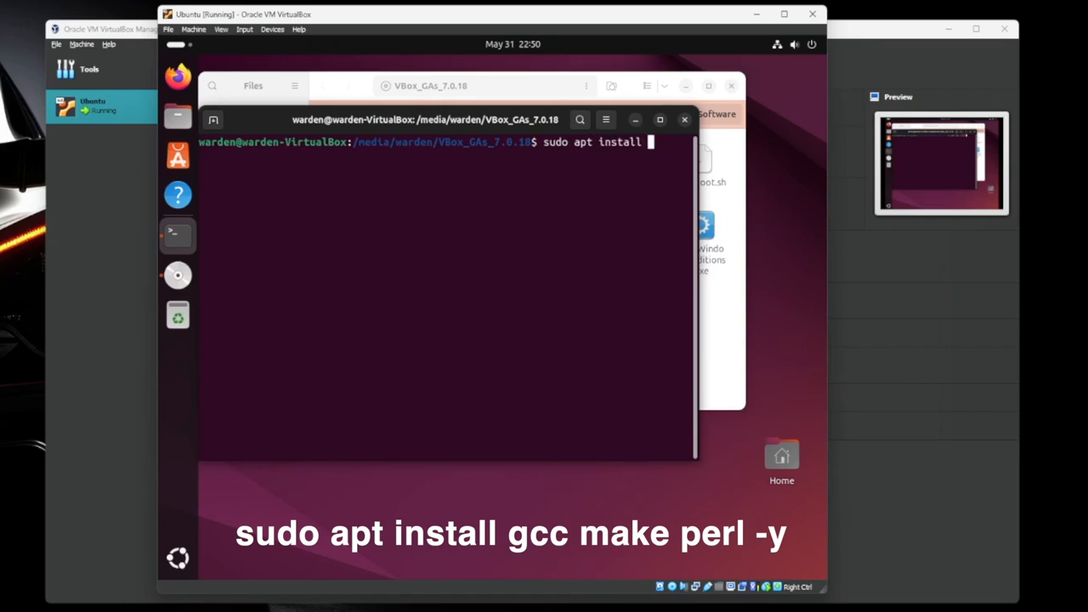
{"action": "type", "text": "gcc"}
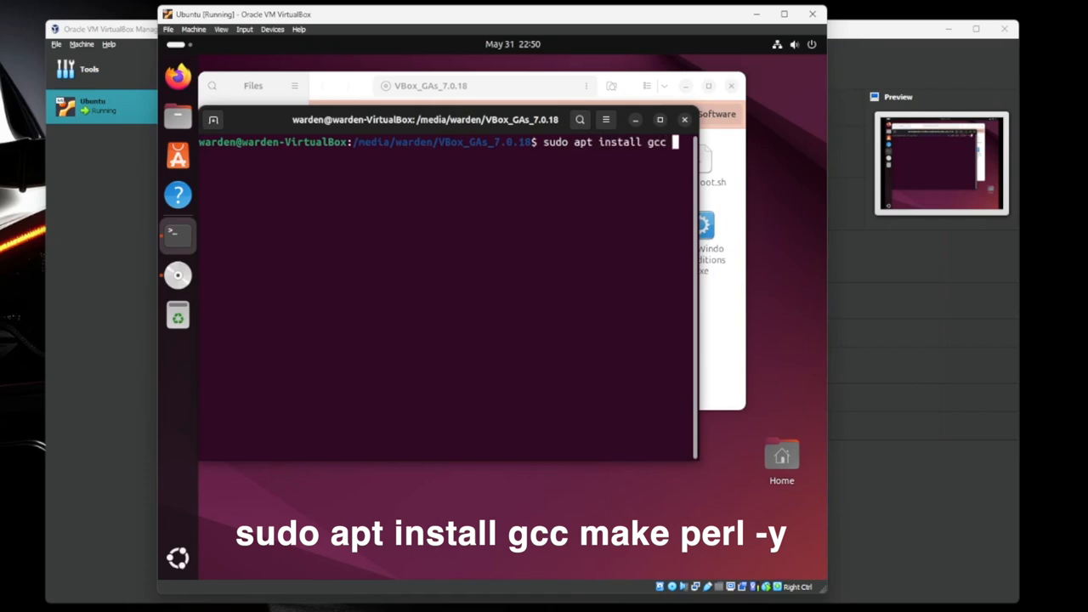
{"action": "type", "text": "make p"}
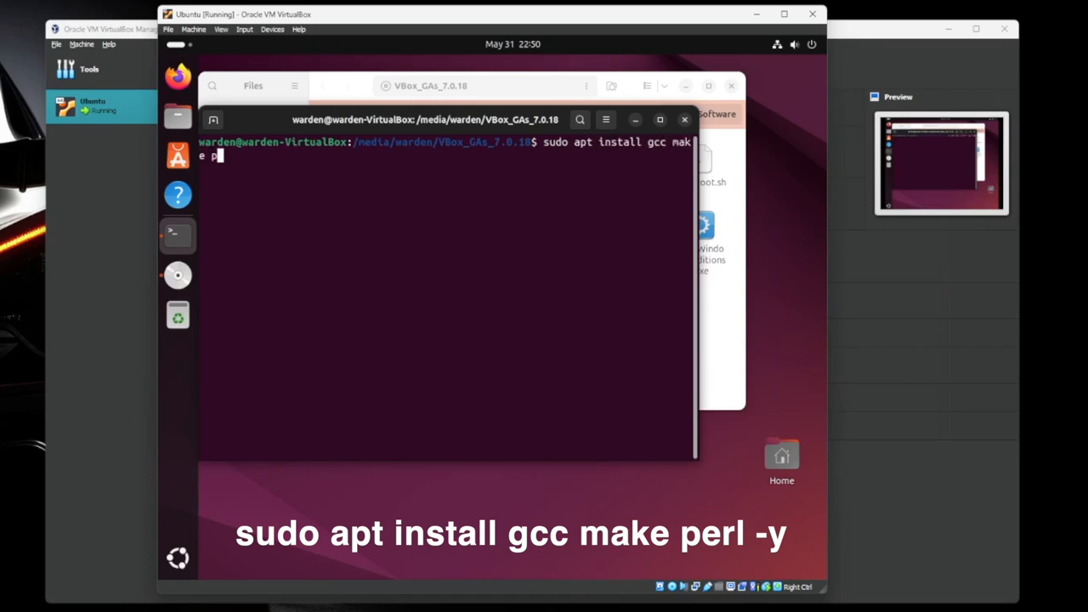
{"action": "type", "text": "erl"}
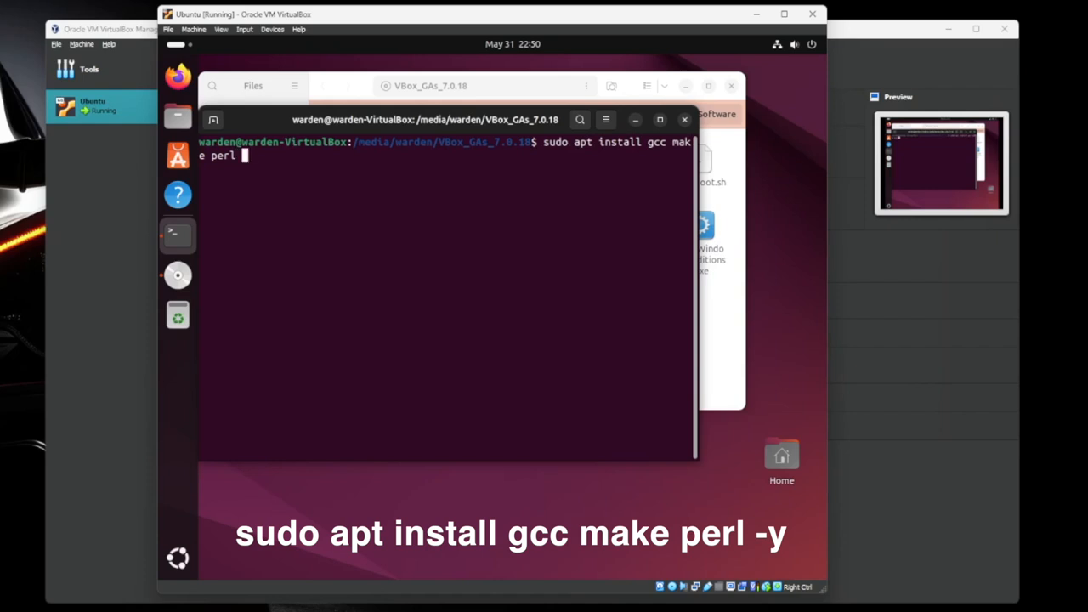
{"action": "type", "text": "-y"}
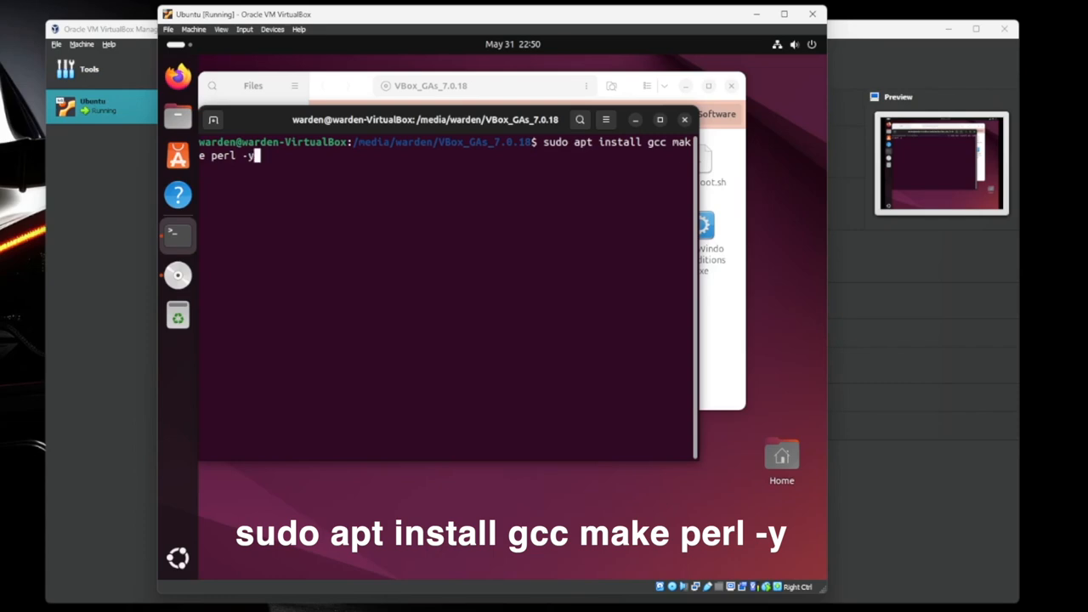
{"action": "key", "text": "Return"}
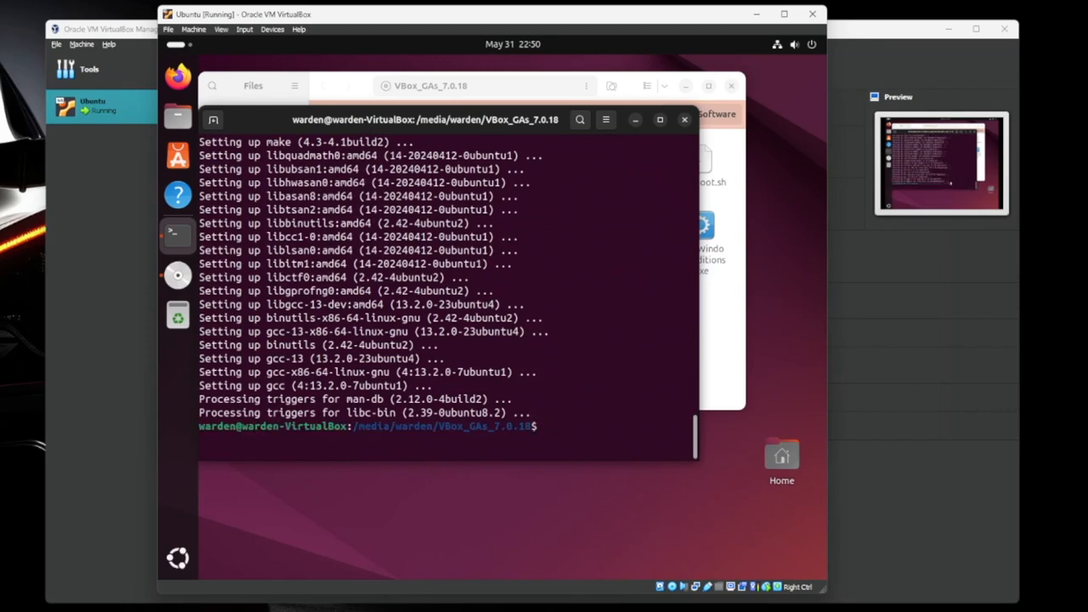
{"action": "mouse_move", "coordinate": [763, 358]}
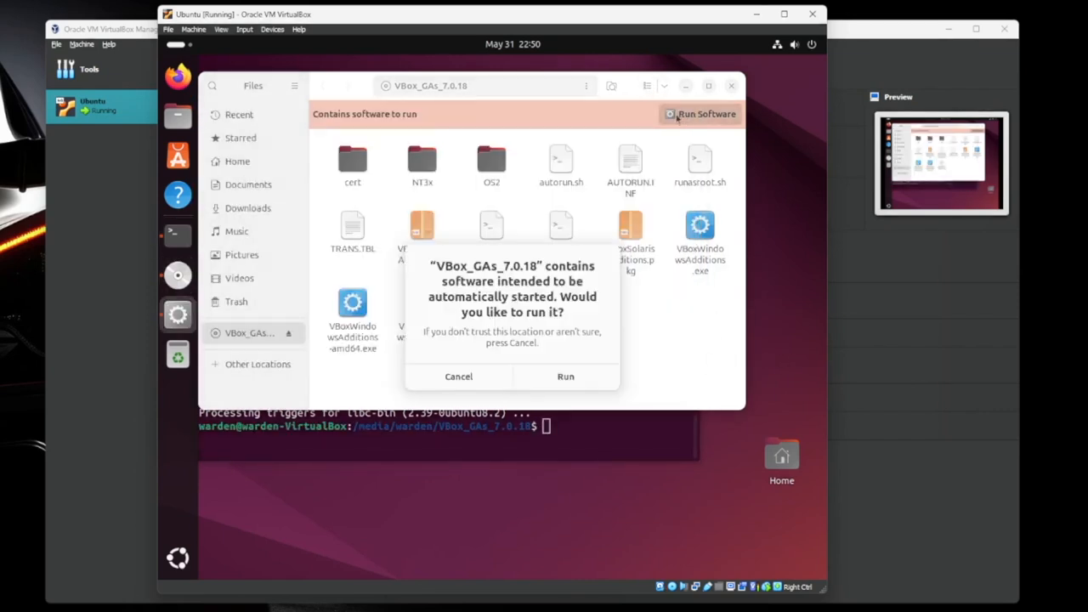
Run and authenticate the Guest Additions 7.0.18 installer, closing its window once it finishes.
{"action": "left_click", "coordinate": [566, 377]}
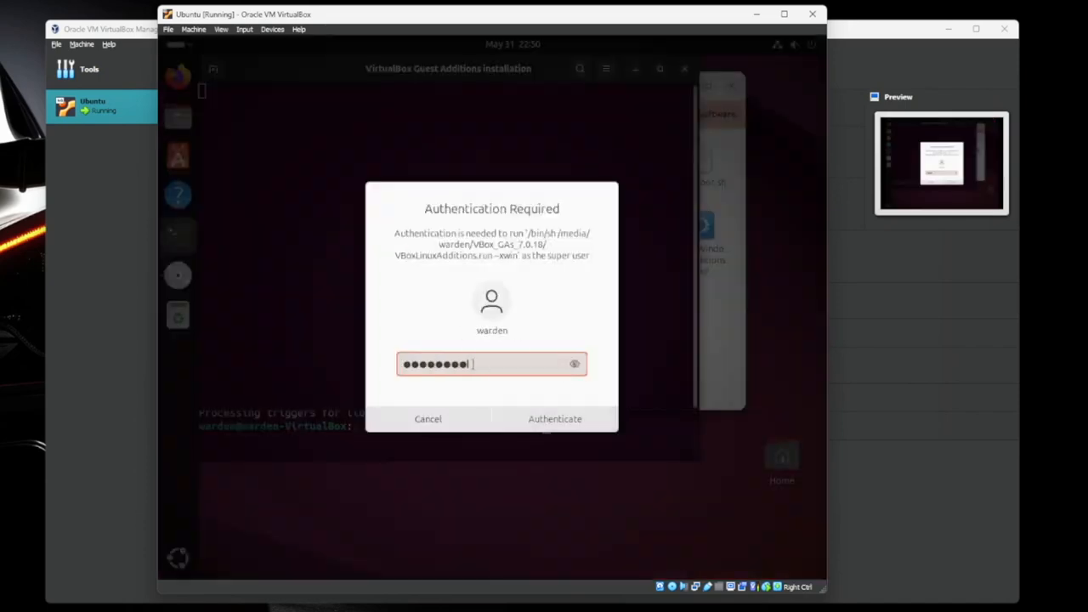
{"action": "left_click", "coordinate": [555, 418]}
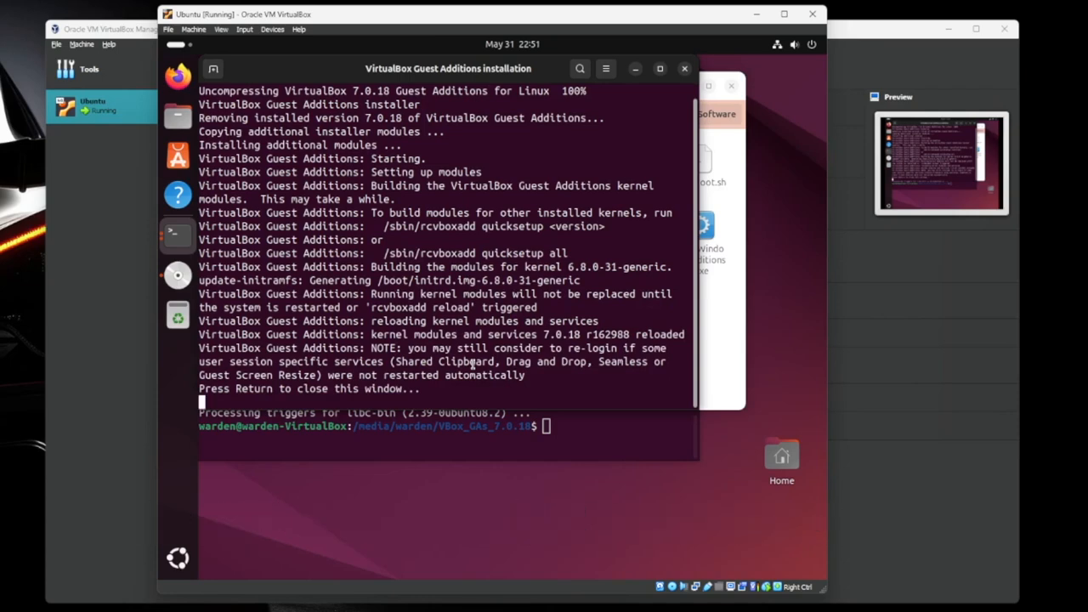
{"action": "key", "text": "Return"}
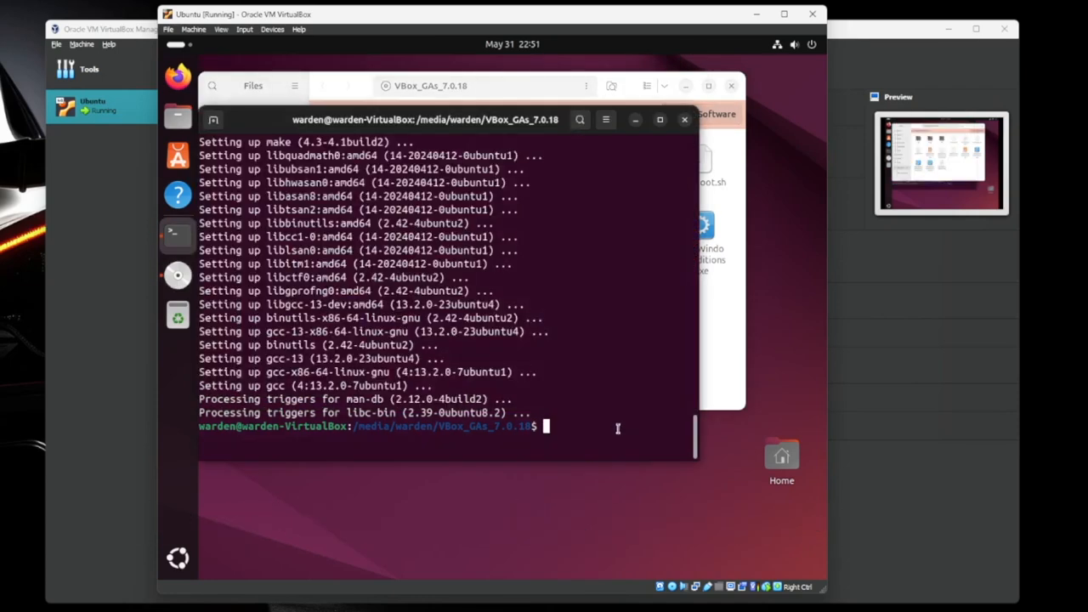
{"action": "left_click", "coordinate": [683, 119]}
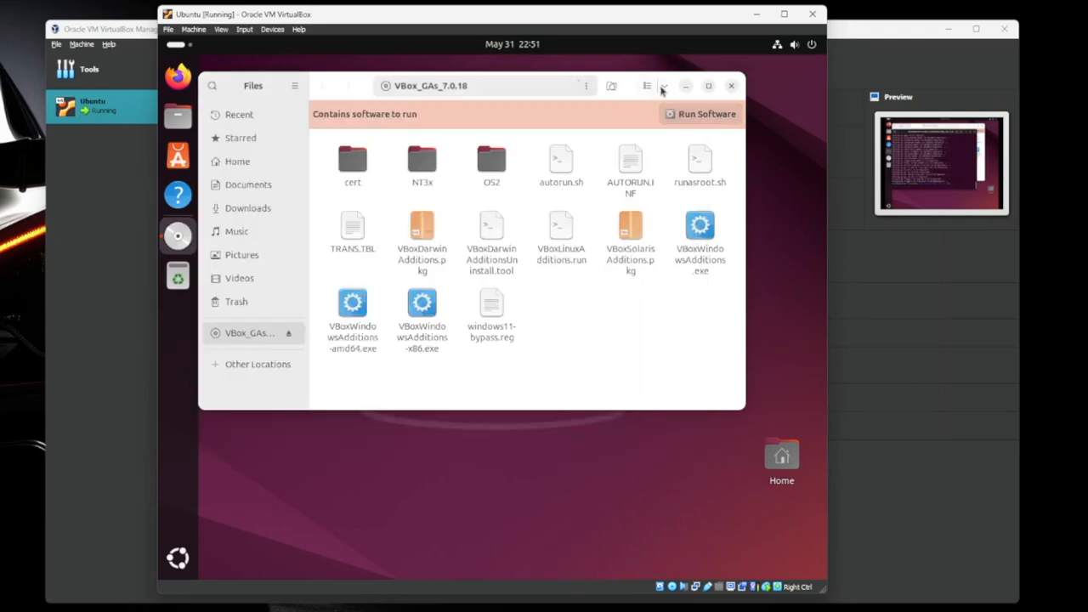
Close the disc browser, open a new Terminal, and run 'sudo apt update' with the password.
{"action": "left_click", "coordinate": [730, 85]}
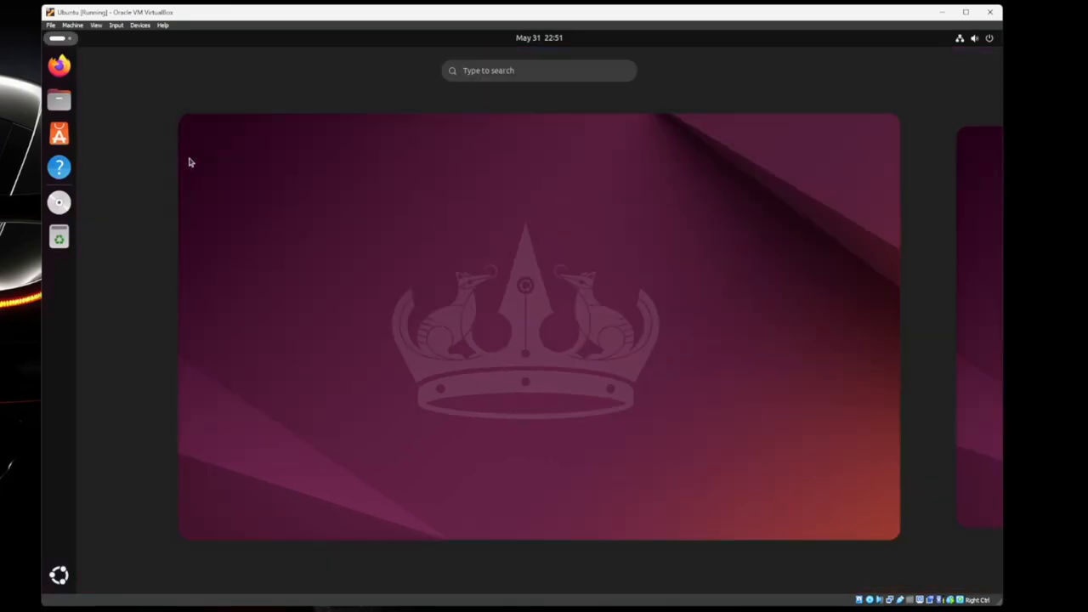
{"action": "type", "text": "t"}
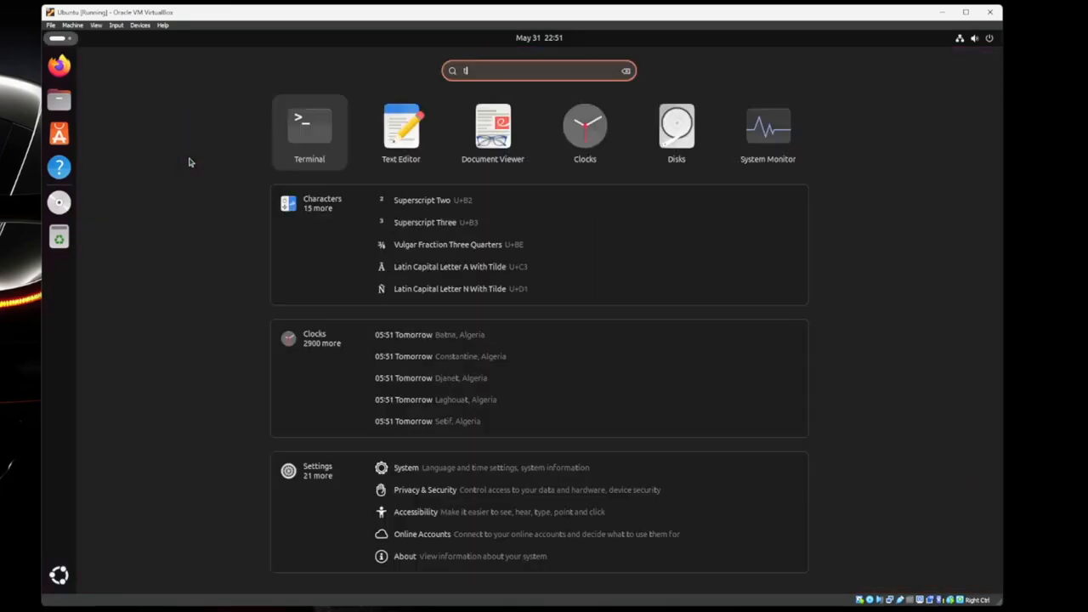
{"action": "left_click", "coordinate": [308, 127]}
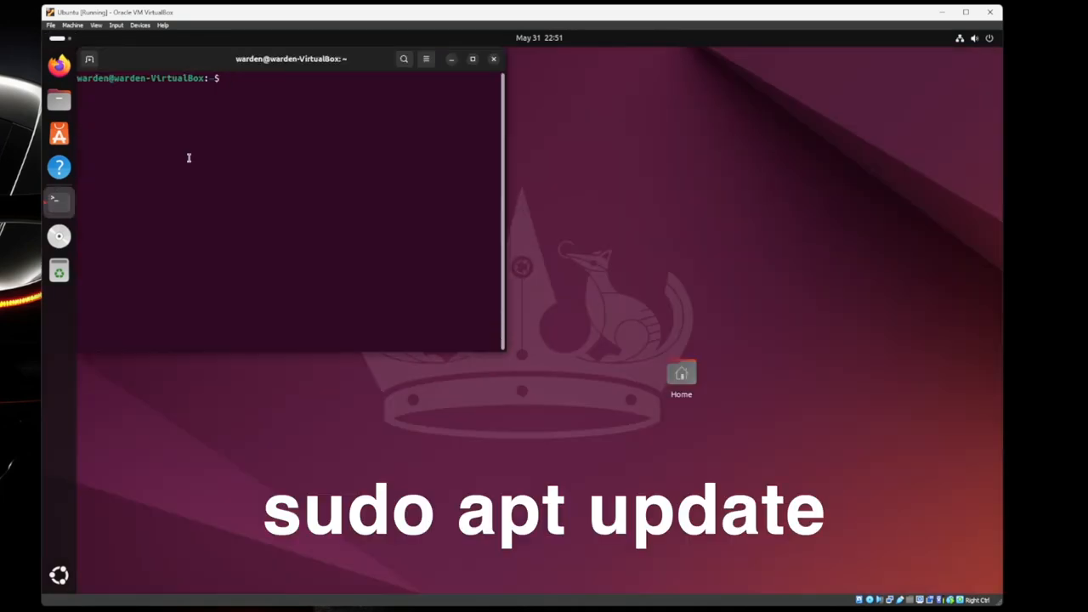
{"action": "type", "text": "sudo ap"}
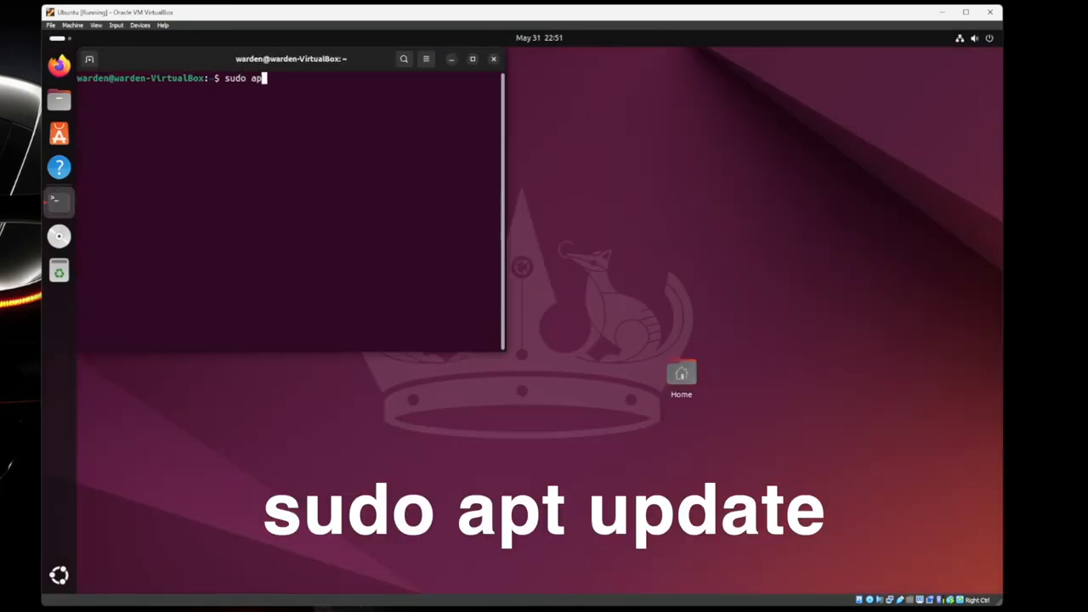
{"action": "type", "text": "t u"}
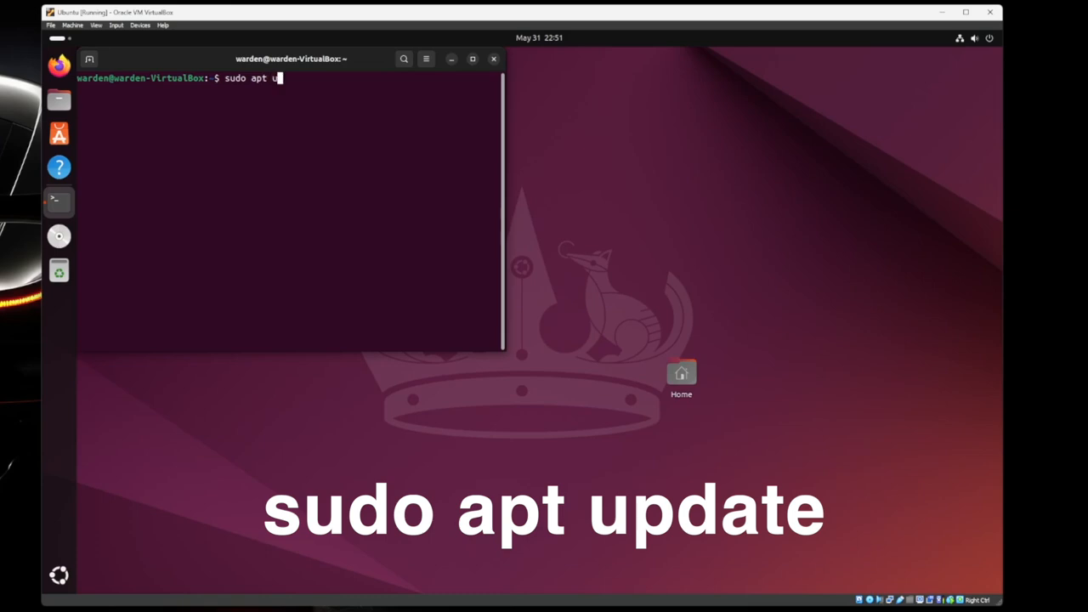
{"action": "key", "text": "Return"}
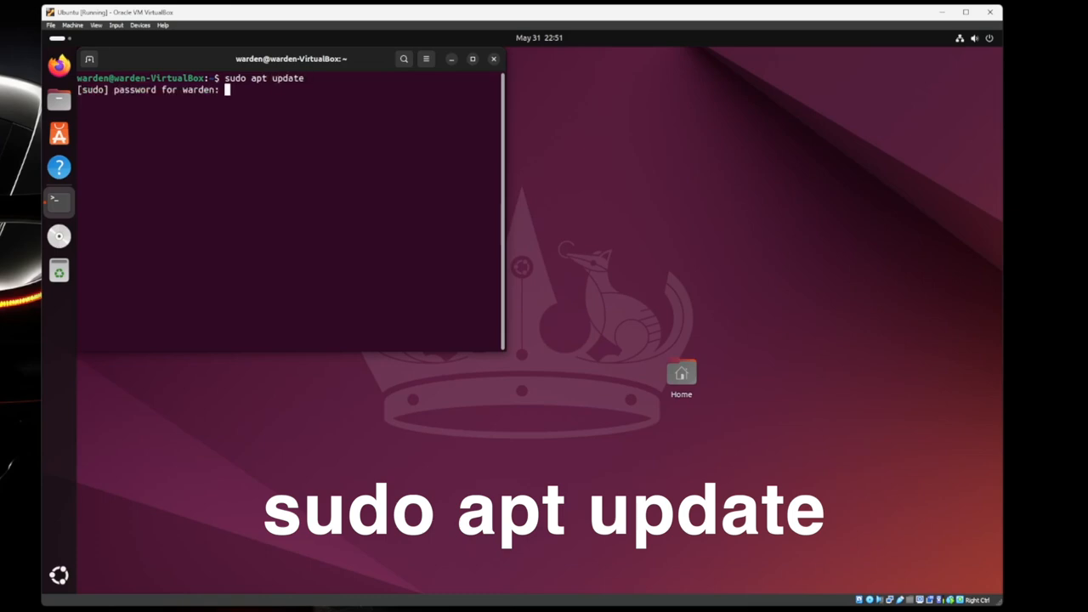
{"action": "key", "text": "Return"}
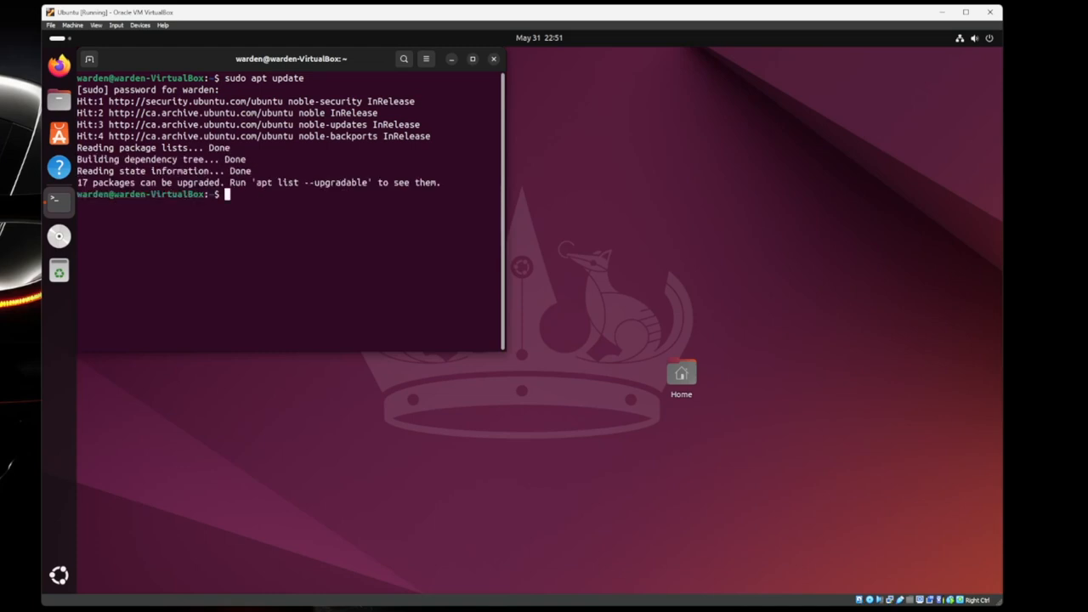
Run 'sudo apt upgrade' and answer y to install all pending package upgrades.
{"action": "type", "text": "sudo"}
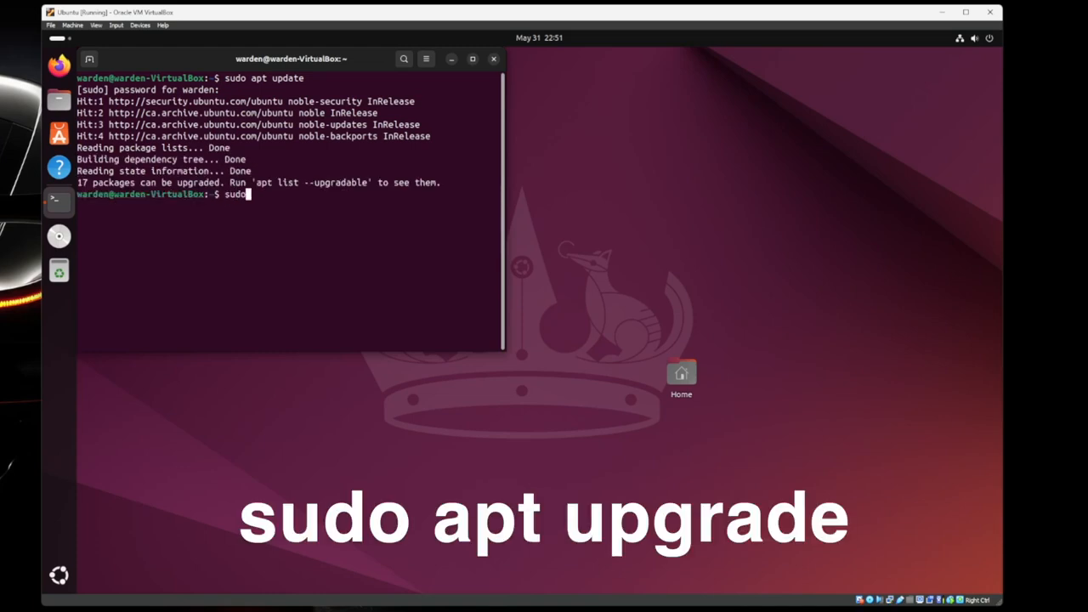
{"action": "type", "text": "apt"}
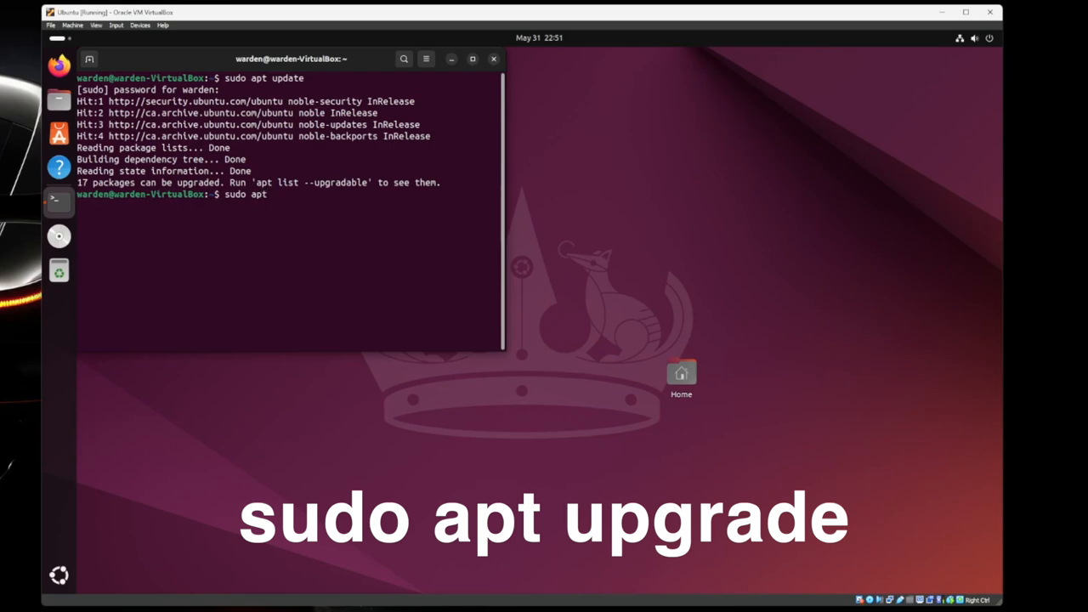
{"action": "type", "text": "upgrade"}
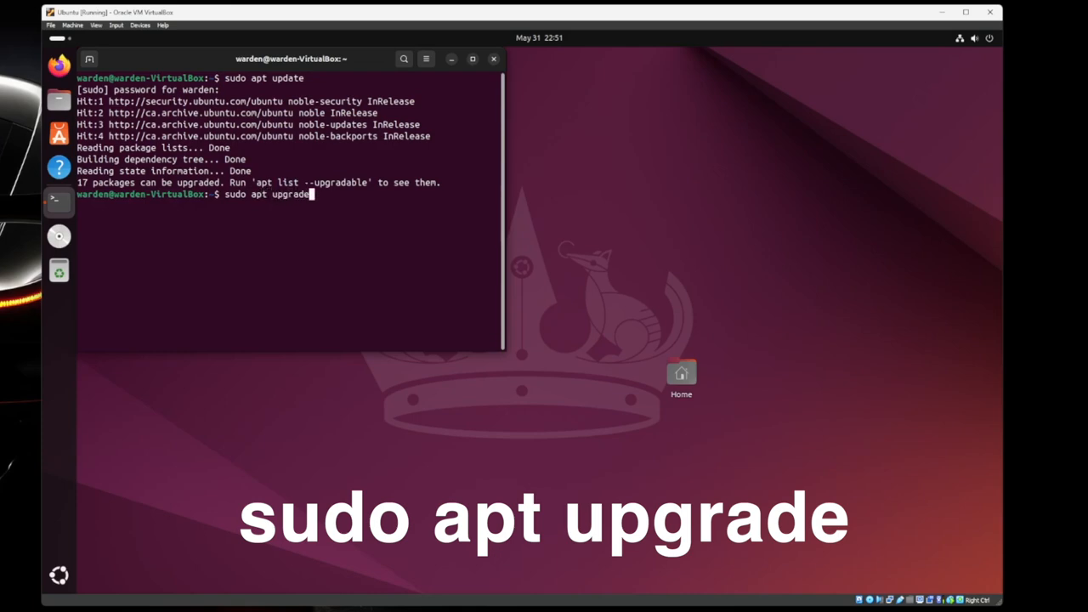
{"action": "key", "text": "Return"}
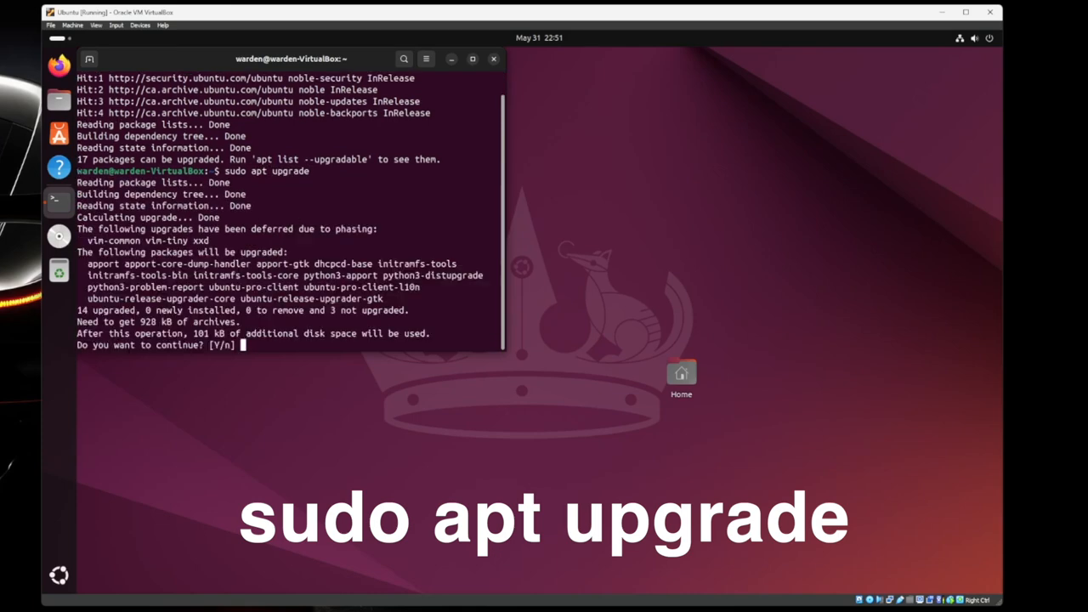
{"action": "type", "text": "y"}
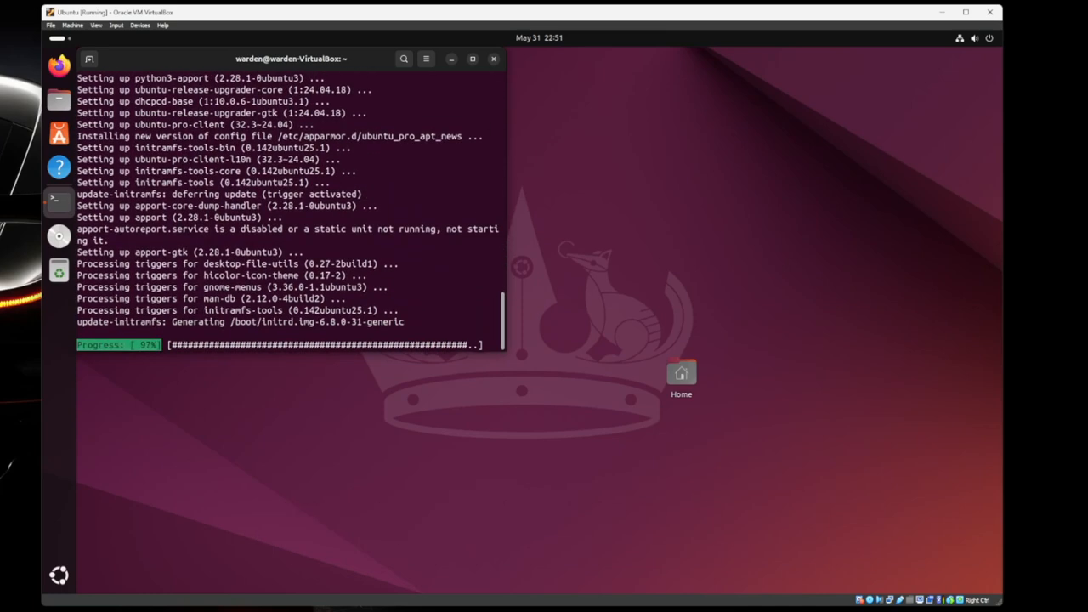
{"action": "type", "text": "cl"}
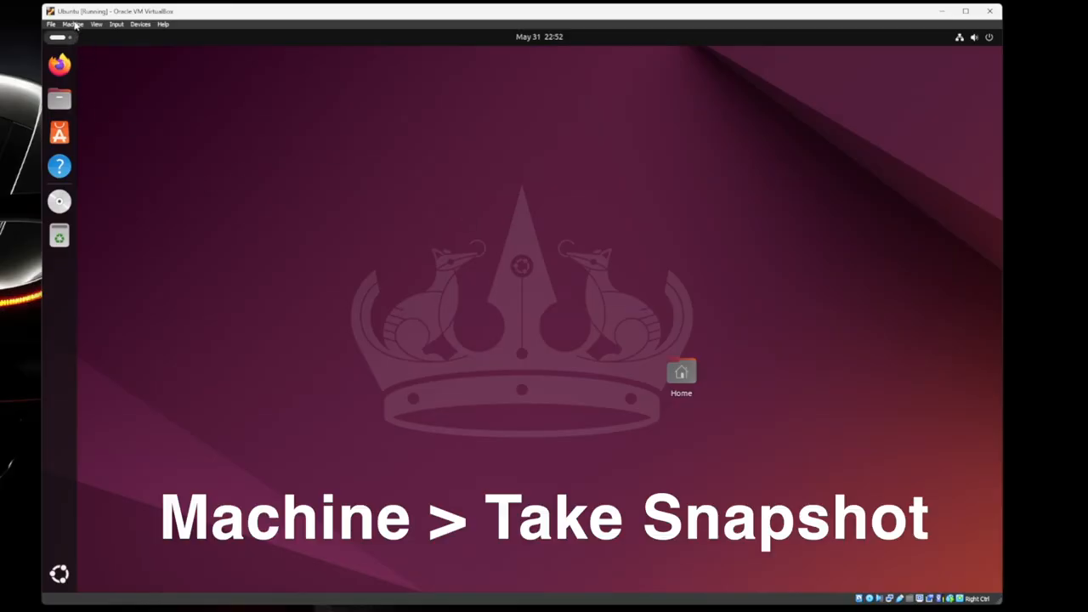
Take a snapshot named 'Base OS installation' described as 'Updates complete - 6/1/2024'.
{"action": "left_click", "coordinate": [72, 24]}
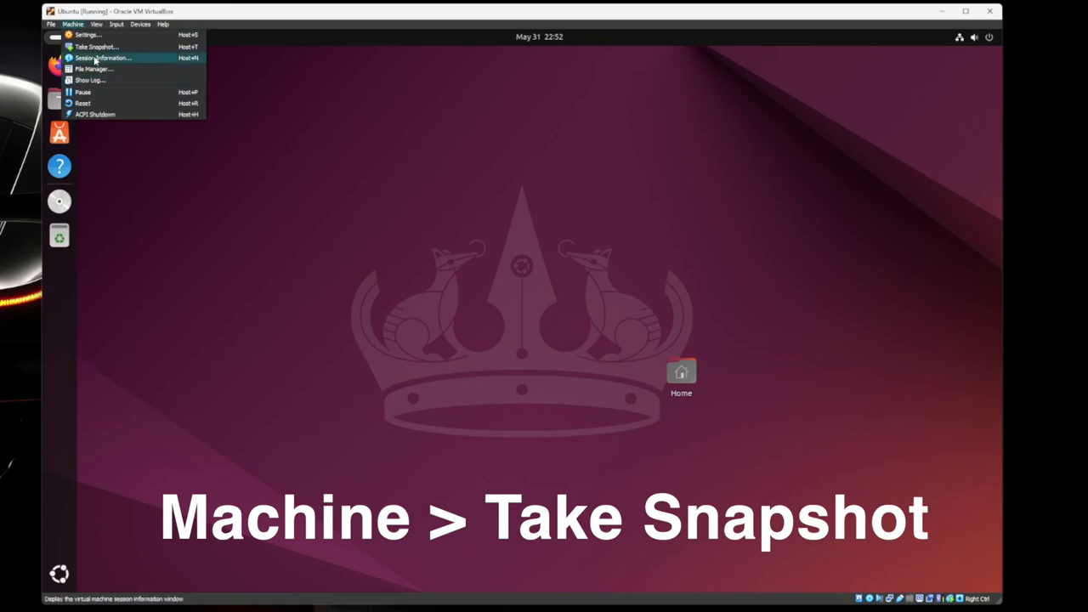
{"action": "left_click", "coordinate": [96, 46]}
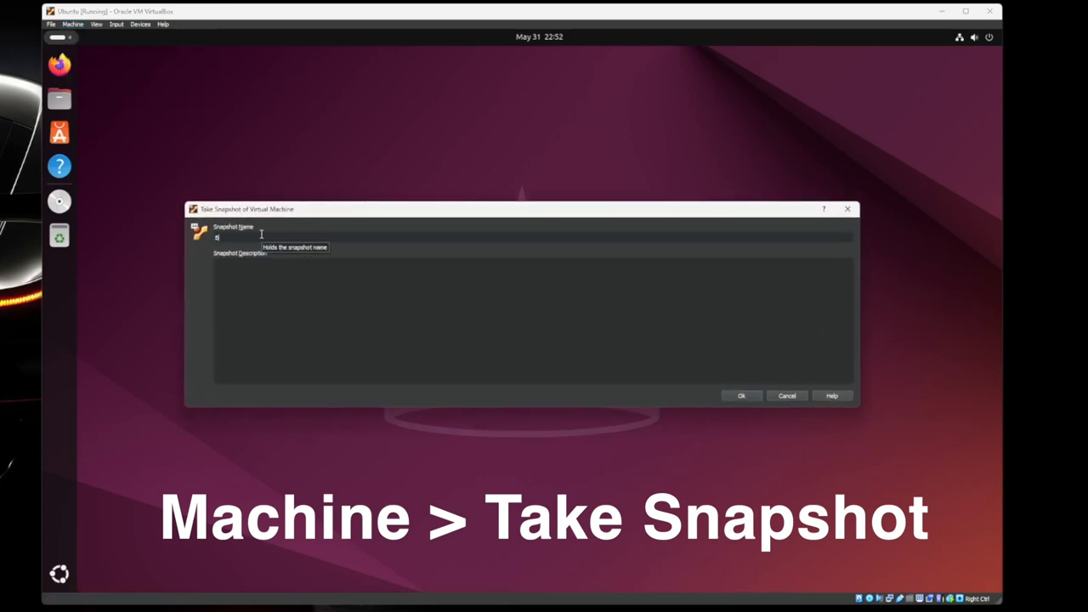
{"action": "type", "text": "Base OS installation"}
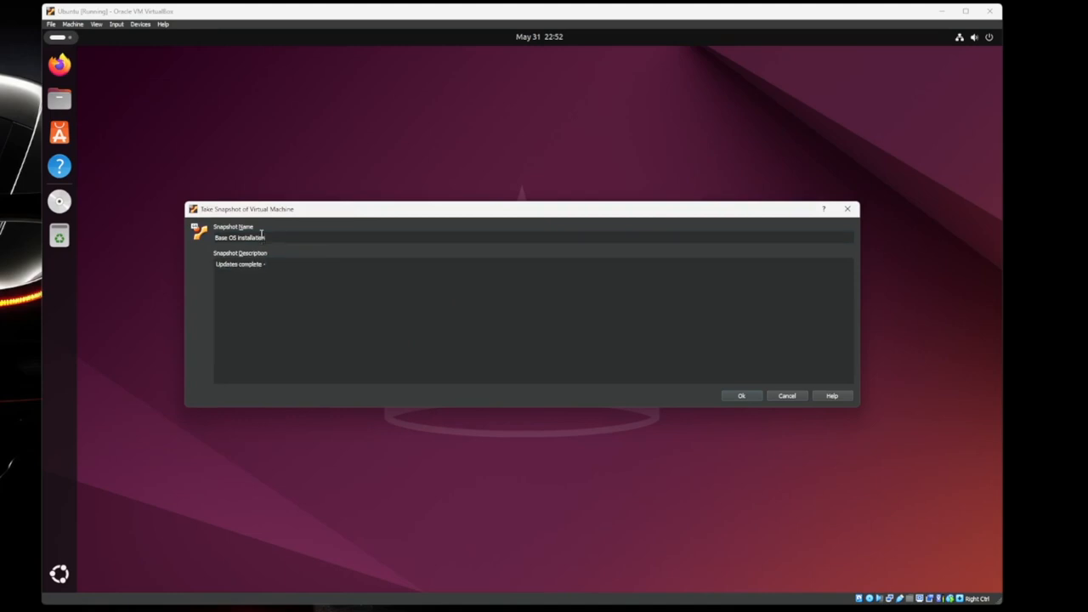
{"action": "type", "text": "6"}
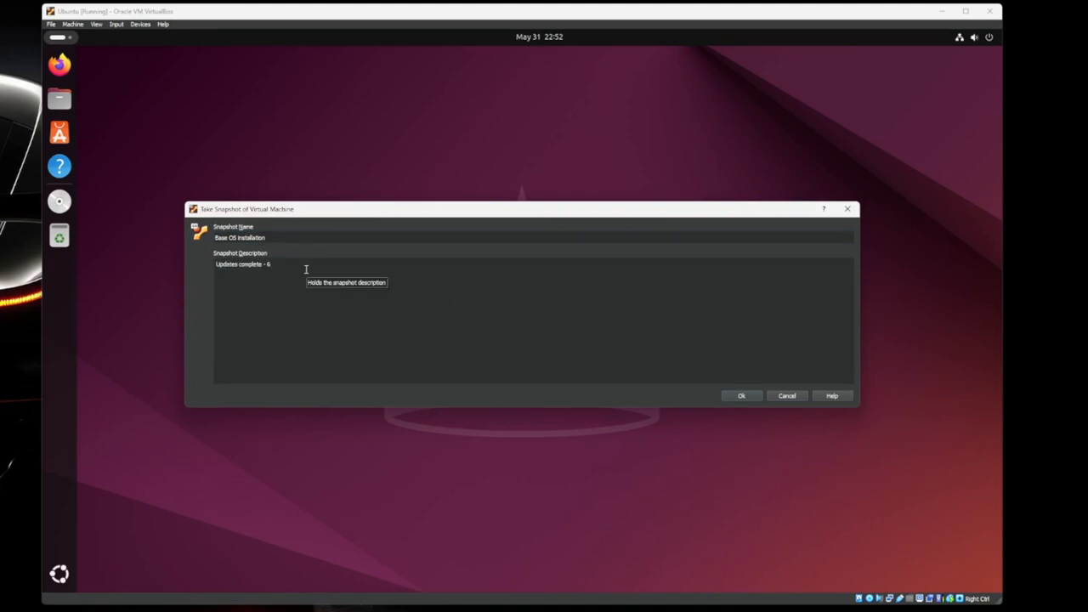
{"action": "type", "text": "/1/20"}
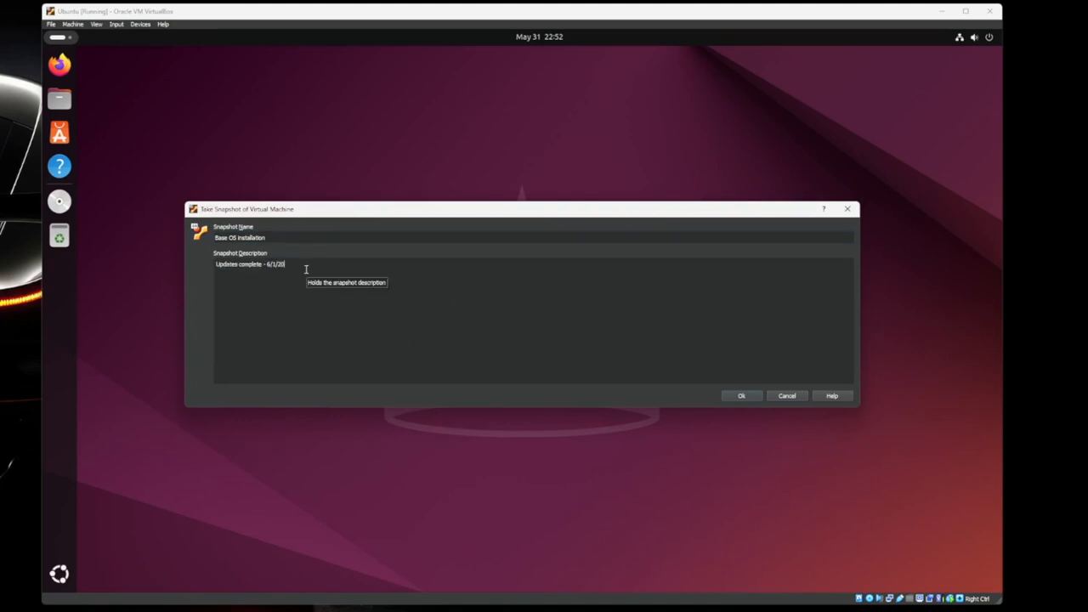
{"action": "type", "text": "24"}
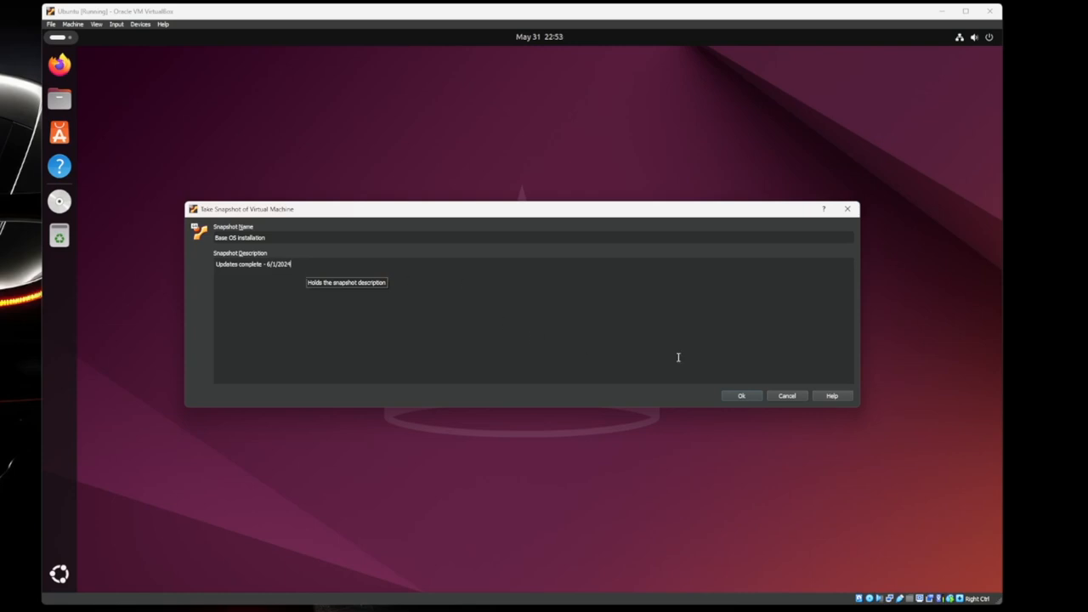
{"action": "left_click", "coordinate": [741, 395]}
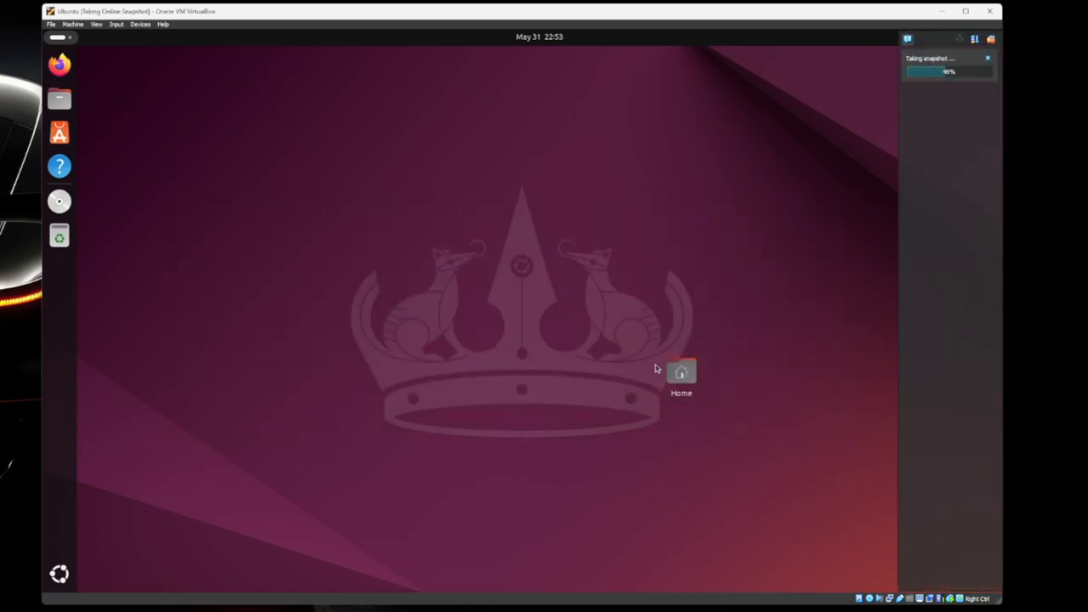
{"action": "mouse_move", "coordinate": [786, 134]}
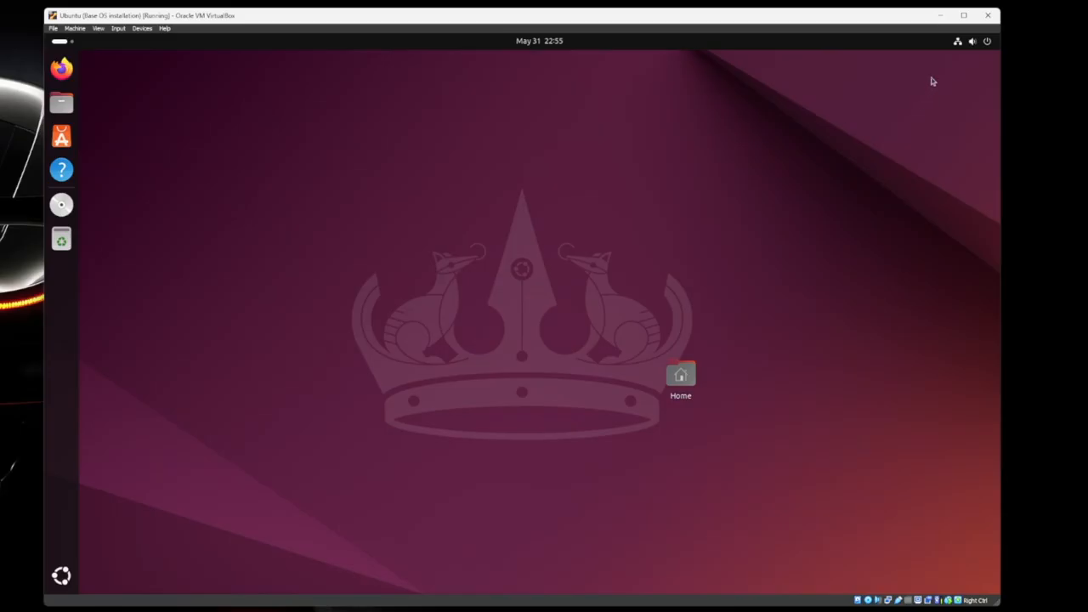
Power off the Ubuntu VM from its top-right system menu.
{"action": "left_click", "coordinate": [973, 41]}
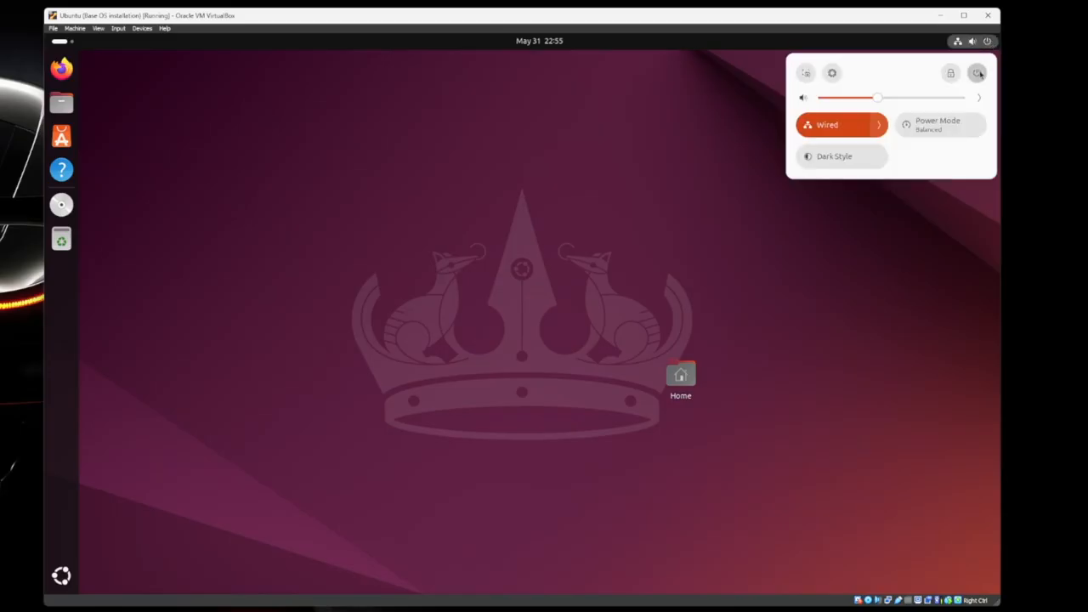
{"action": "left_click", "coordinate": [977, 73]}
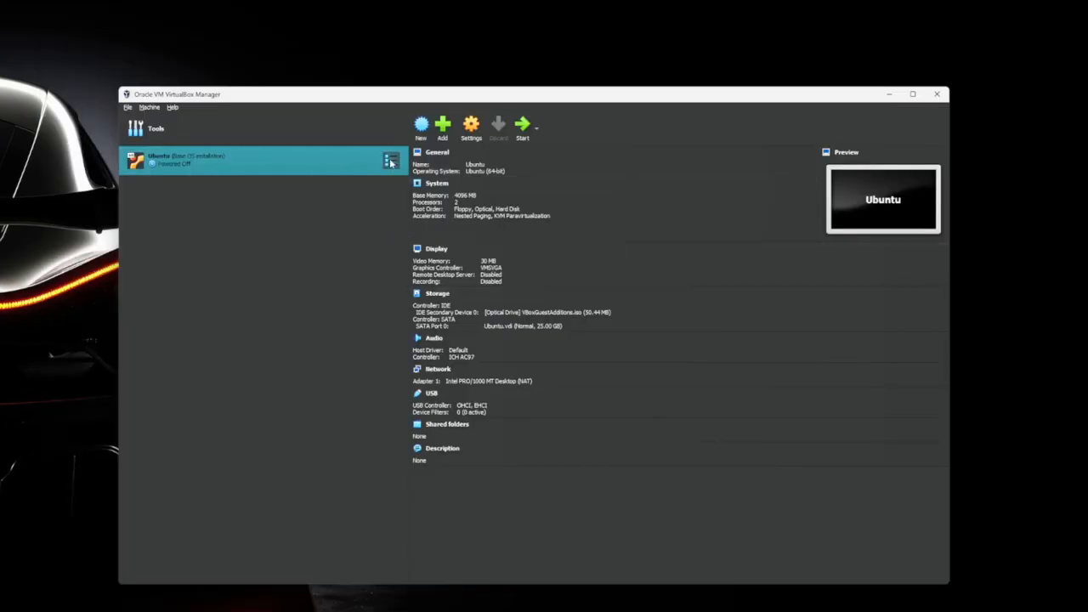
Restore the 'Base OS installation' snapshot, declining to snapshot the current state.
{"action": "left_click", "coordinate": [391, 161]}
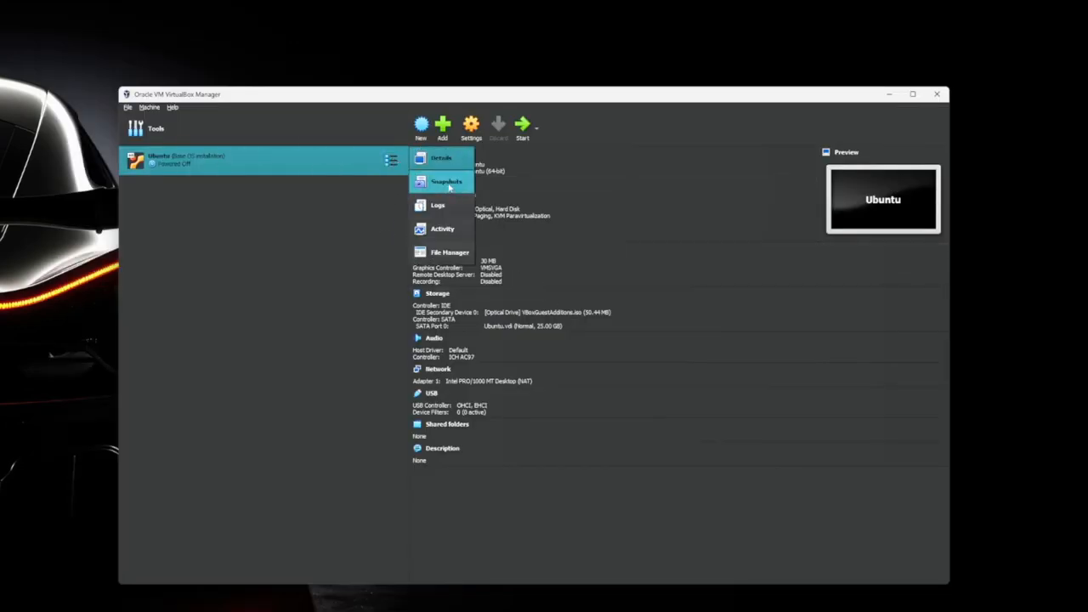
{"action": "left_click", "coordinate": [446, 181]}
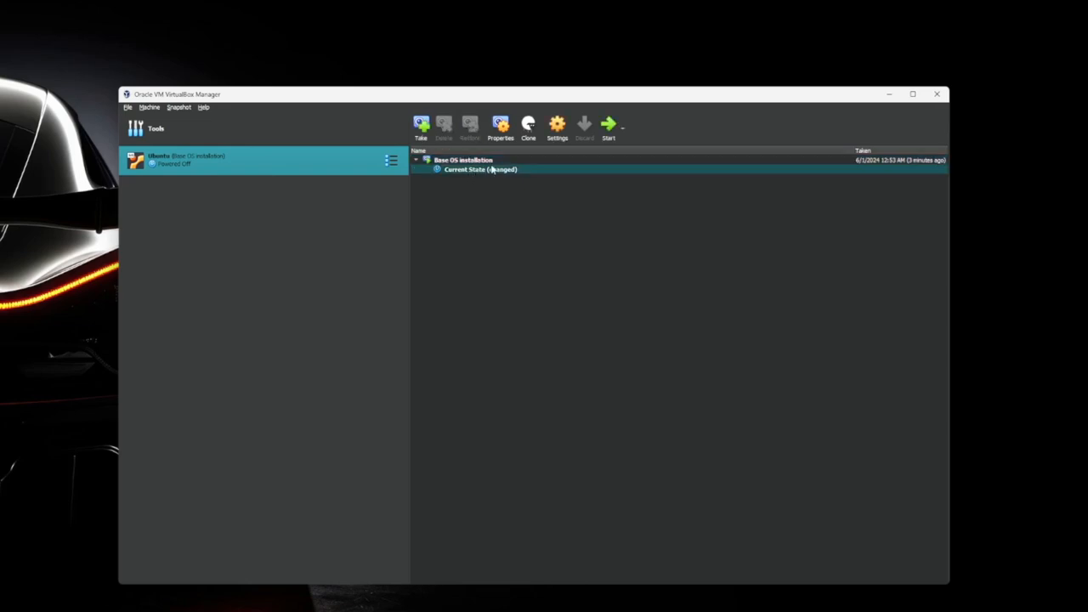
{"action": "mouse_move", "coordinate": [468, 160]}
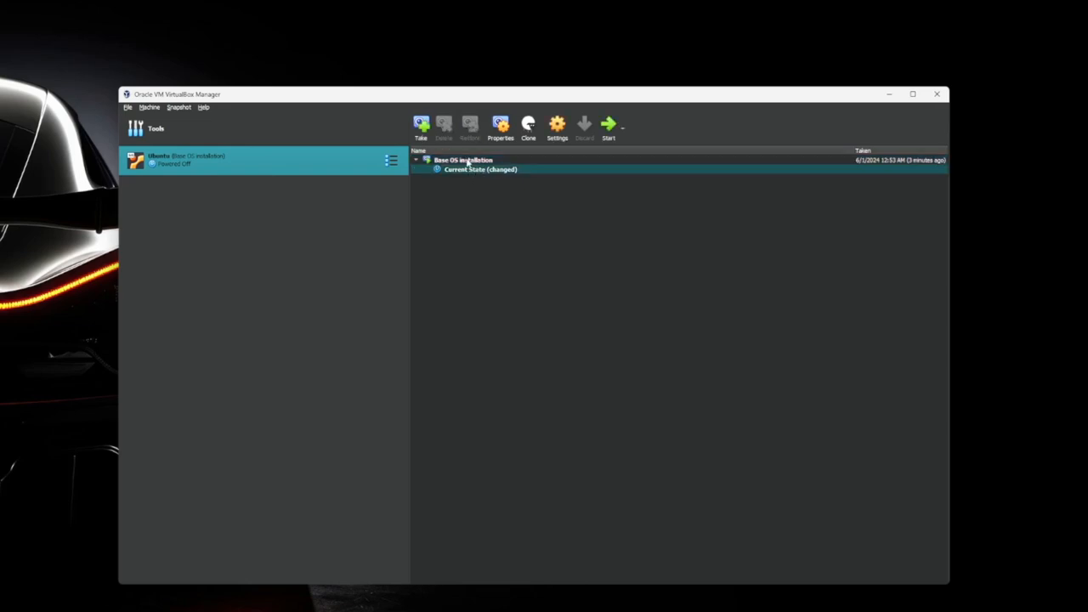
{"action": "left_click", "coordinate": [464, 160]}
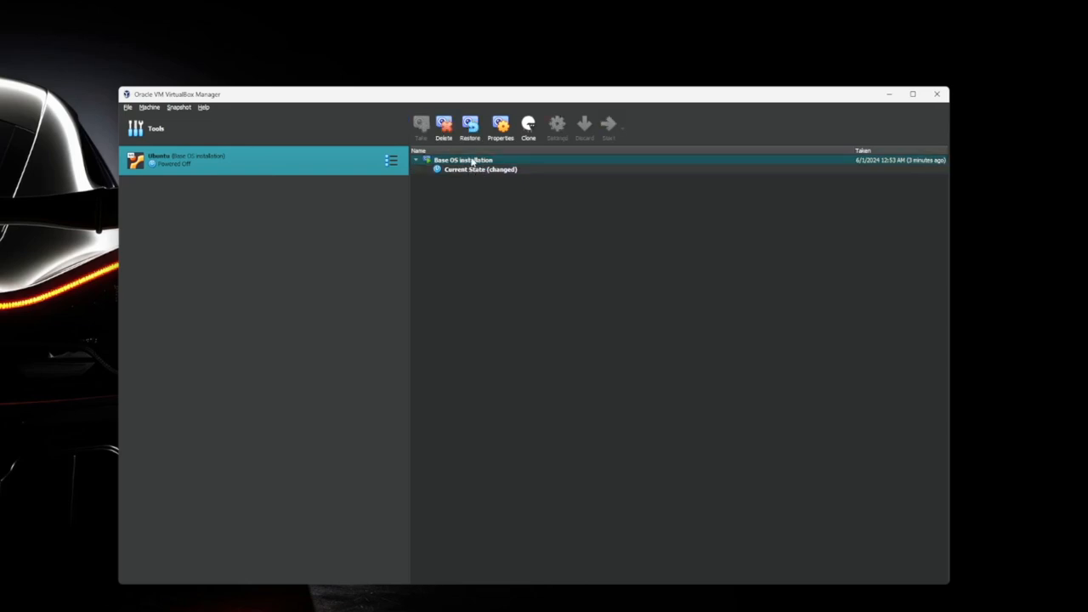
{"action": "left_click", "coordinate": [469, 126]}
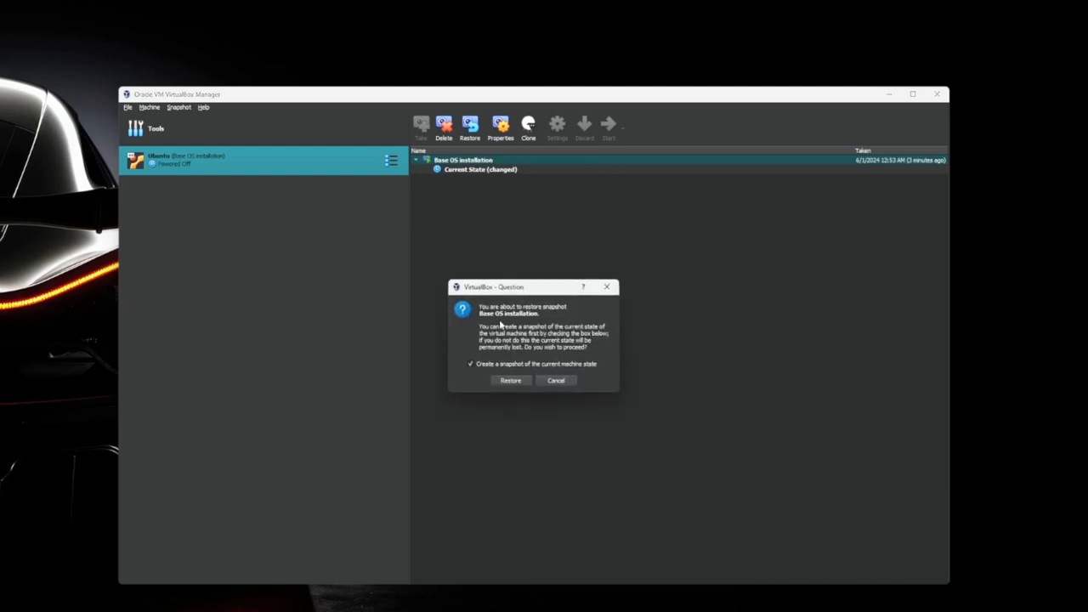
{"action": "mouse_move", "coordinate": [534, 368]}
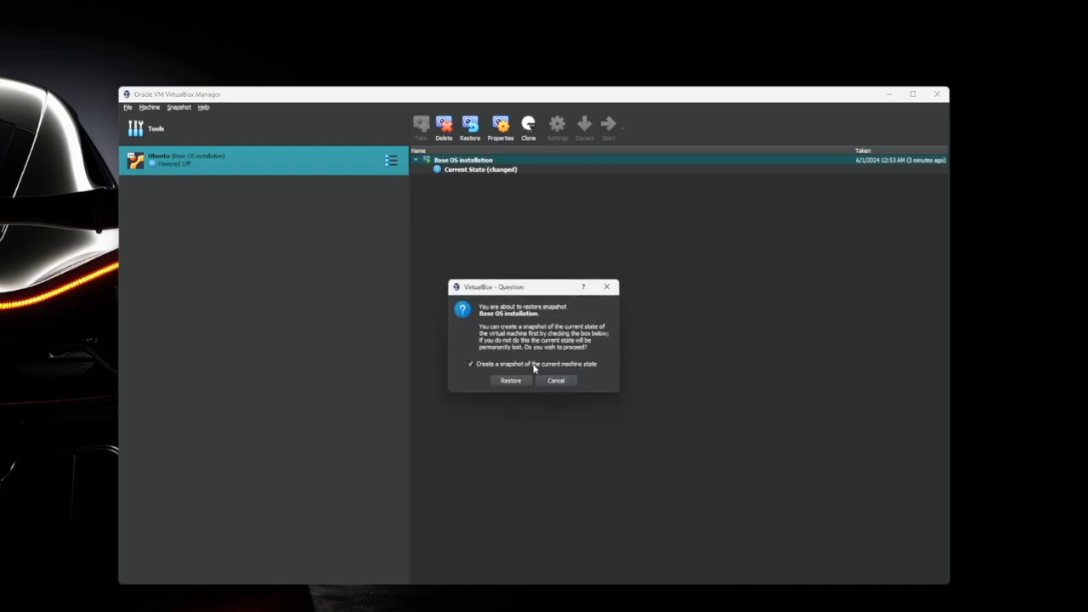
{"action": "left_click", "coordinate": [470, 364]}
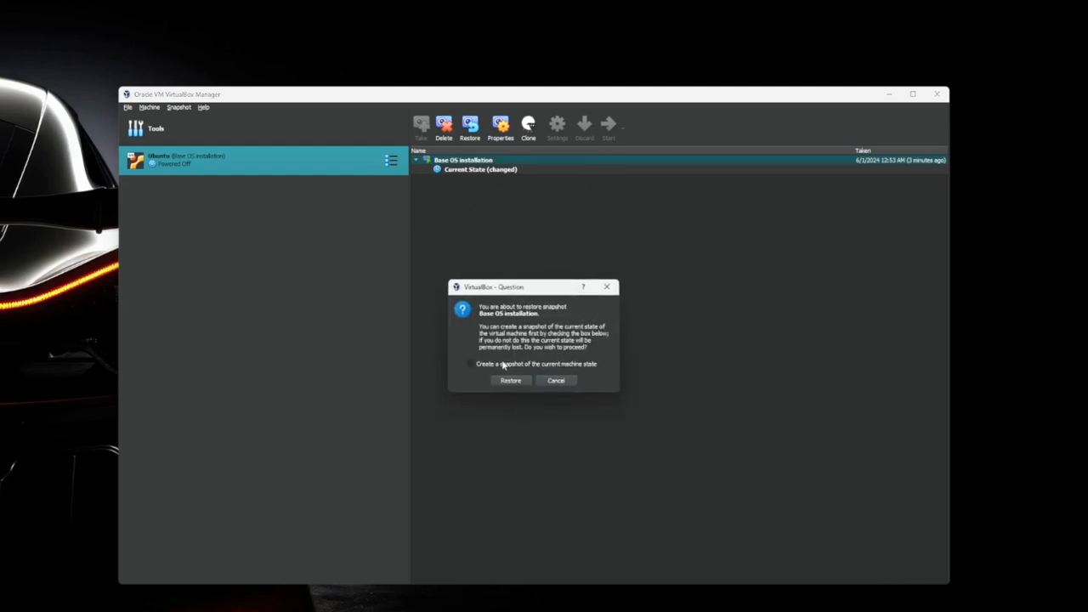
{"action": "left_click", "coordinate": [511, 380]}
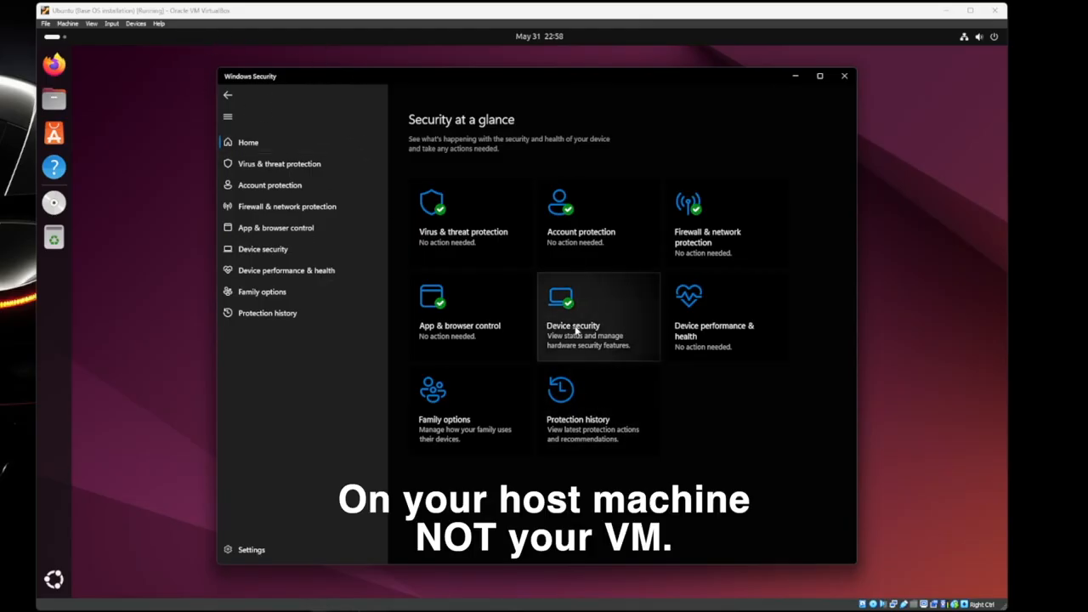
Open Device security's Core isolation details, showing Memory integrity off.
{"action": "left_click", "coordinate": [572, 326]}
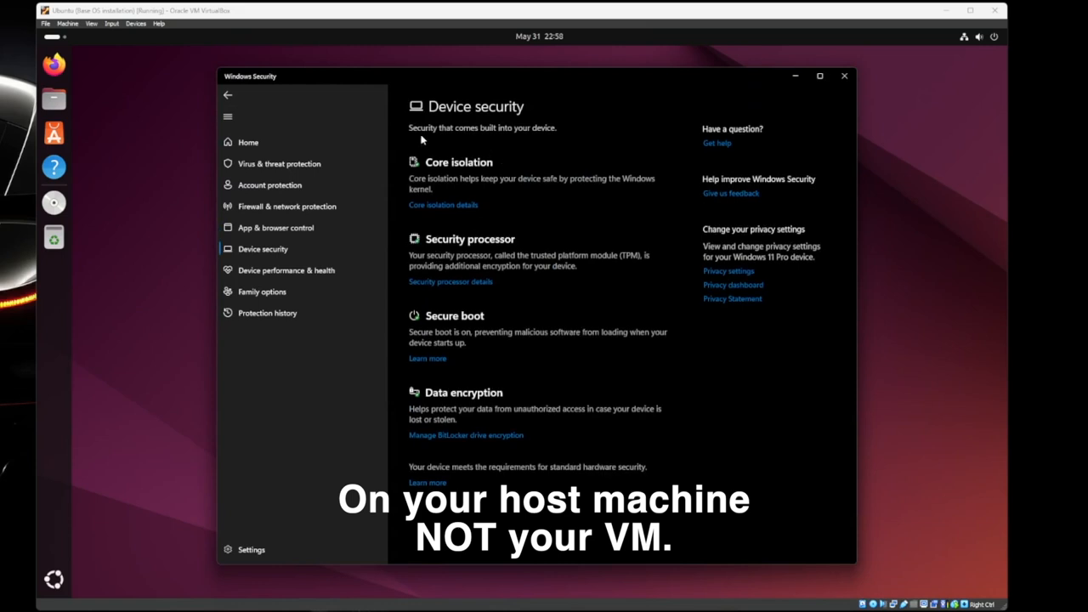
{"action": "left_click", "coordinate": [443, 204]}
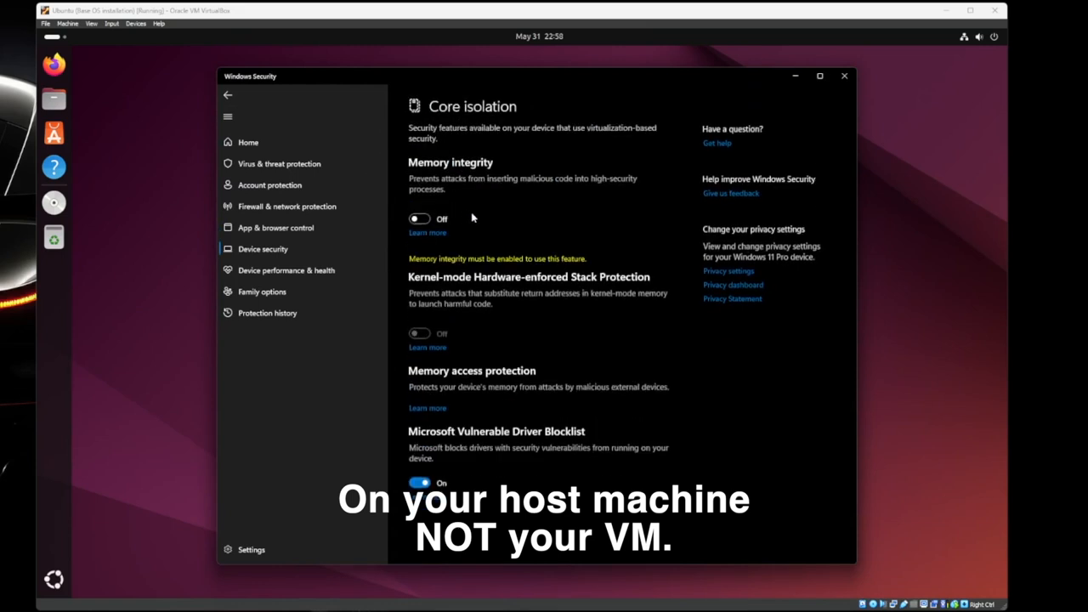